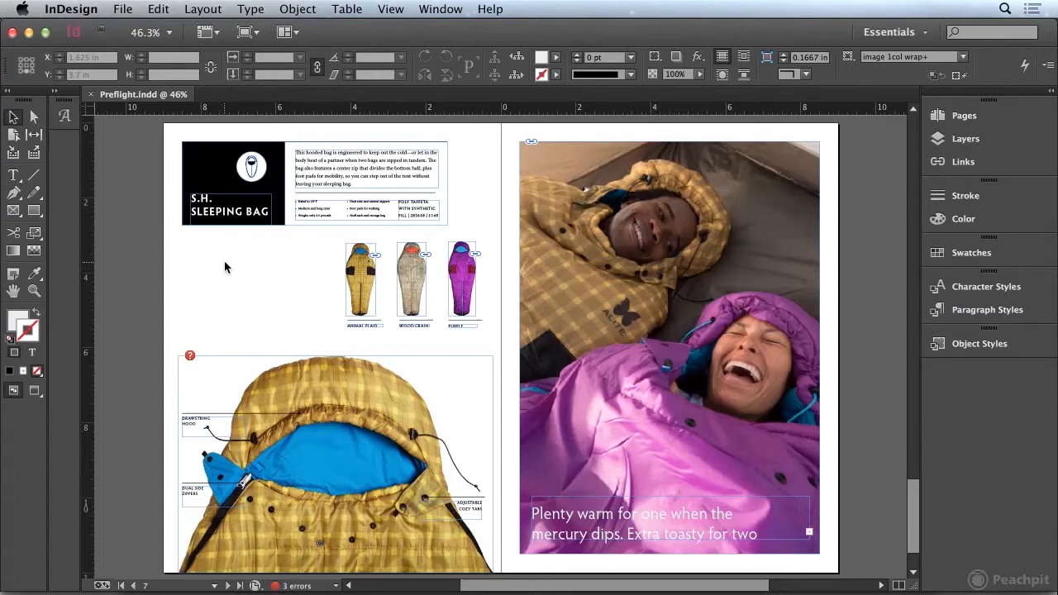
- Expand TEXT > Overset text in Preflight to two frames and jump to the first one's page
{"action": "left_click", "coordinate": [334, 463]}
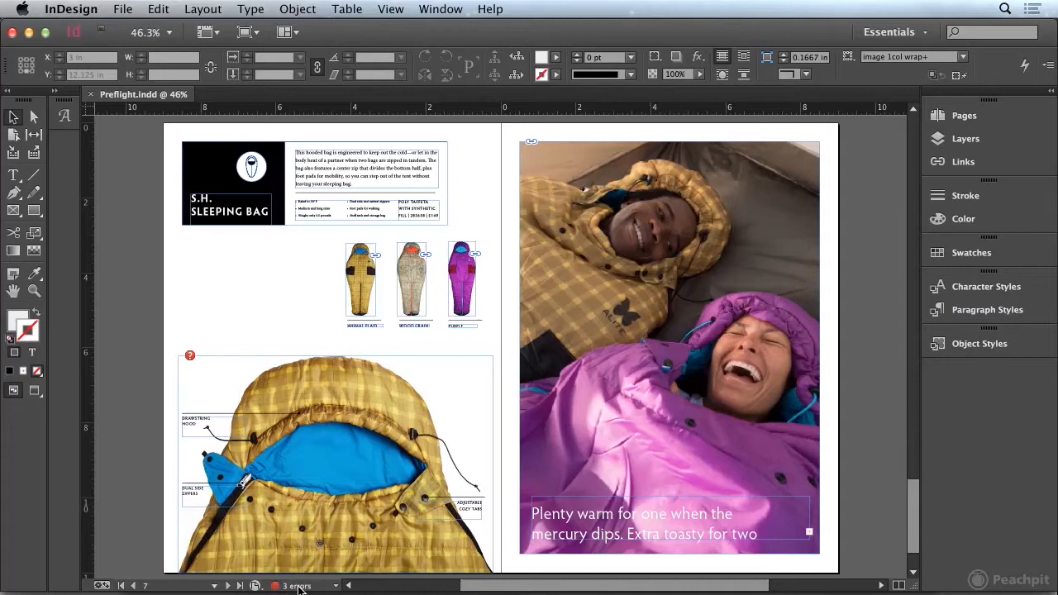
{"action": "left_click", "coordinate": [297, 585]}
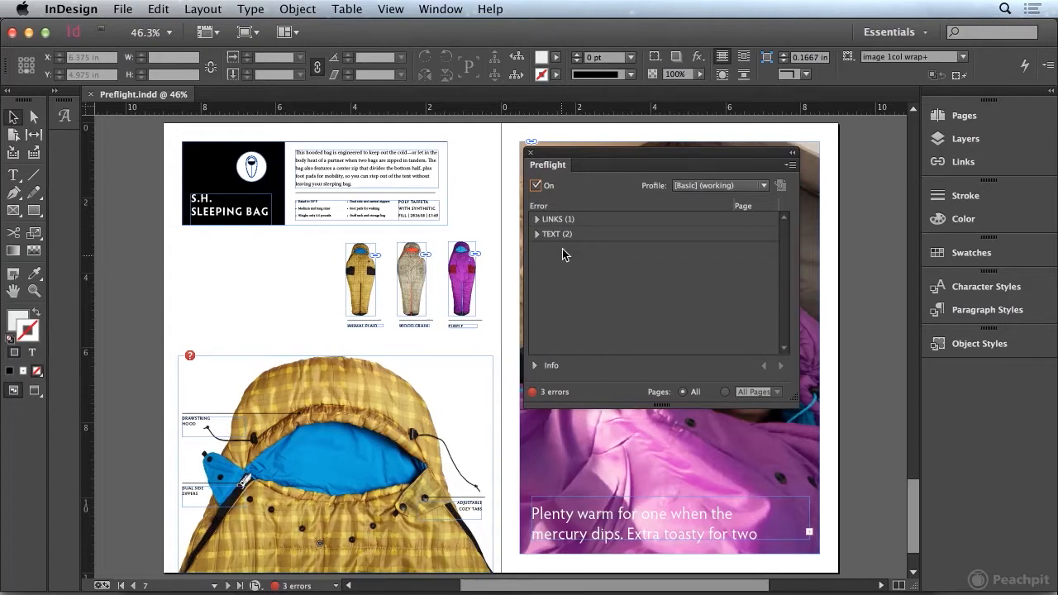
{"action": "mouse_move", "coordinate": [562, 218]}
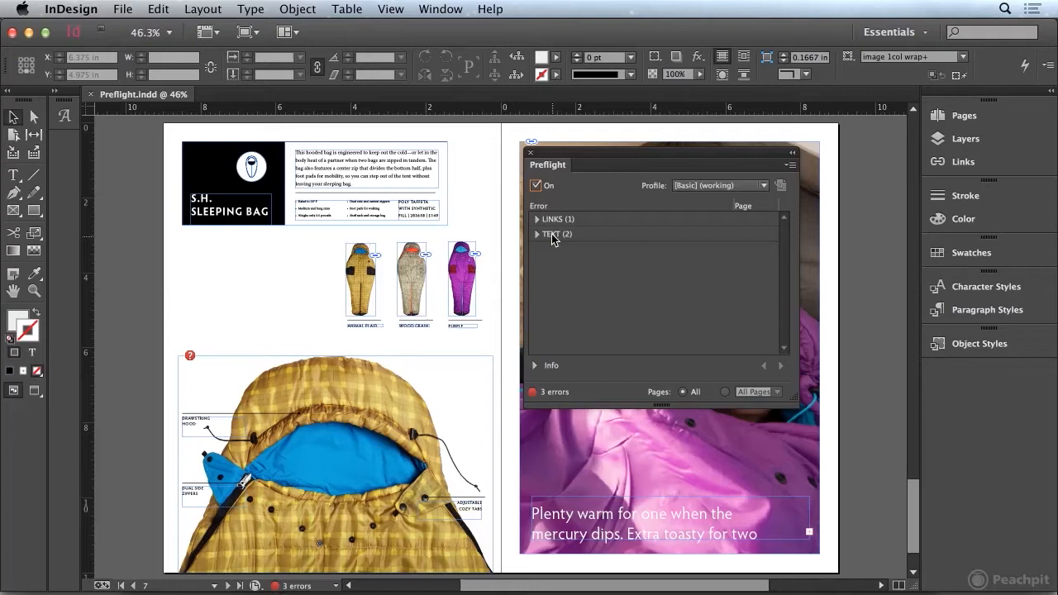
{"action": "mouse_move", "coordinate": [559, 235]}
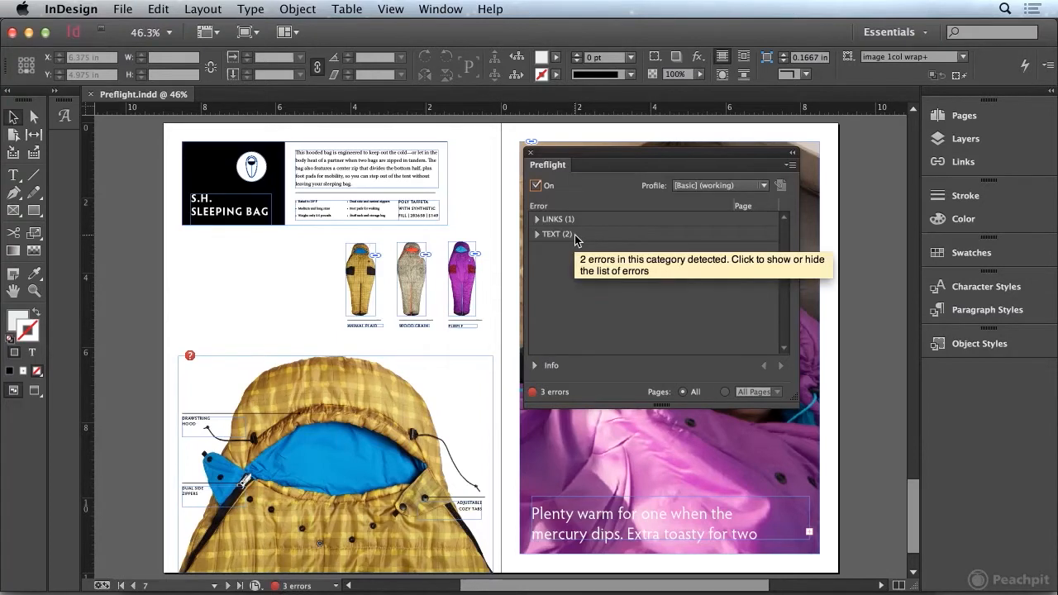
{"action": "left_click", "coordinate": [537, 234]}
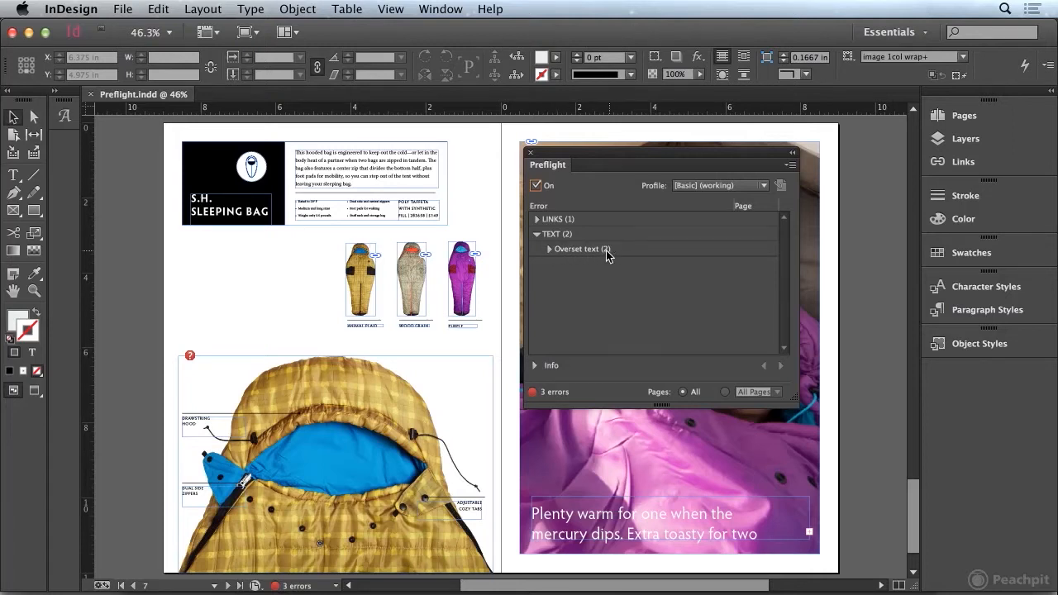
{"action": "mouse_move", "coordinate": [556, 258]}
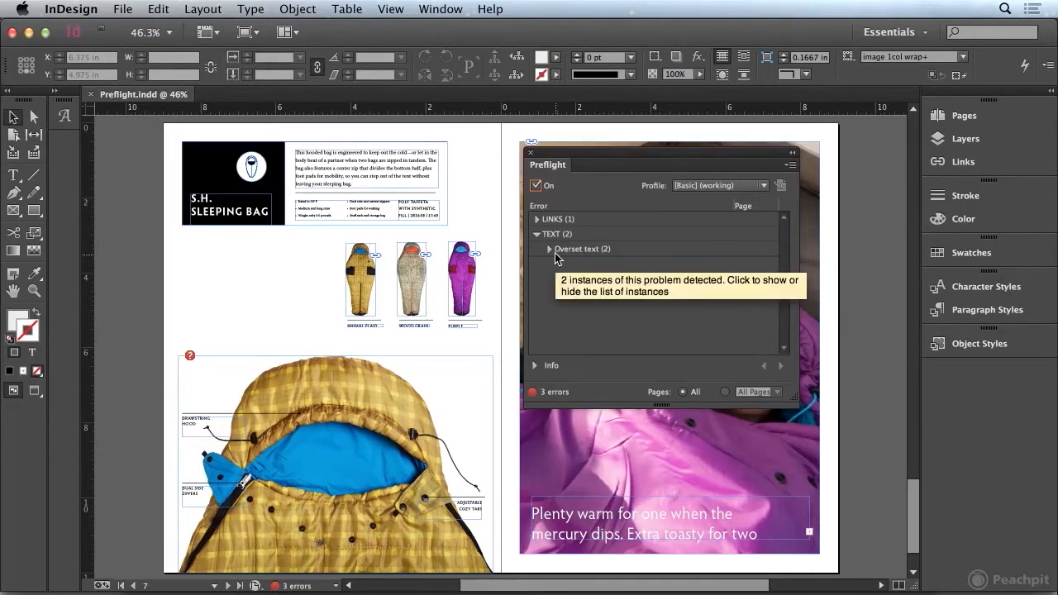
{"action": "left_click", "coordinate": [549, 248]}
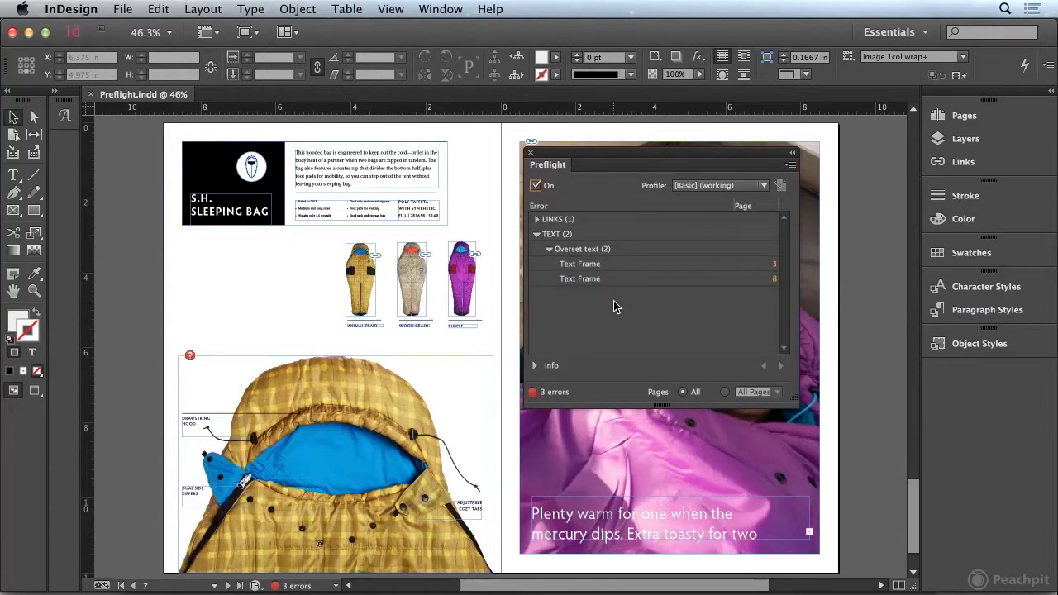
{"action": "mouse_move", "coordinate": [582, 291]}
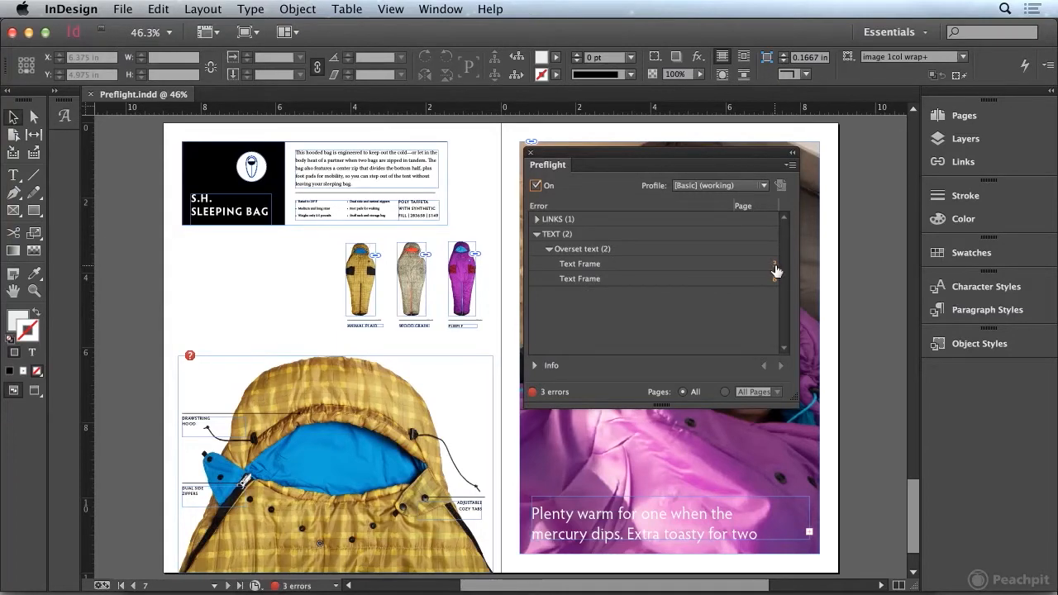
{"action": "left_click", "coordinate": [578, 263]}
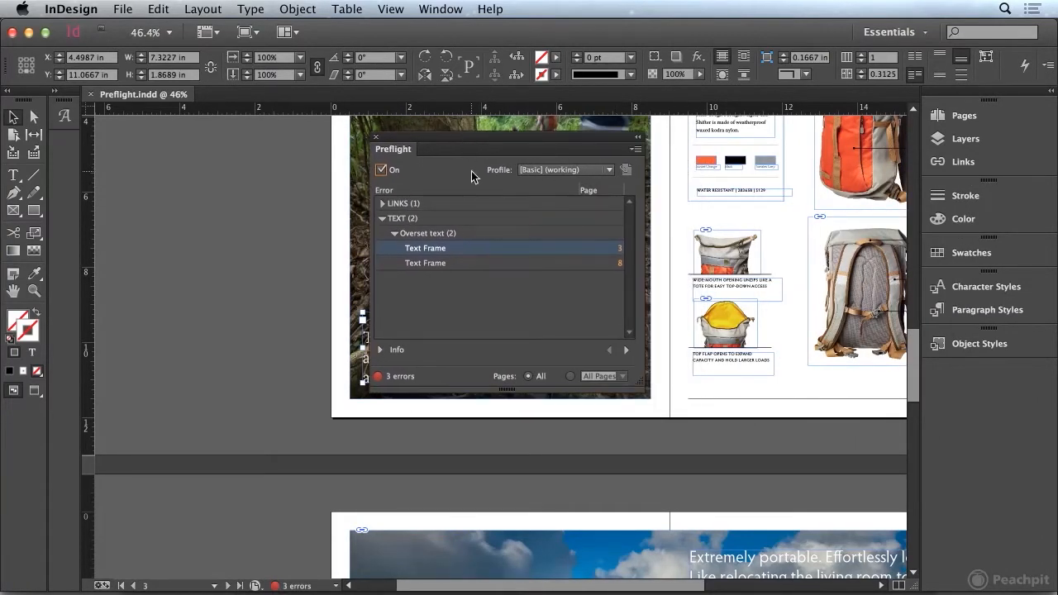
{"action": "mouse_move", "coordinate": [565, 182]}
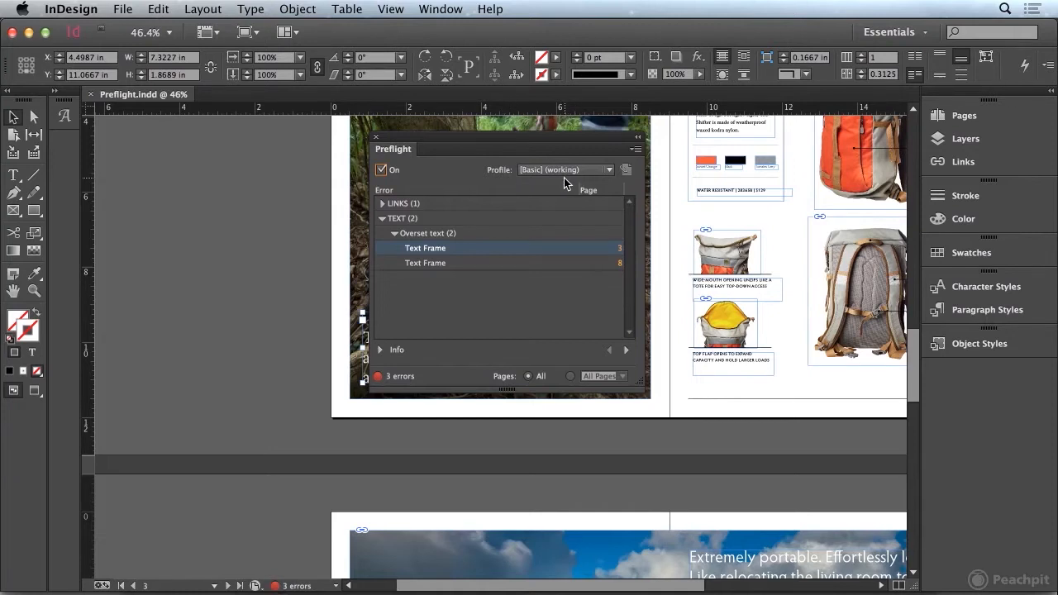
{"action": "mouse_move", "coordinate": [542, 163]}
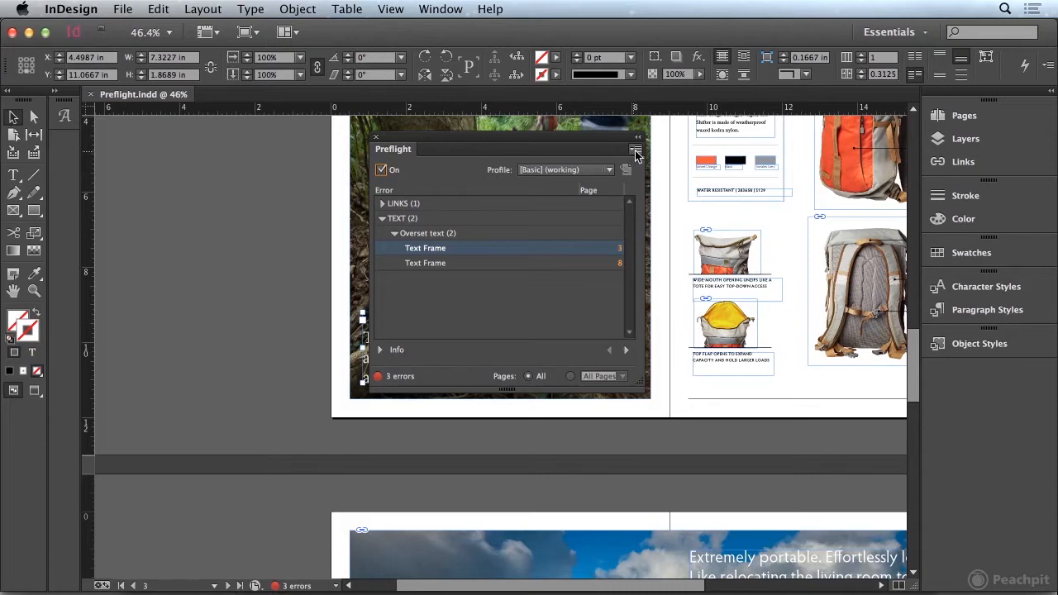
- Reach the Preflight Profiles dialog via the panel menu's Define Profiles
{"action": "left_click", "coordinate": [636, 152]}
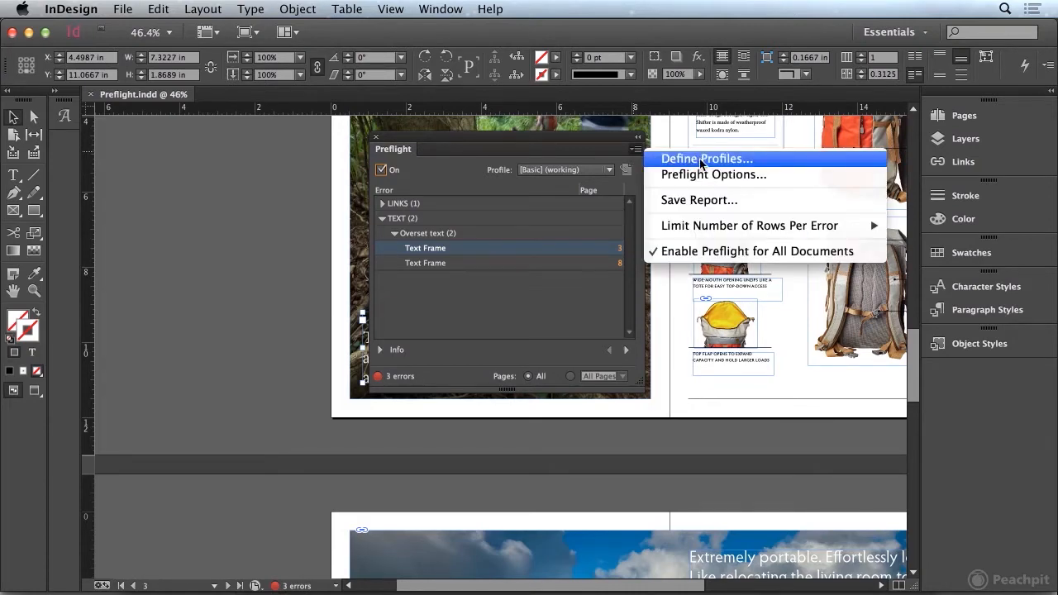
{"action": "left_click", "coordinate": [706, 159]}
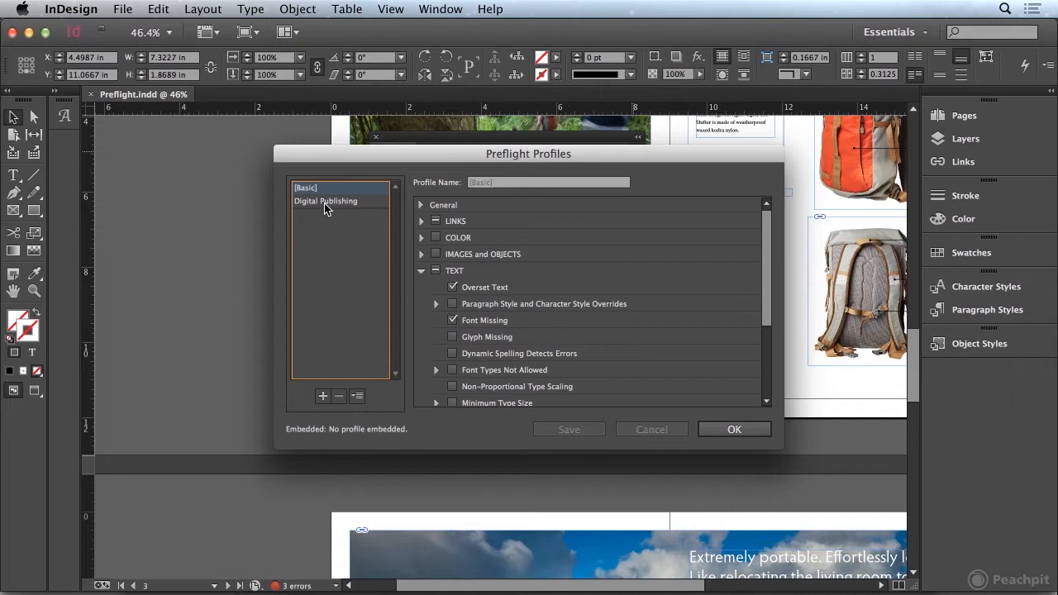
{"action": "mouse_move", "coordinate": [350, 207]}
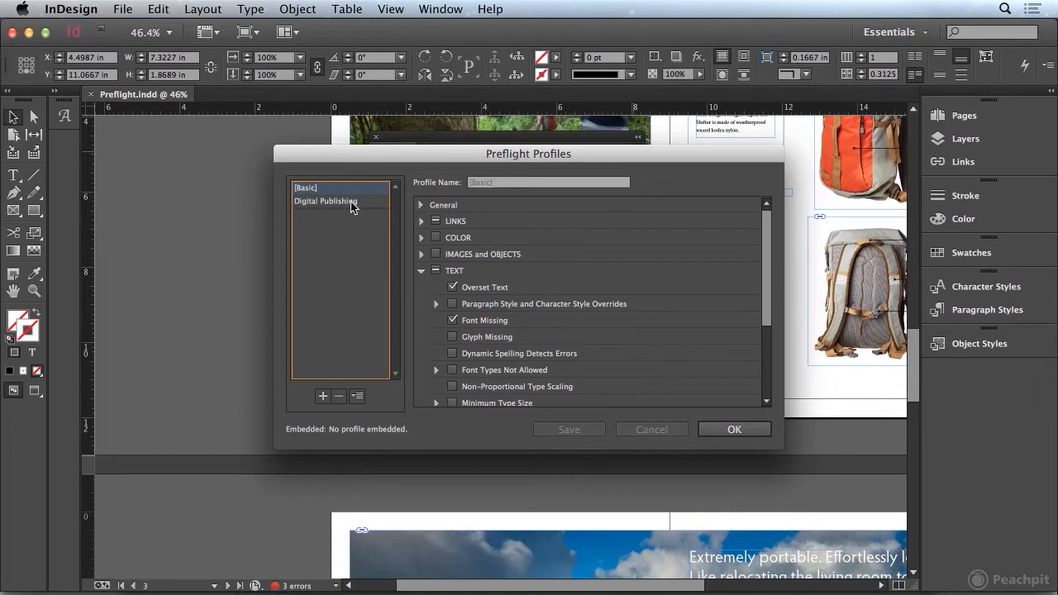
{"action": "mouse_move", "coordinate": [341, 205]}
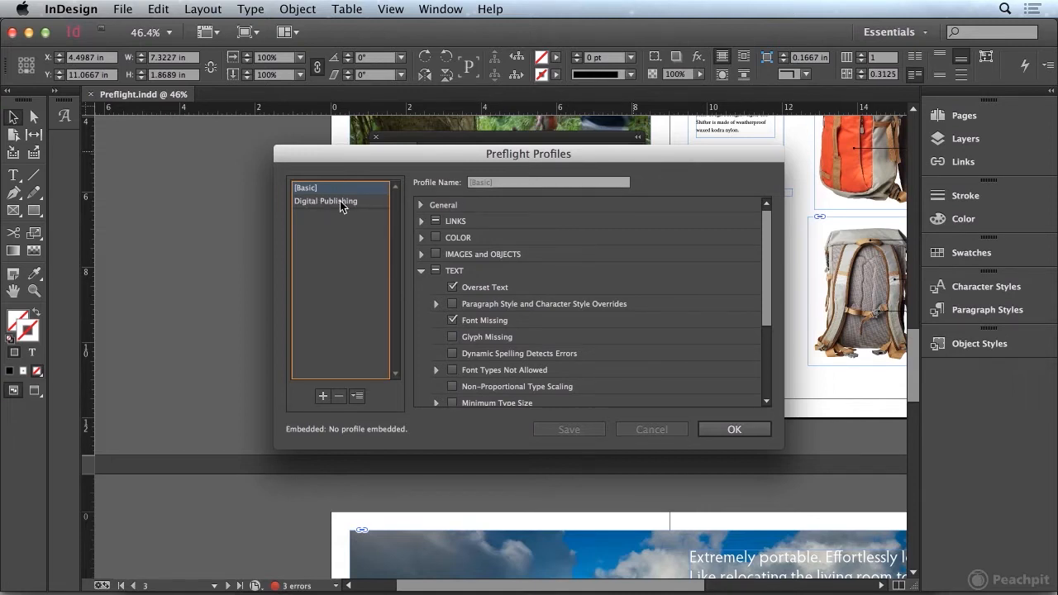
{"action": "mouse_move", "coordinate": [360, 204]}
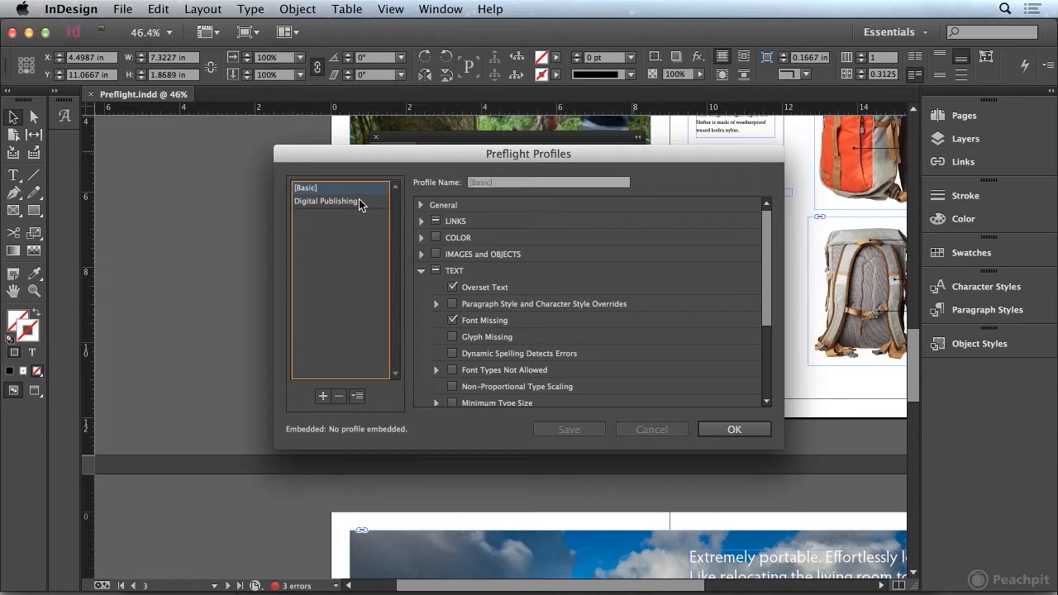
{"action": "mouse_move", "coordinate": [344, 204]}
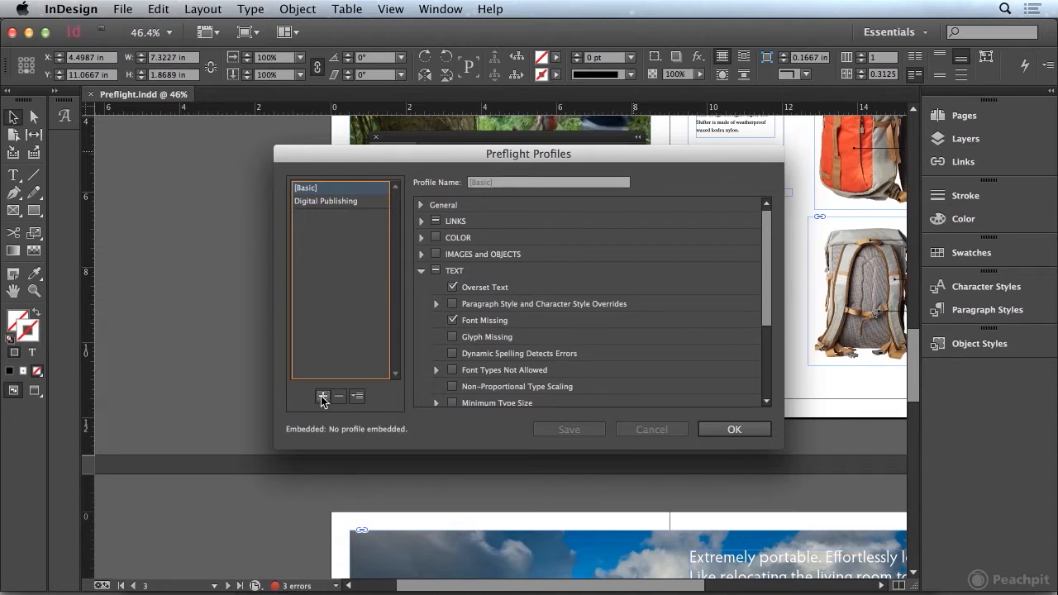
- Add a new preflight profile named 'LBV Preflight' with its rule categories collapsed
{"action": "left_click", "coordinate": [324, 397]}
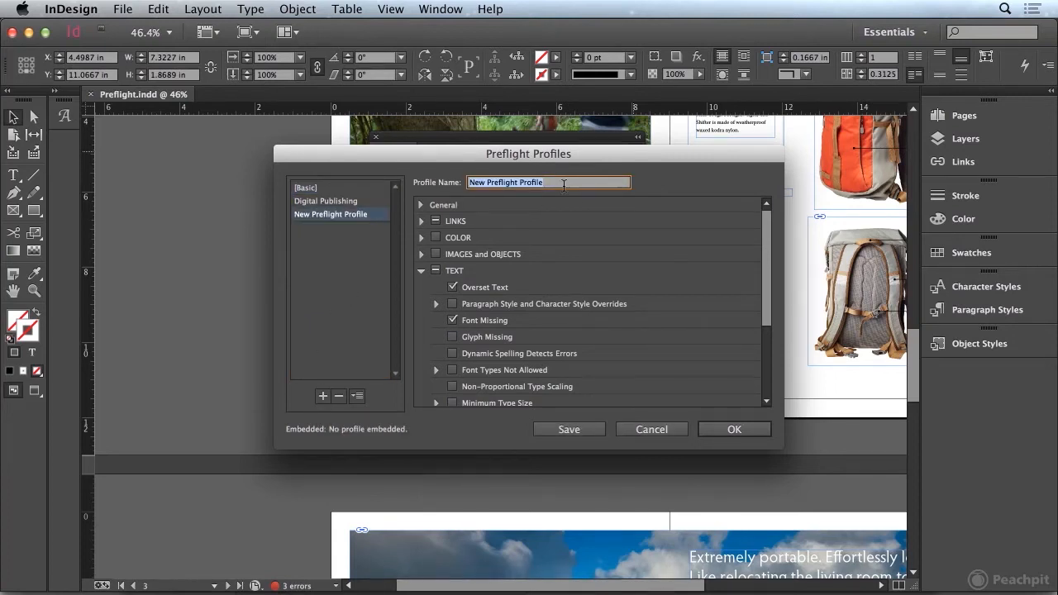
{"action": "type", "text": "LBV"}
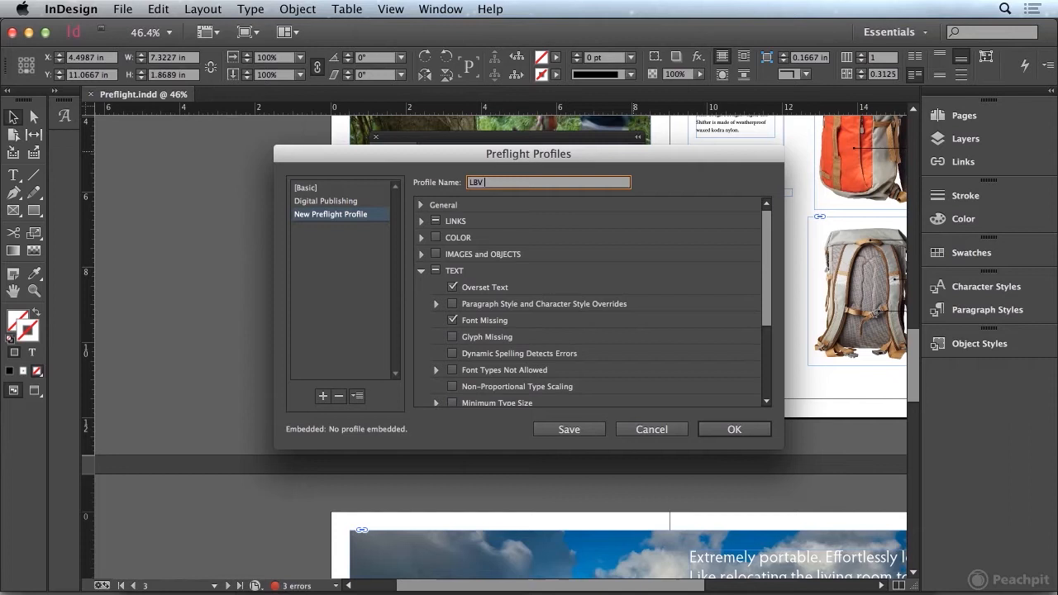
{"action": "type", "text": "Preflight"}
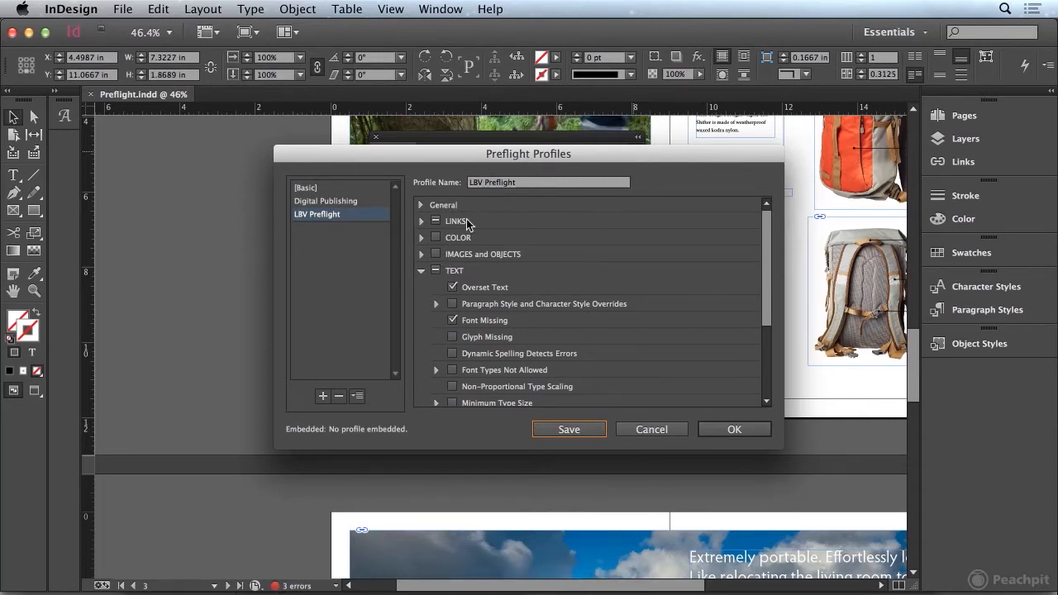
{"action": "left_click", "coordinate": [420, 271]}
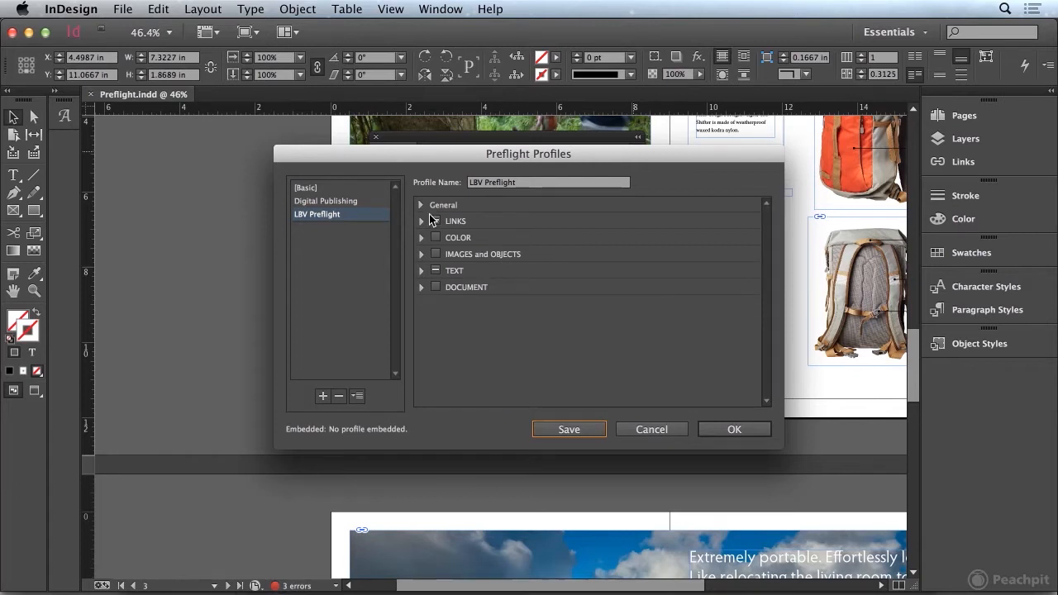
{"action": "left_click", "coordinate": [443, 205]}
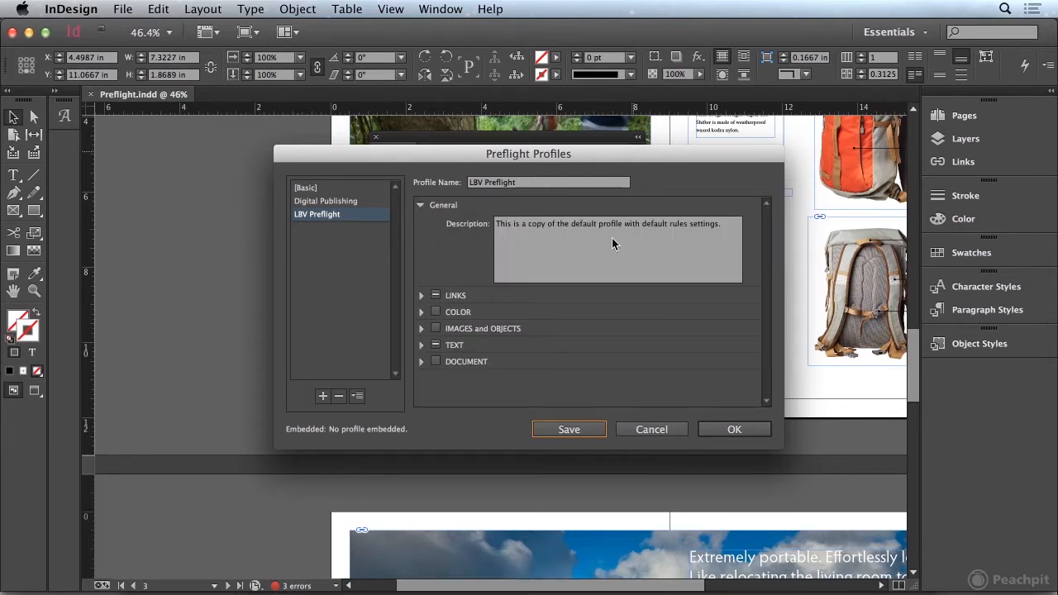
{"action": "triple_click", "coordinate": [610, 223]}
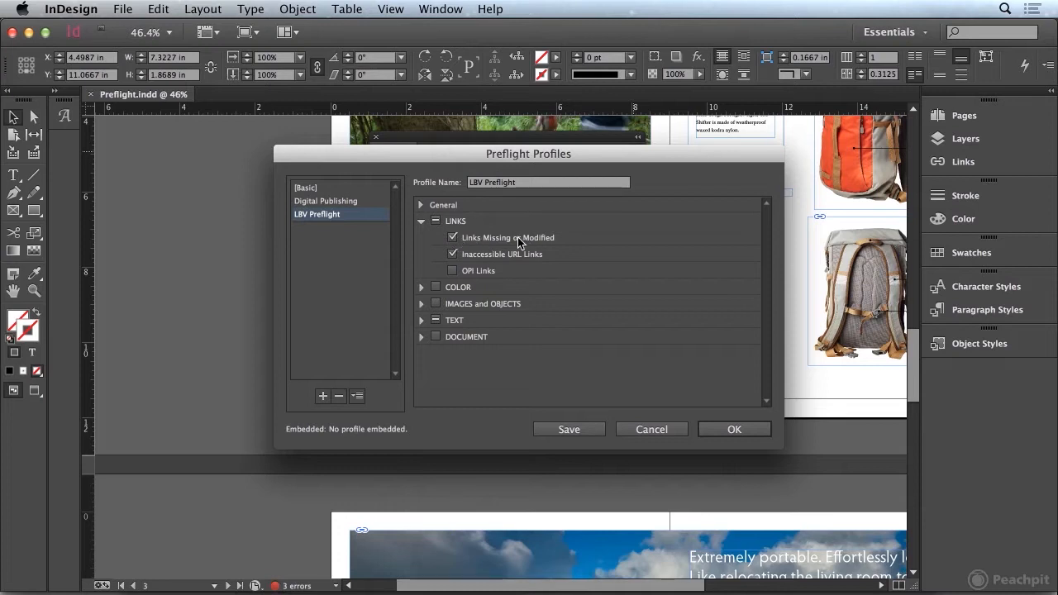
{"action": "mouse_move", "coordinate": [565, 241]}
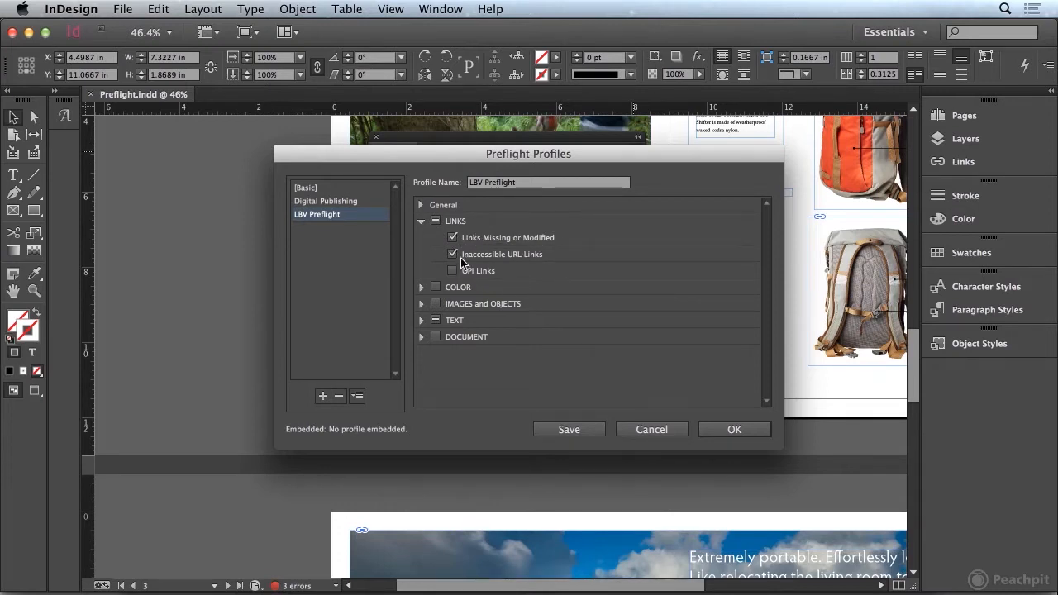
{"action": "mouse_move", "coordinate": [554, 262]}
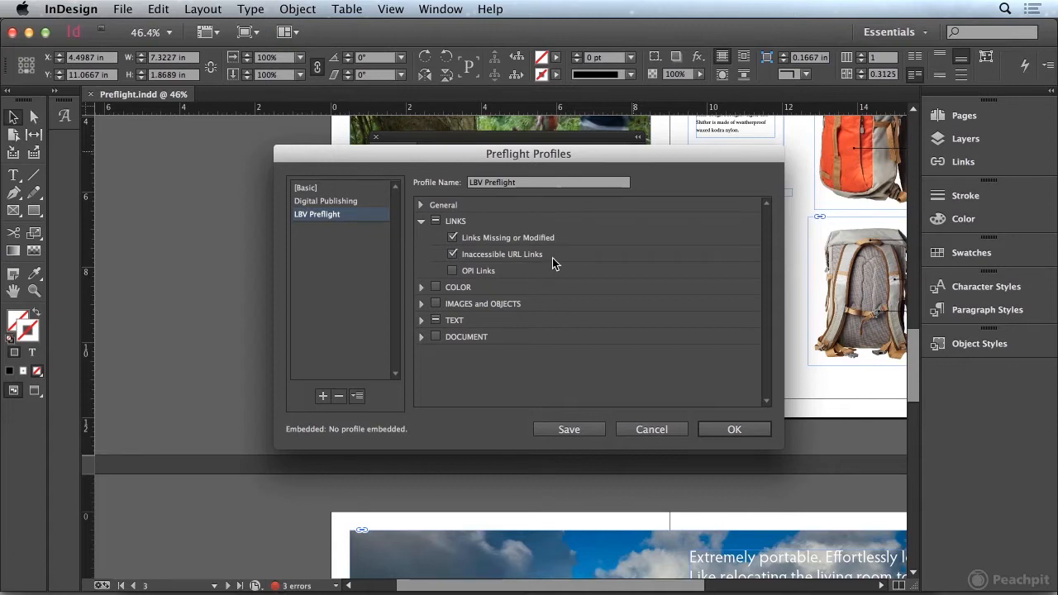
{"action": "left_click", "coordinate": [420, 222]}
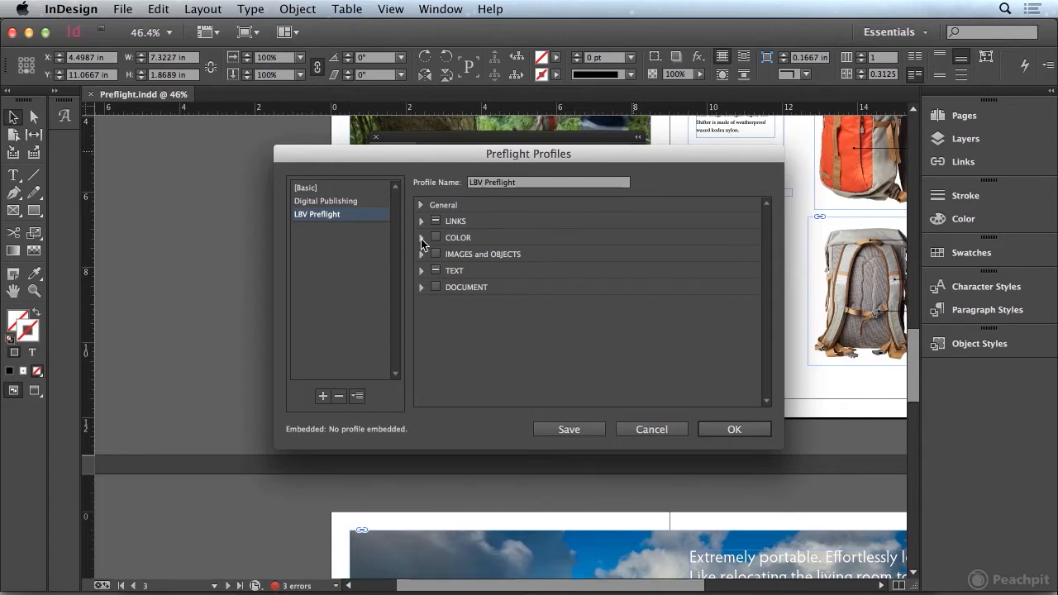
{"action": "left_click", "coordinate": [420, 238]}
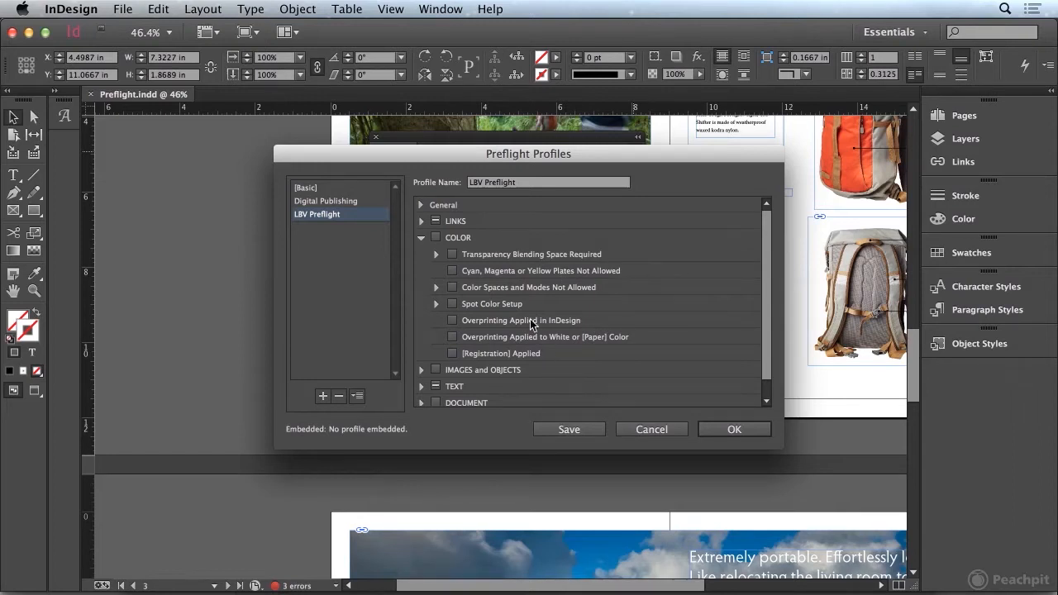
{"action": "mouse_move", "coordinate": [428, 266]}
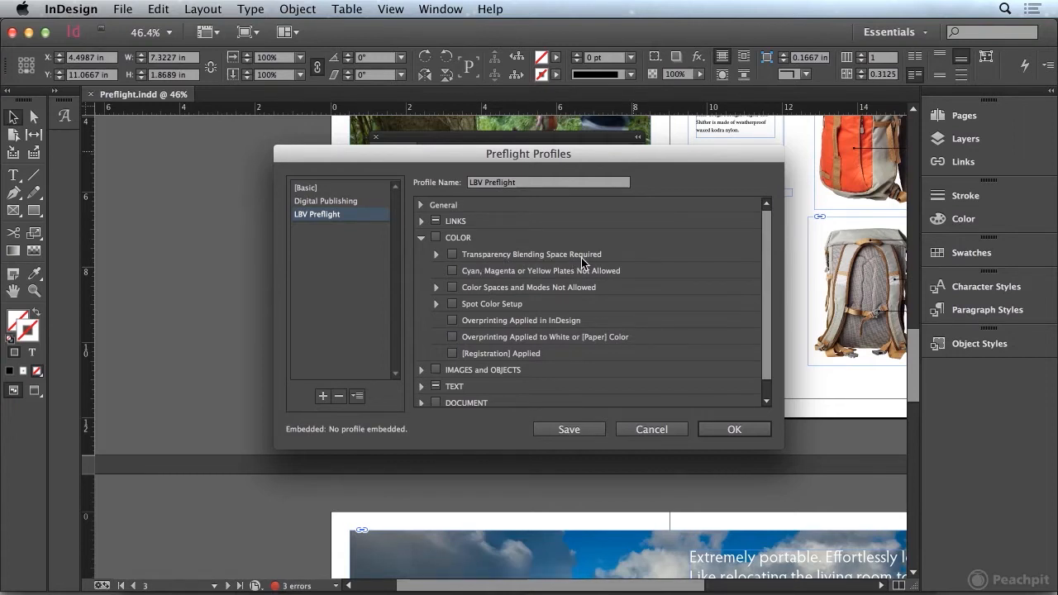
{"action": "mouse_move", "coordinate": [438, 294]}
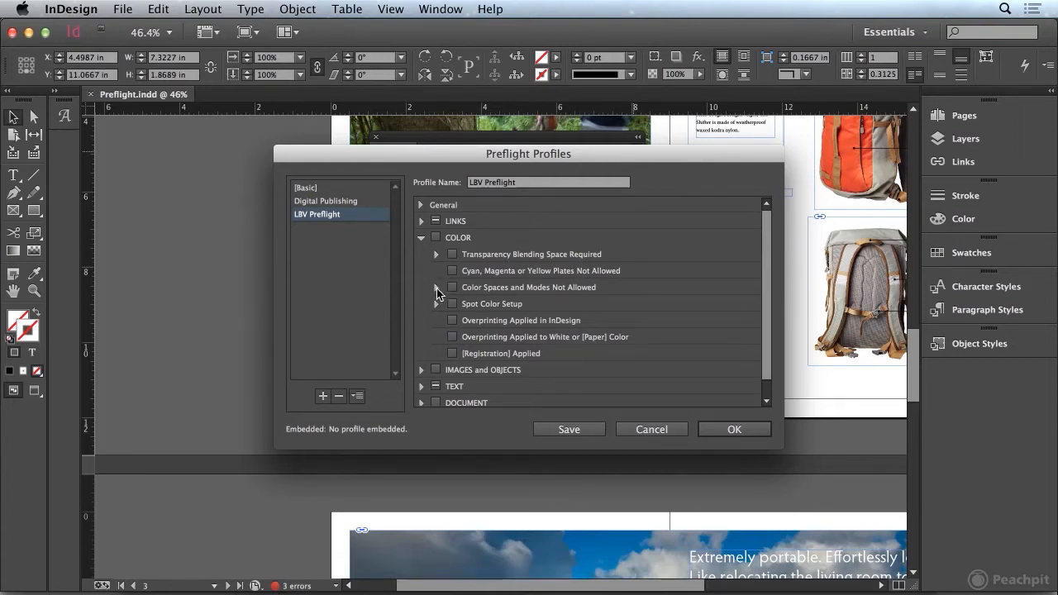
{"action": "left_click", "coordinate": [436, 288]}
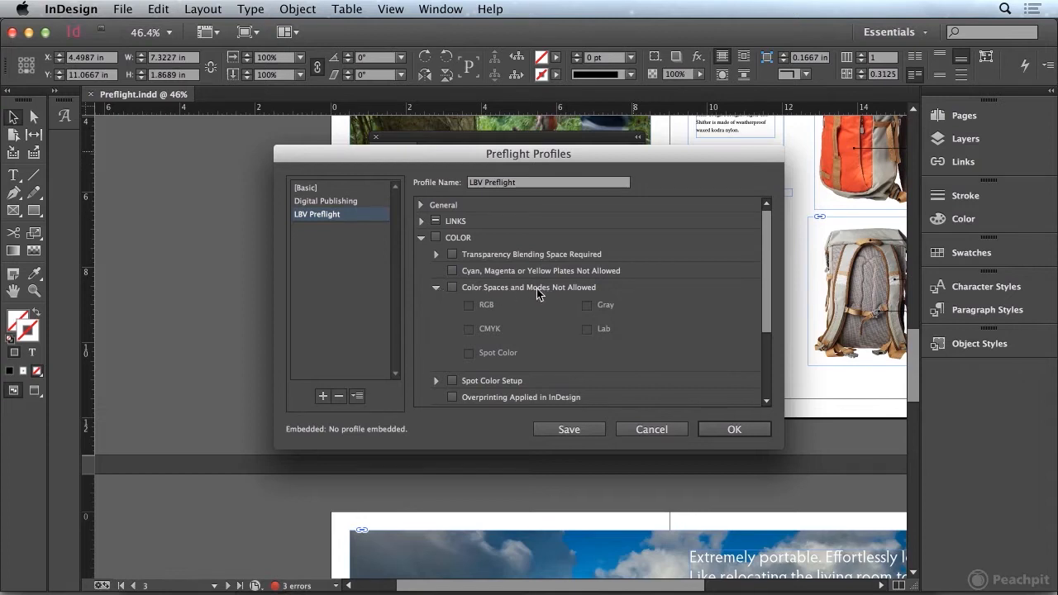
{"action": "mouse_move", "coordinate": [575, 294]}
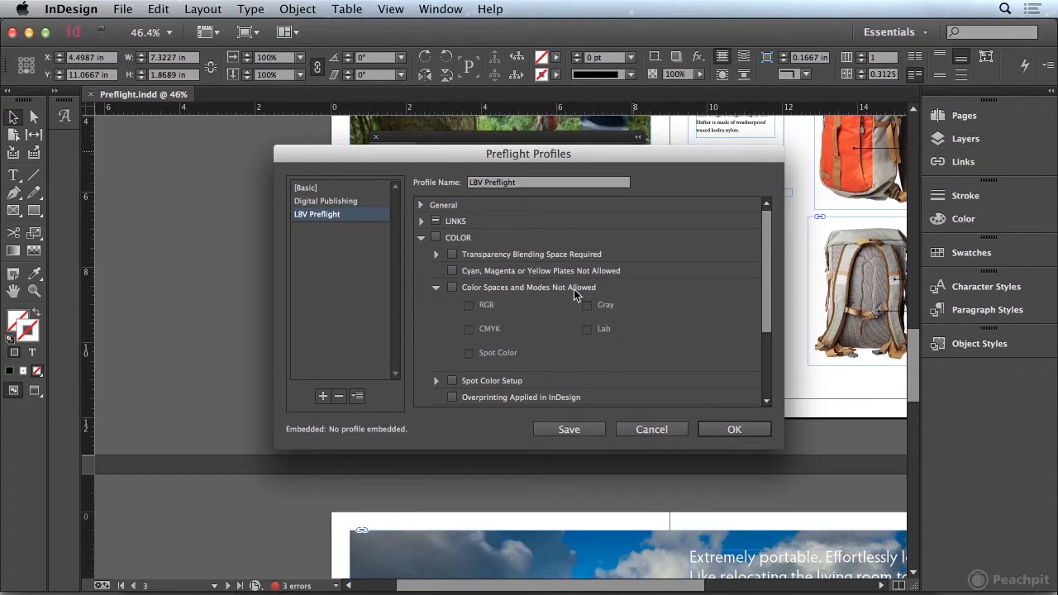
{"action": "mouse_move", "coordinate": [678, 297]}
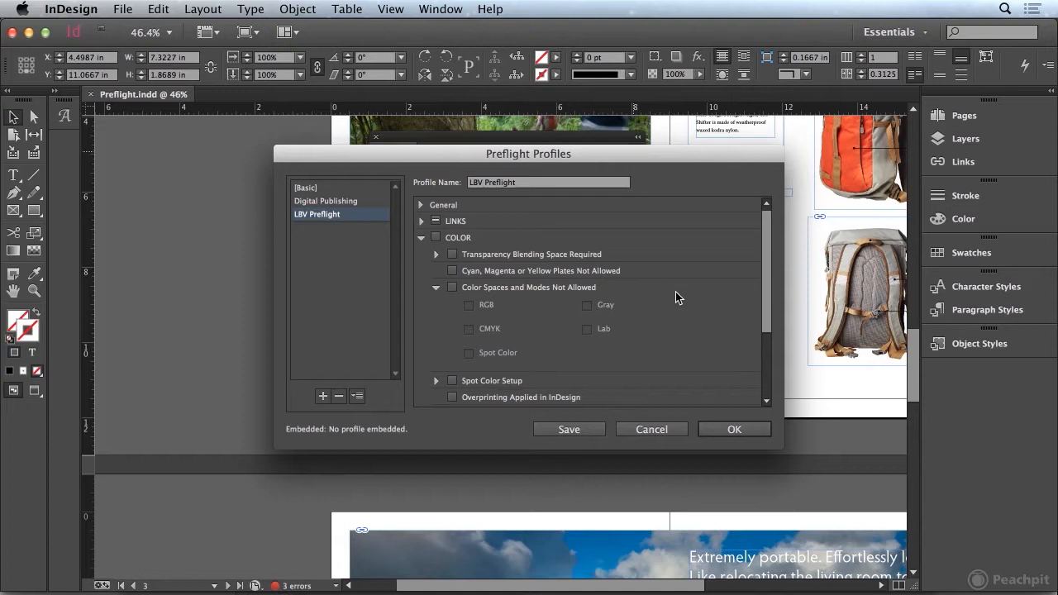
{"action": "mouse_move", "coordinate": [477, 337]}
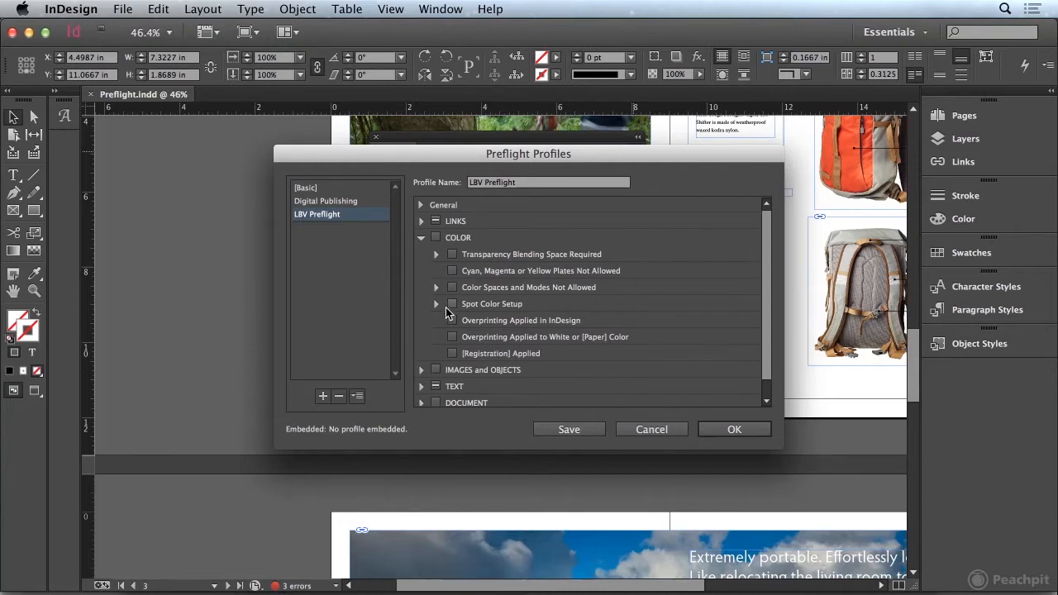
{"action": "left_click", "coordinate": [437, 304]}
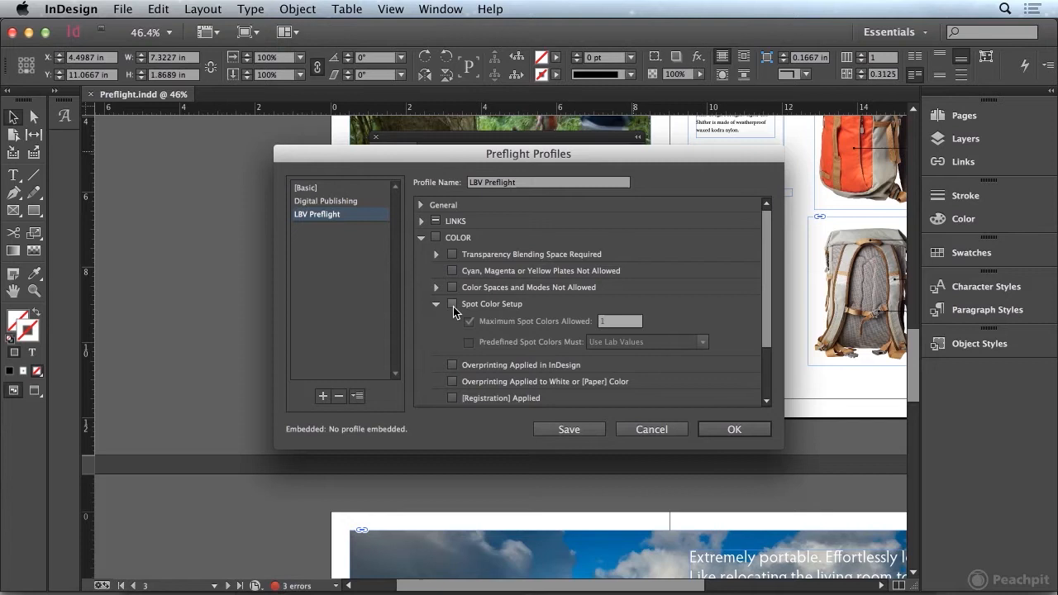
{"action": "left_click", "coordinate": [452, 304]}
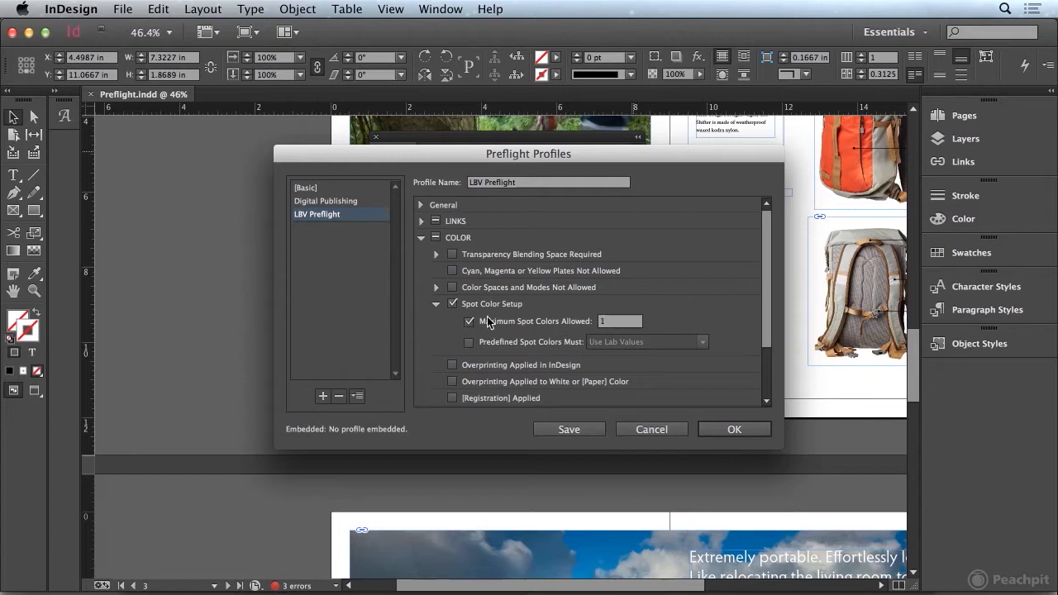
{"action": "left_click", "coordinate": [453, 304]}
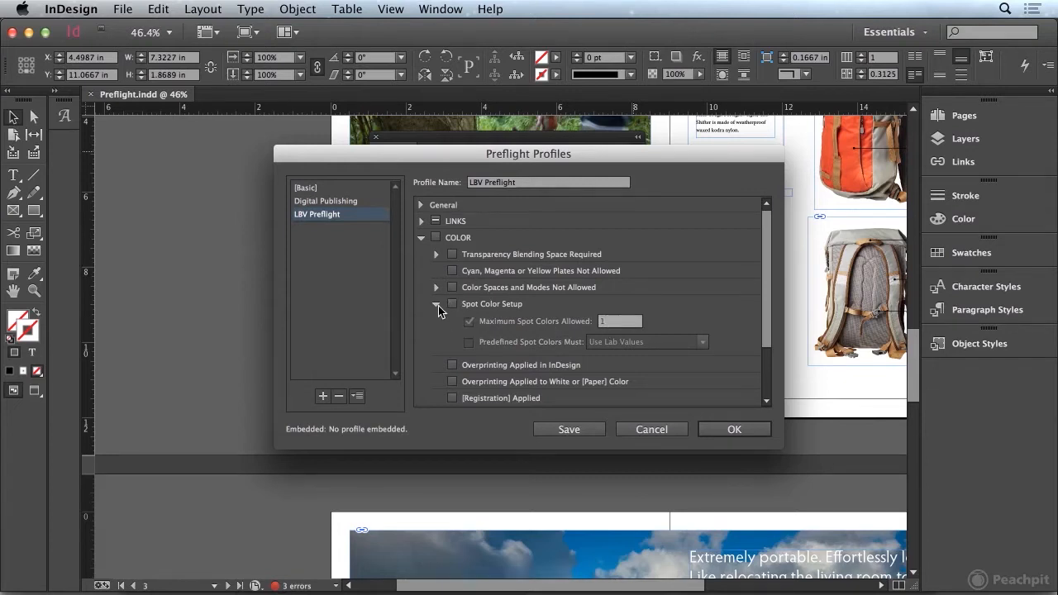
{"action": "left_click", "coordinate": [436, 304]}
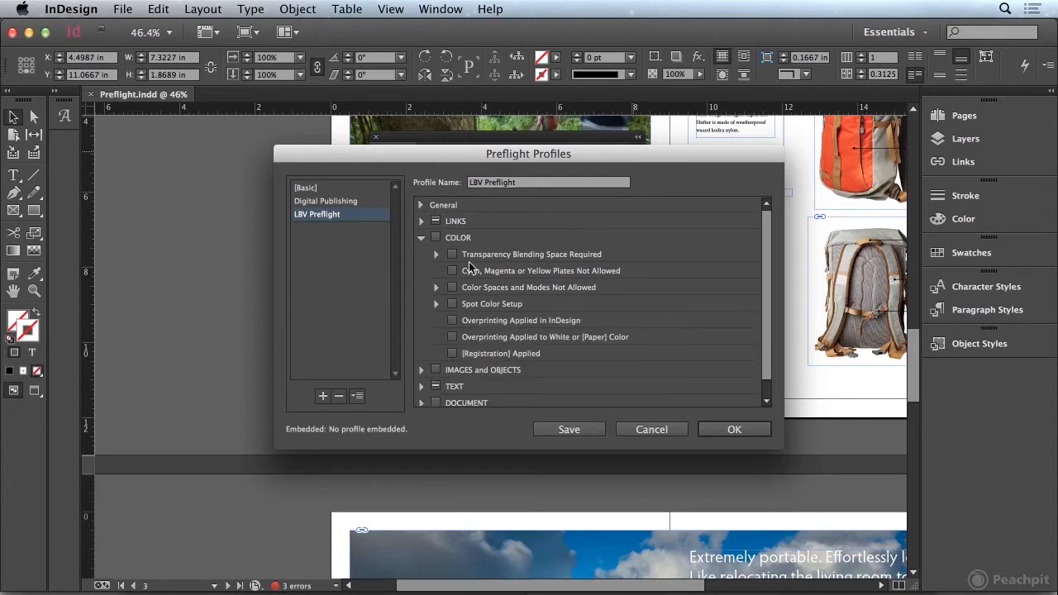
{"action": "left_click", "coordinate": [420, 238]}
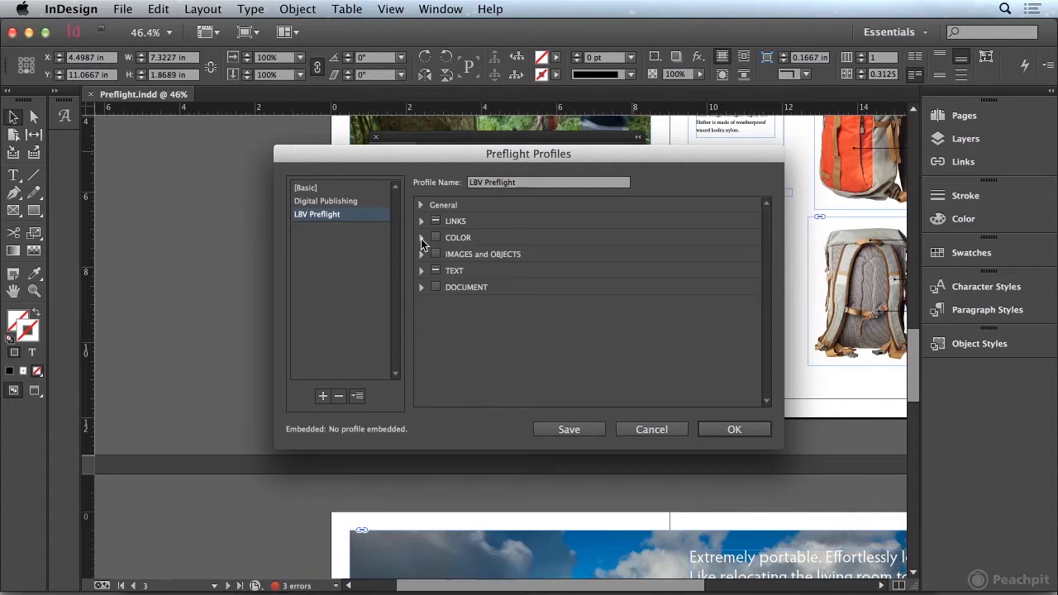
- Enable Image Resolution with Color Image Minimum Resolution 300 under IMAGES and OBJECTS
{"action": "left_click", "coordinate": [420, 255]}
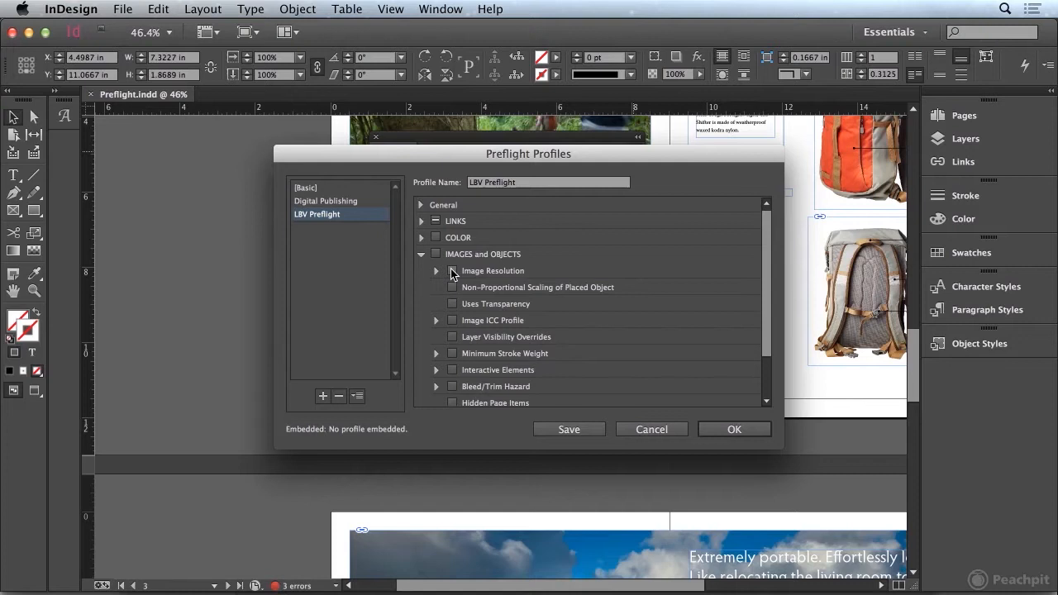
{"action": "left_click", "coordinate": [452, 271]}
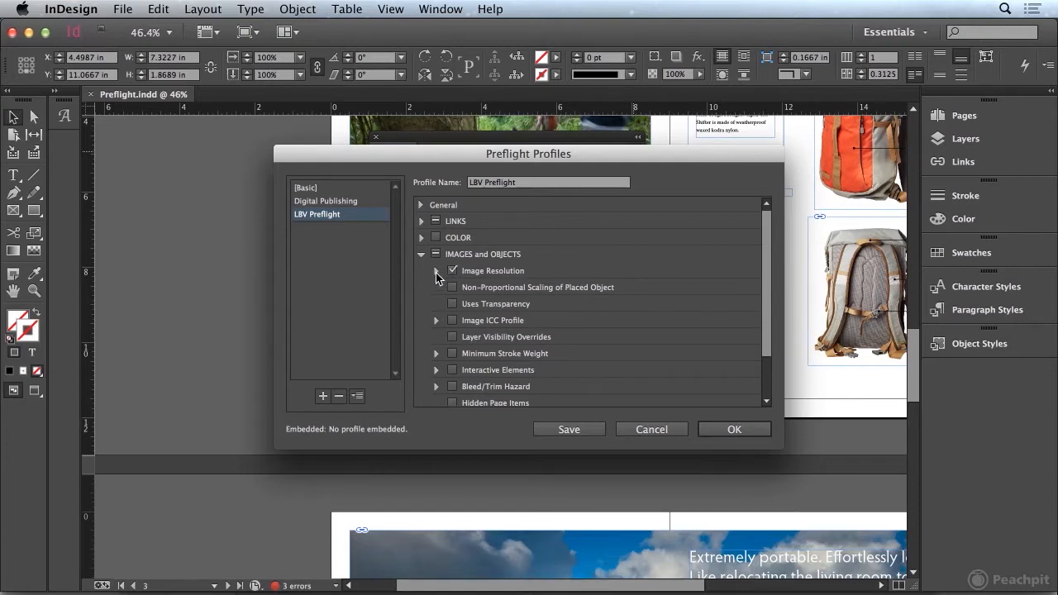
{"action": "left_click", "coordinate": [436, 271]}
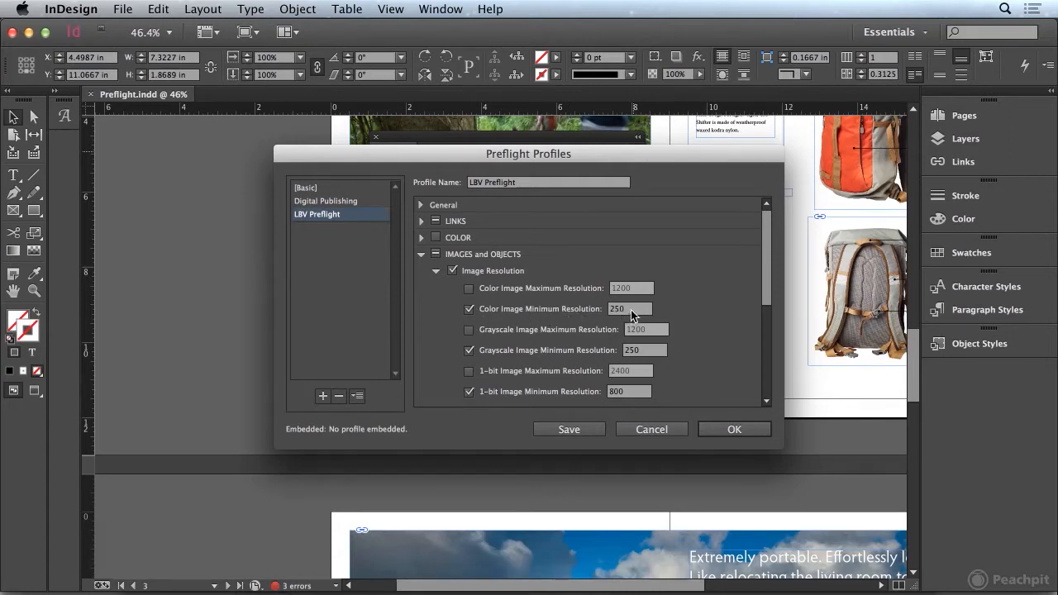
{"action": "type", "text": "300"}
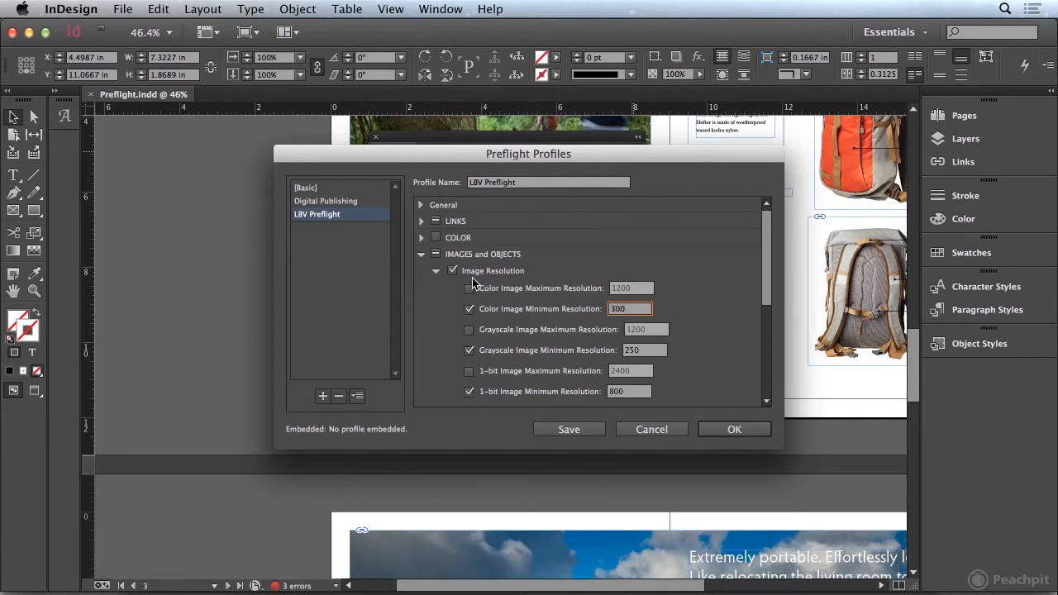
{"action": "left_click", "coordinate": [437, 271]}
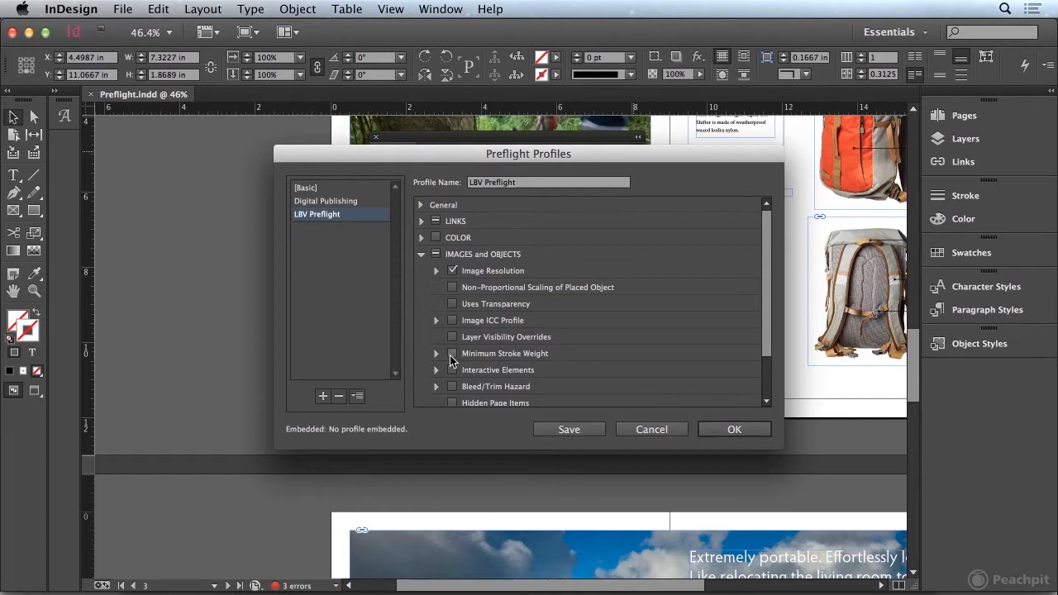
{"action": "mouse_move", "coordinate": [462, 362]}
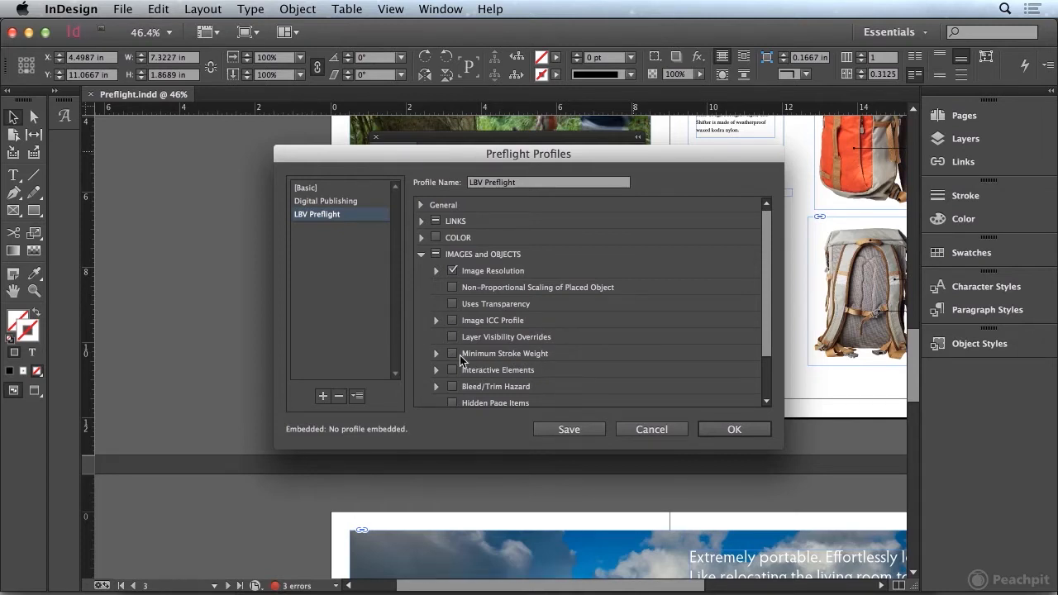
{"action": "mouse_move", "coordinate": [417, 367]}
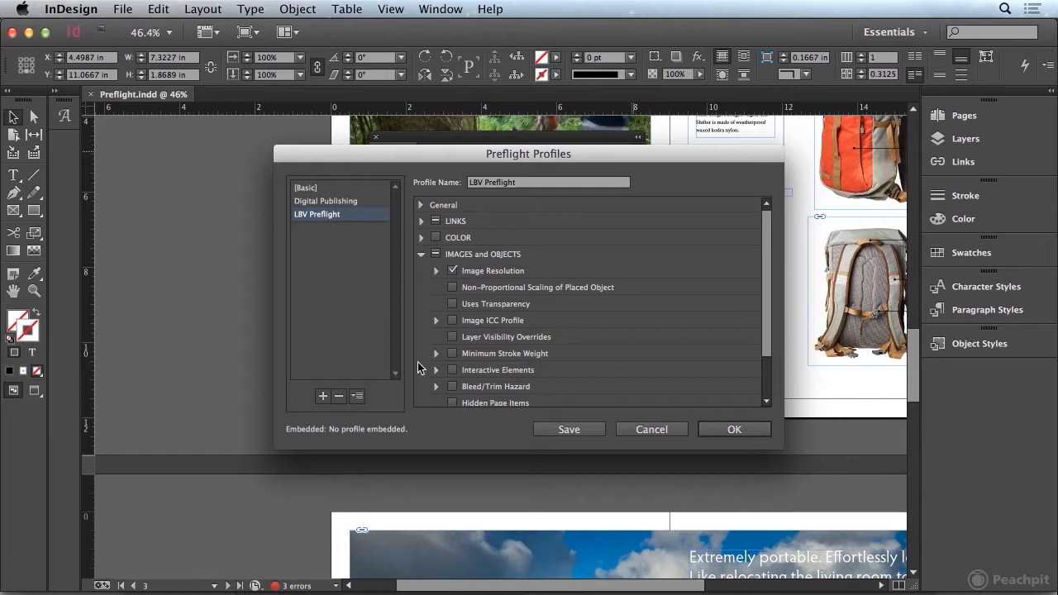
- Enable Minimum Stroke Weight set to 0.25 pt
{"action": "left_click", "coordinate": [453, 354]}
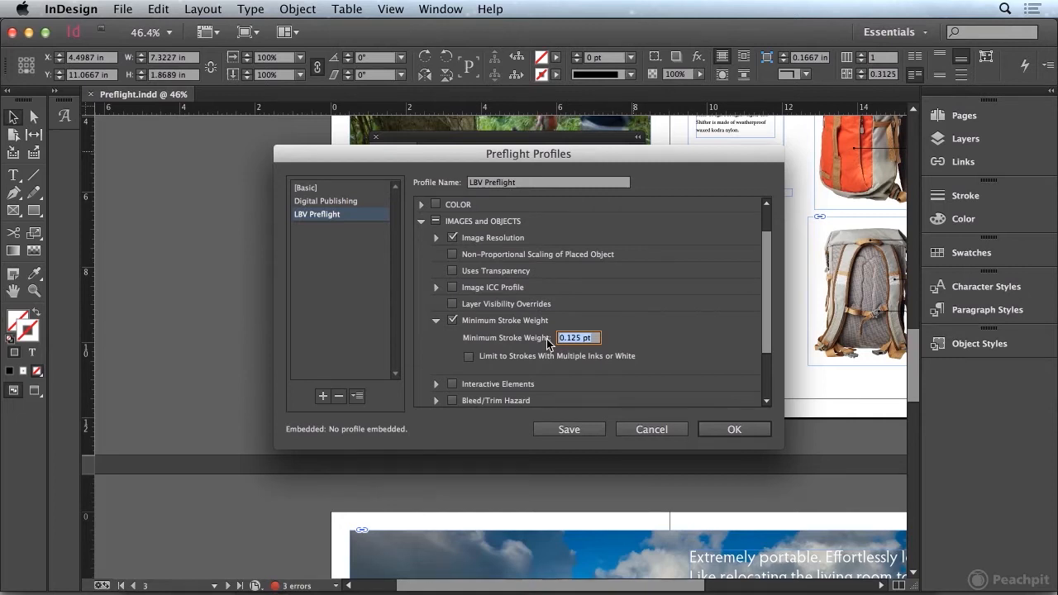
{"action": "type", "text": ".25"}
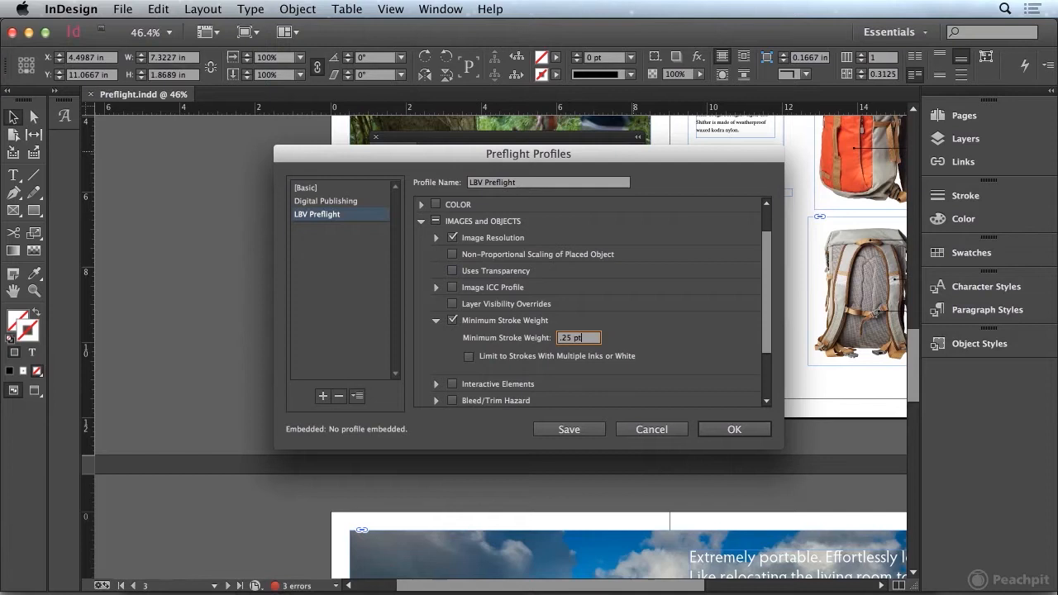
{"action": "left_click", "coordinate": [436, 321]}
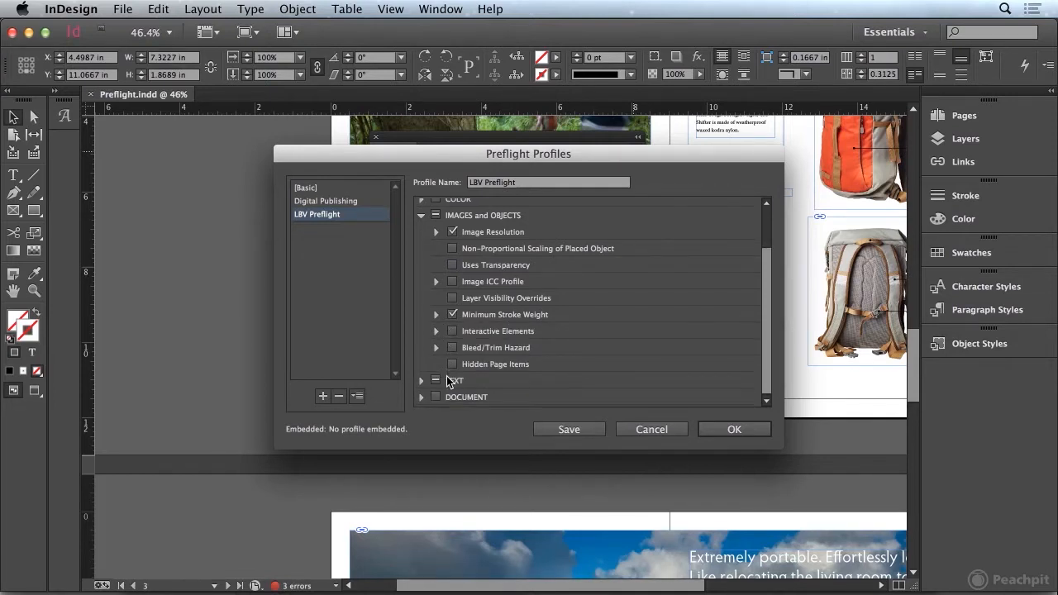
- Enable Non-Proportional Type Scaling and Minimum Type Size checks under TEXT
{"action": "left_click", "coordinate": [420, 215]}
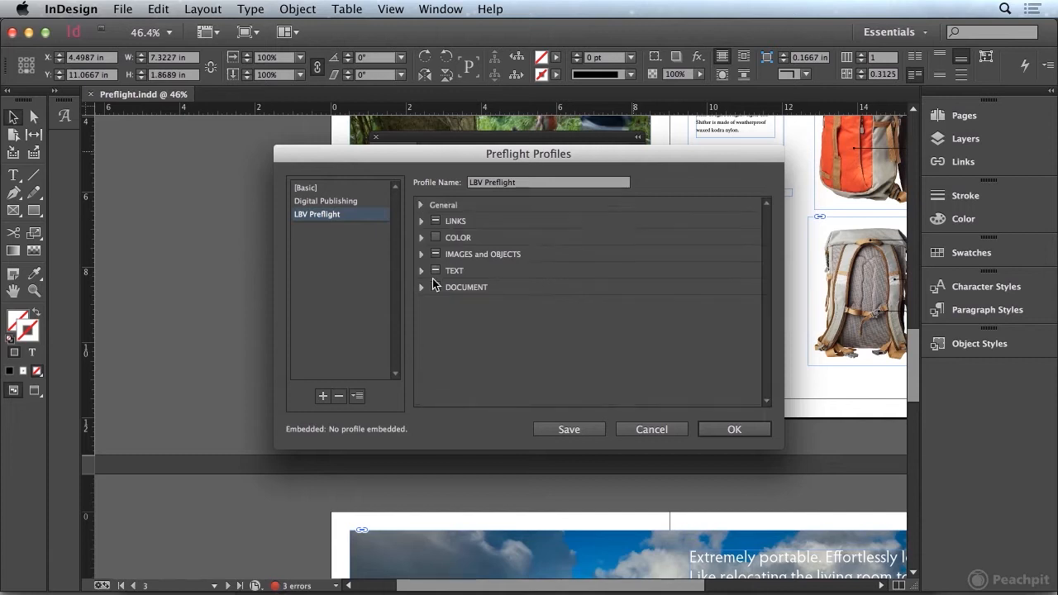
{"action": "left_click", "coordinate": [421, 272]}
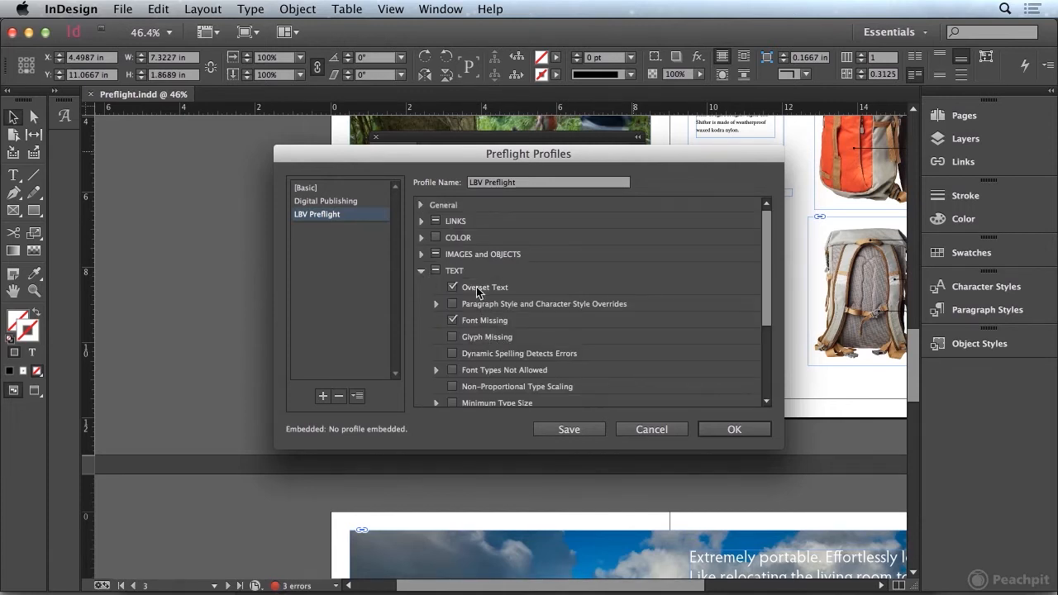
{"action": "mouse_move", "coordinate": [488, 327]}
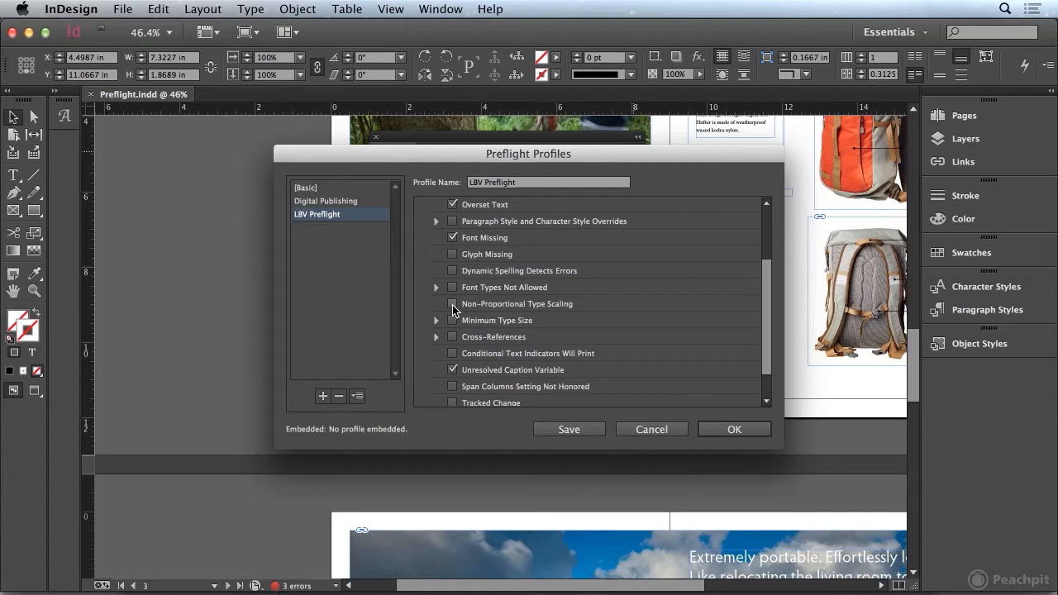
{"action": "left_click", "coordinate": [453, 304]}
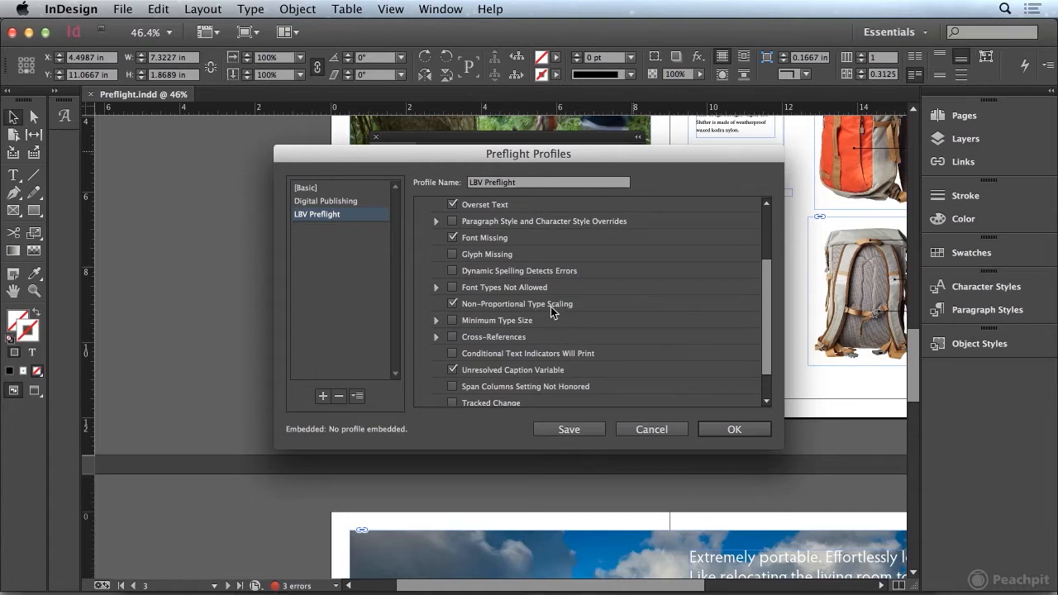
{"action": "mouse_move", "coordinate": [476, 314]}
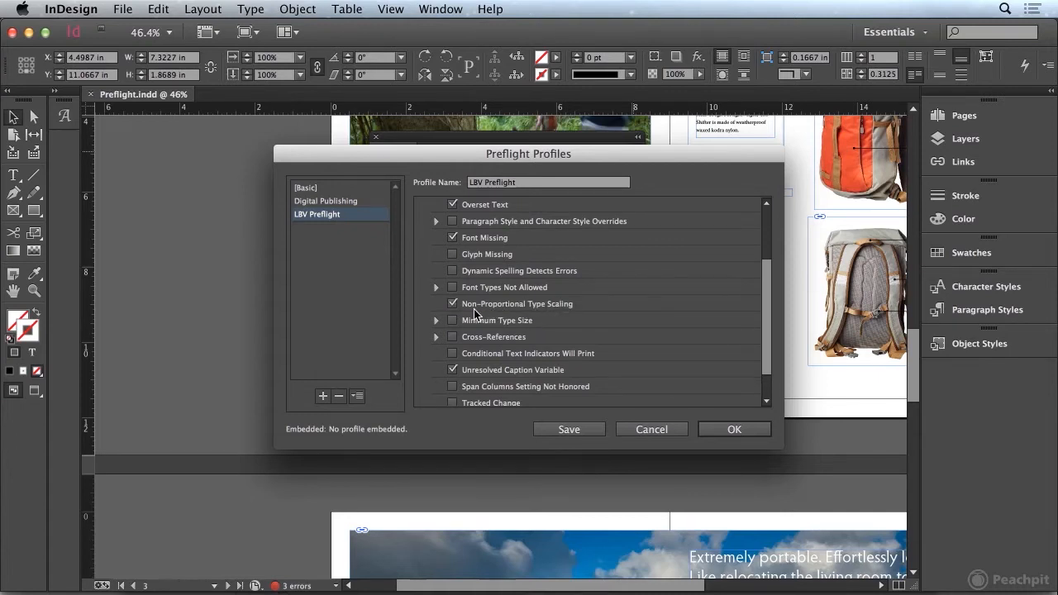
{"action": "mouse_move", "coordinate": [509, 309]}
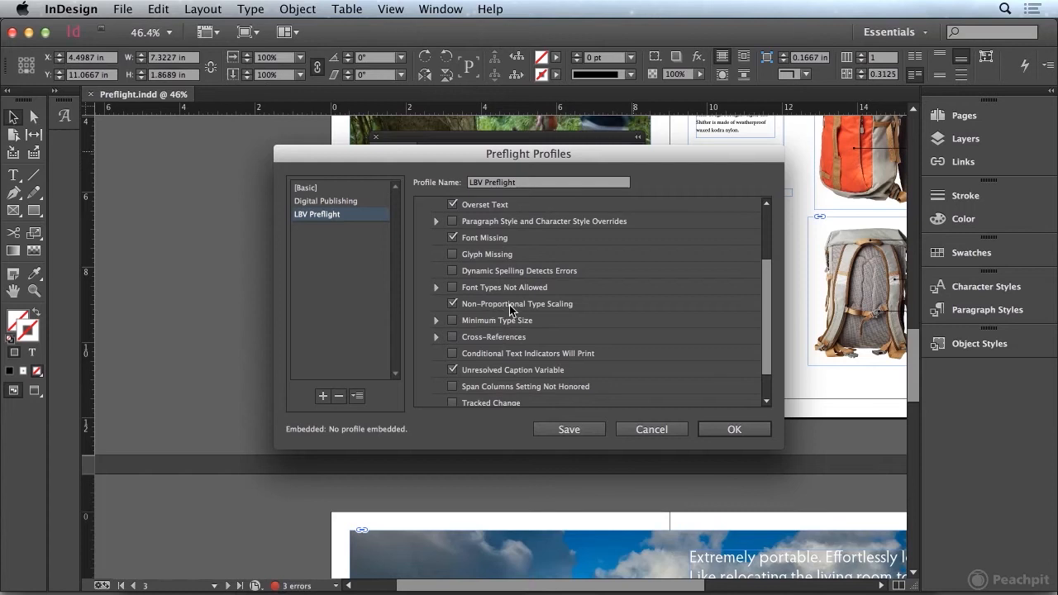
{"action": "mouse_move", "coordinate": [547, 309]}
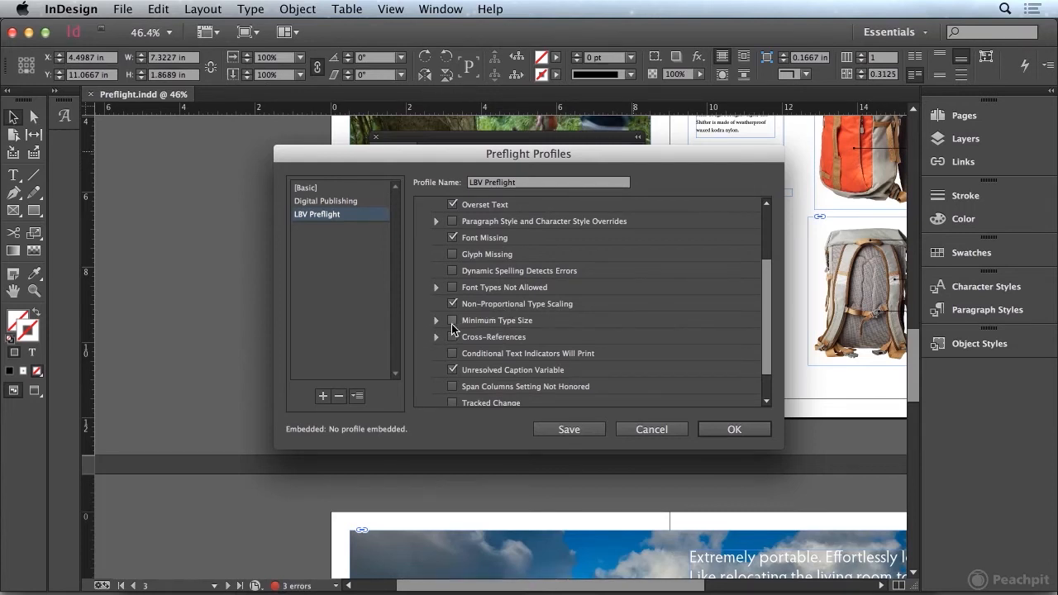
{"action": "left_click", "coordinate": [436, 321]}
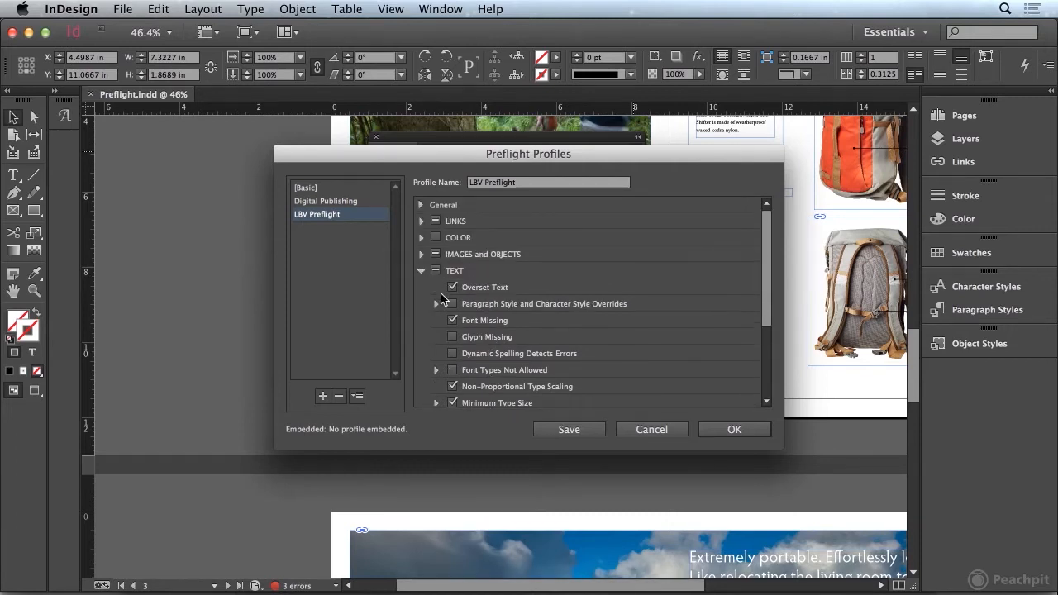
{"action": "left_click", "coordinate": [420, 271]}
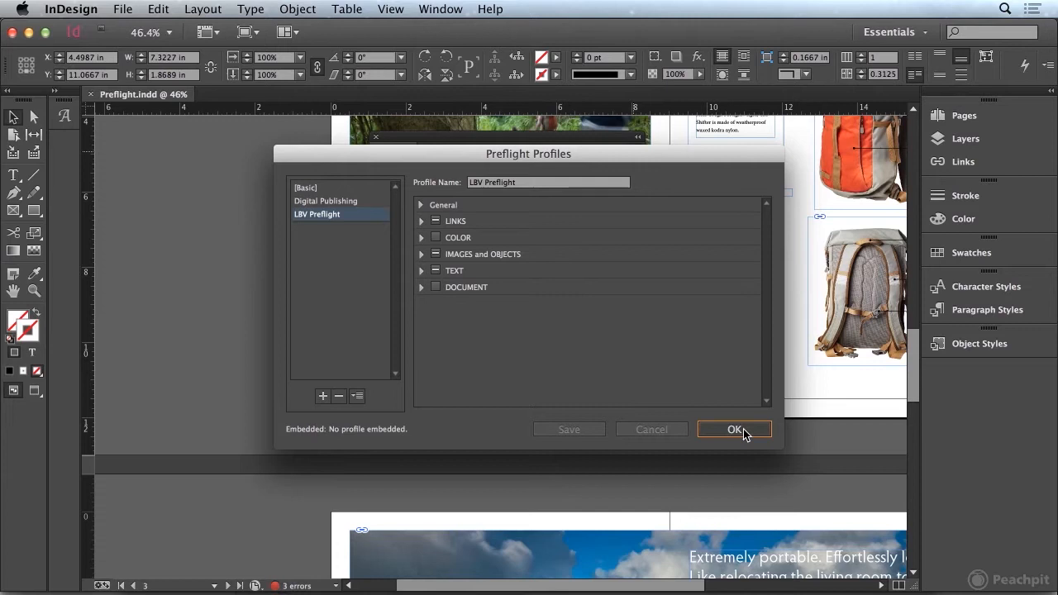
- Accept the profile changes and make LBV Preflight the active profile, reporting 18 errors
{"action": "left_click", "coordinate": [734, 430]}
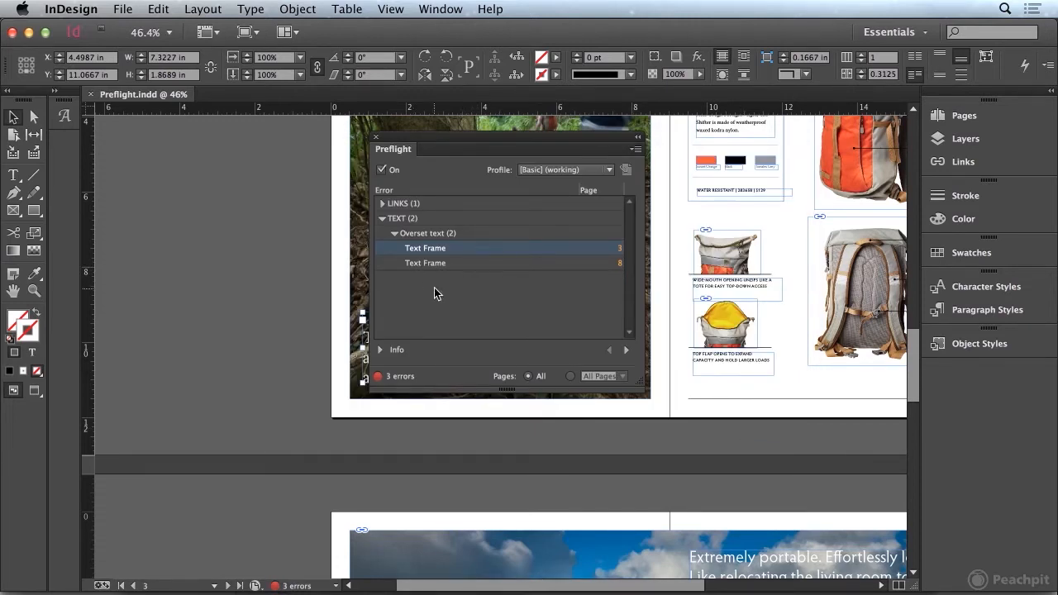
{"action": "mouse_move", "coordinate": [509, 309]}
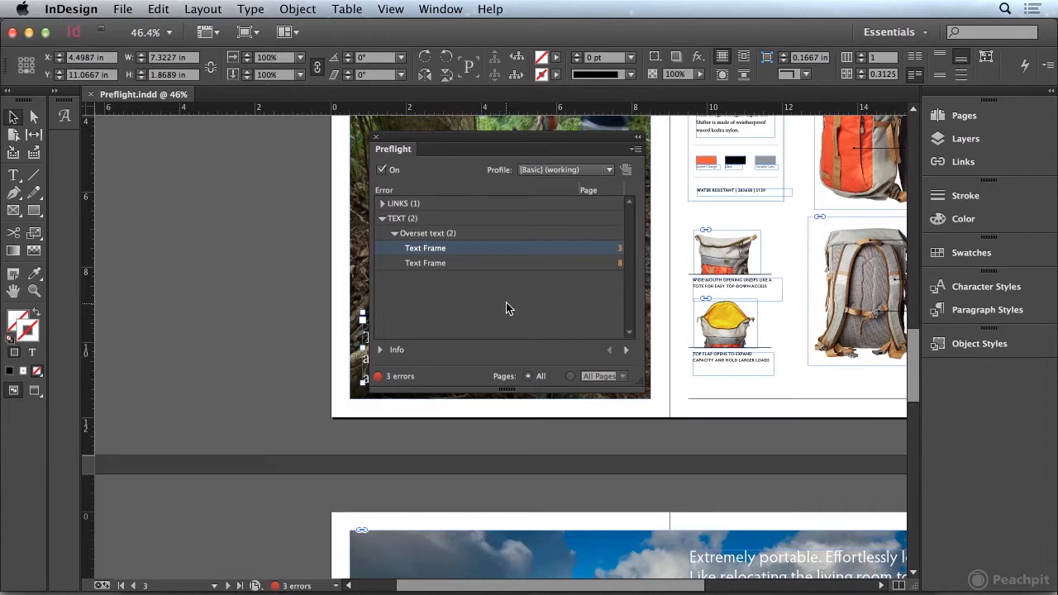
{"action": "mouse_move", "coordinate": [463, 274]}
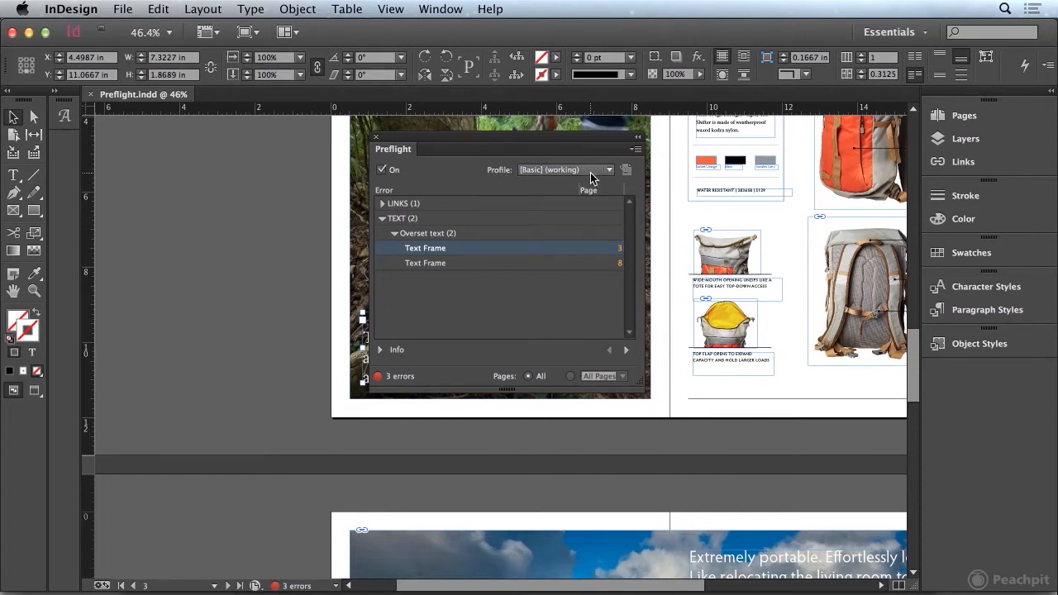
{"action": "mouse_move", "coordinate": [603, 179]}
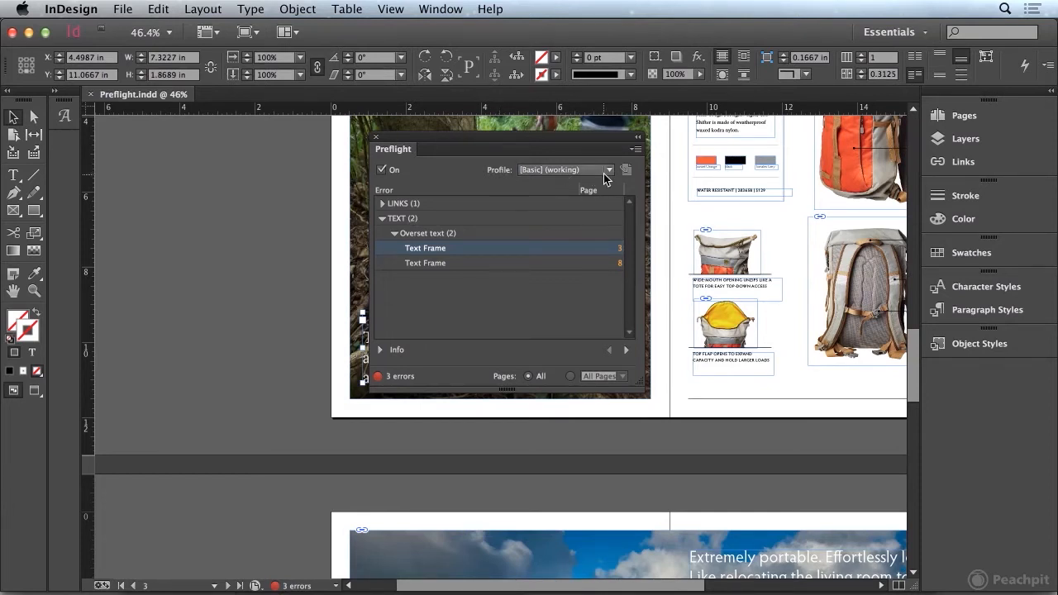
{"action": "left_click", "coordinate": [608, 168]}
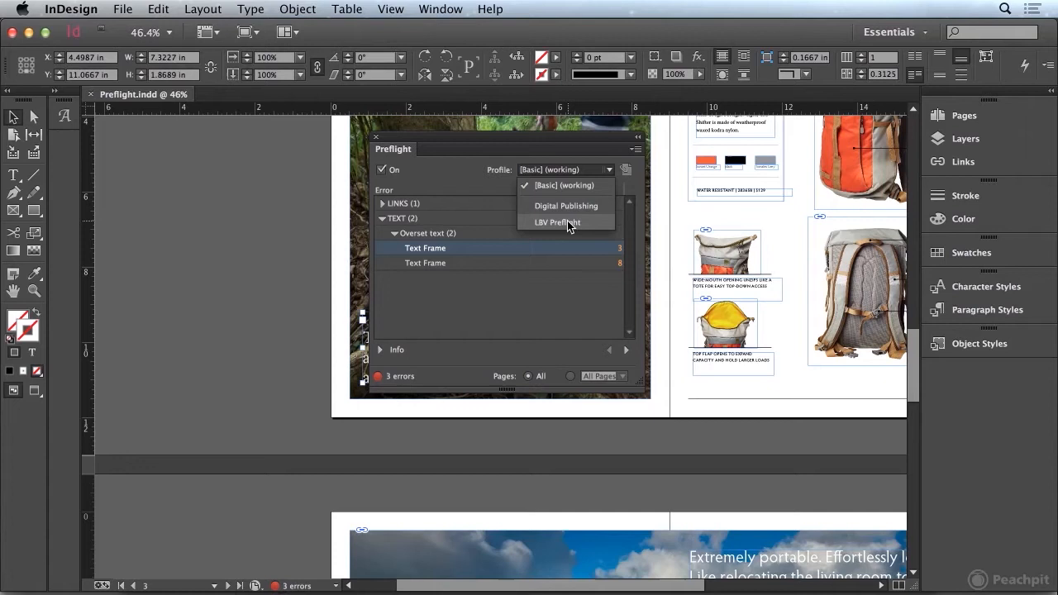
{"action": "left_click", "coordinate": [557, 222]}
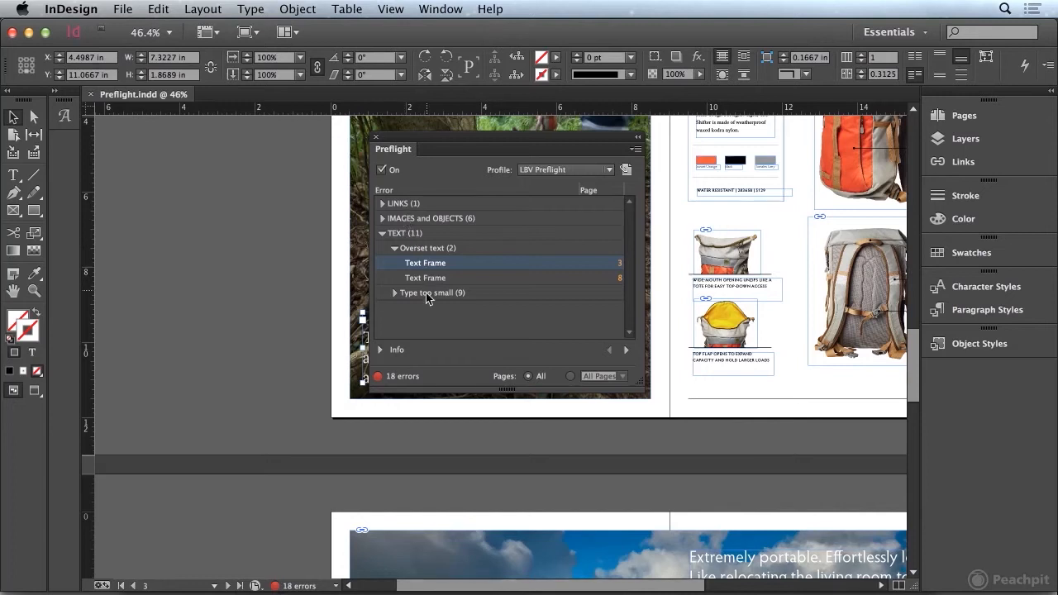
{"action": "mouse_move", "coordinate": [443, 284]}
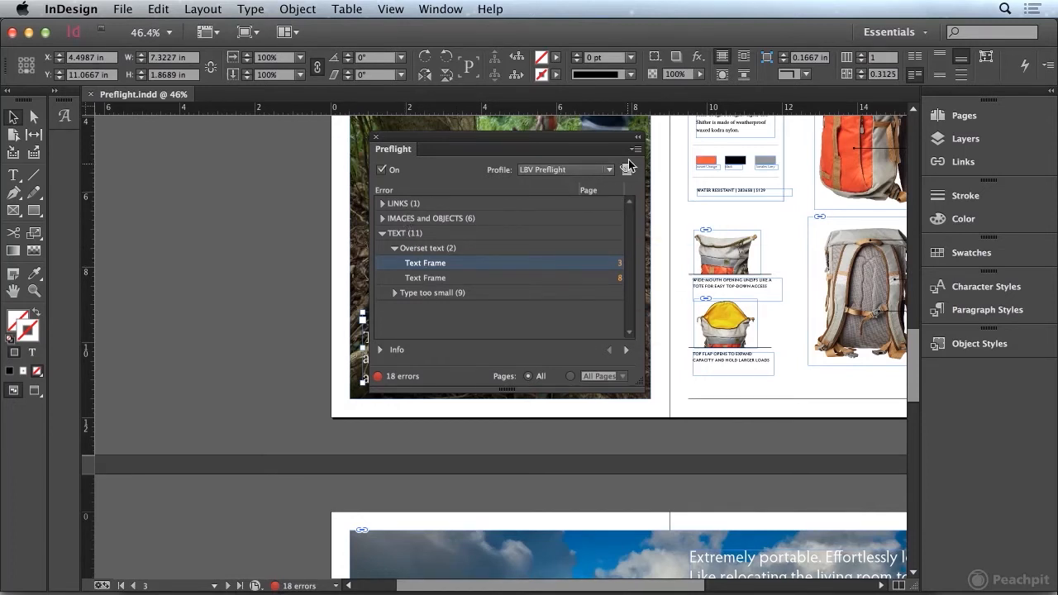
- View Preflight Options moved aside, checking the Working Profile list and leaving it at Basic
{"action": "left_click", "coordinate": [636, 148]}
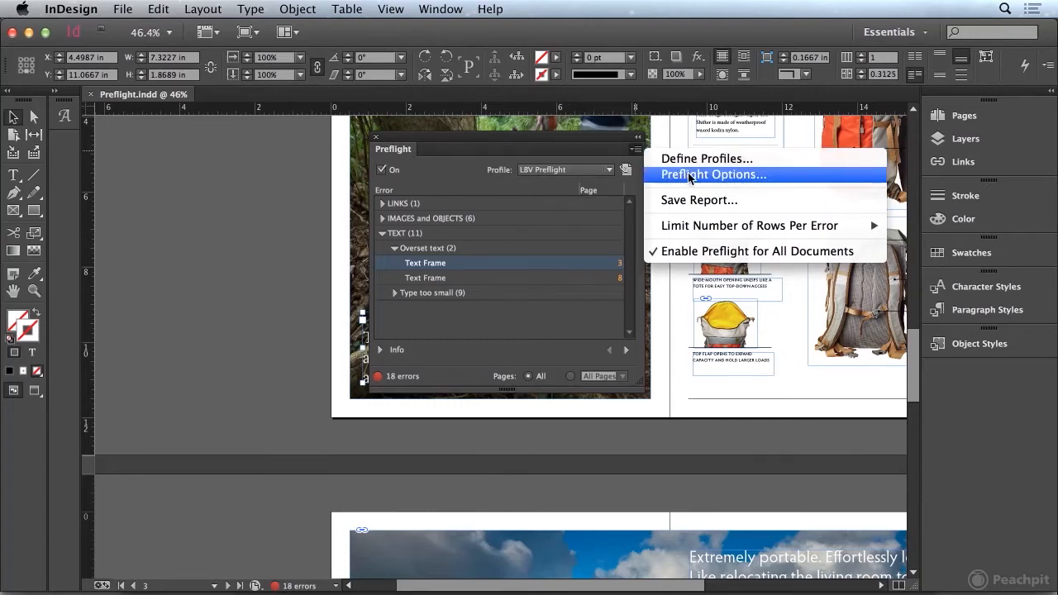
{"action": "left_click", "coordinate": [713, 175]}
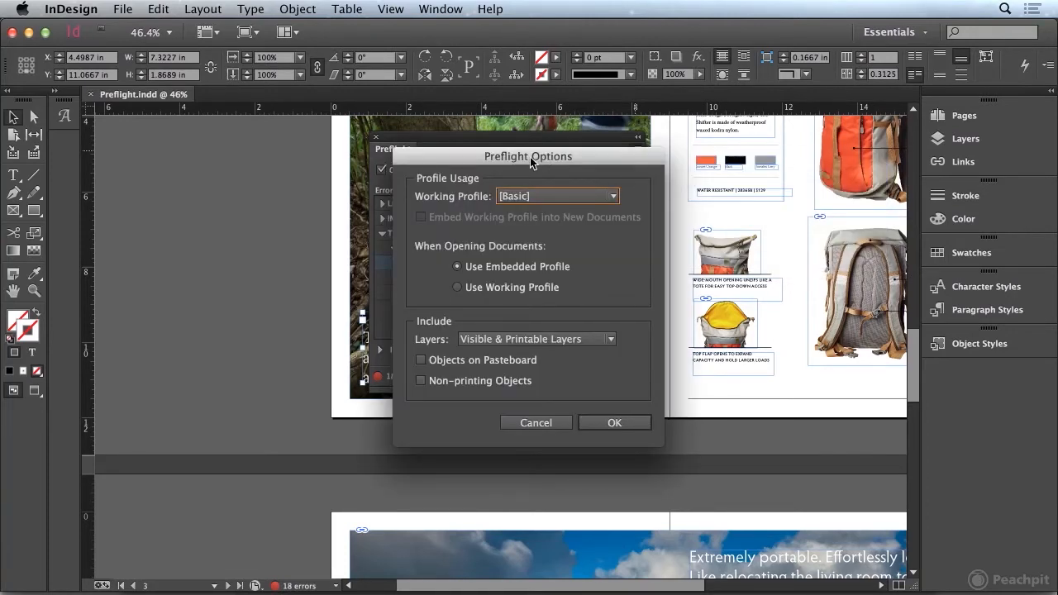
{"action": "left_click_drag", "start_coordinate": [529, 155], "coordinate": [809, 139]}
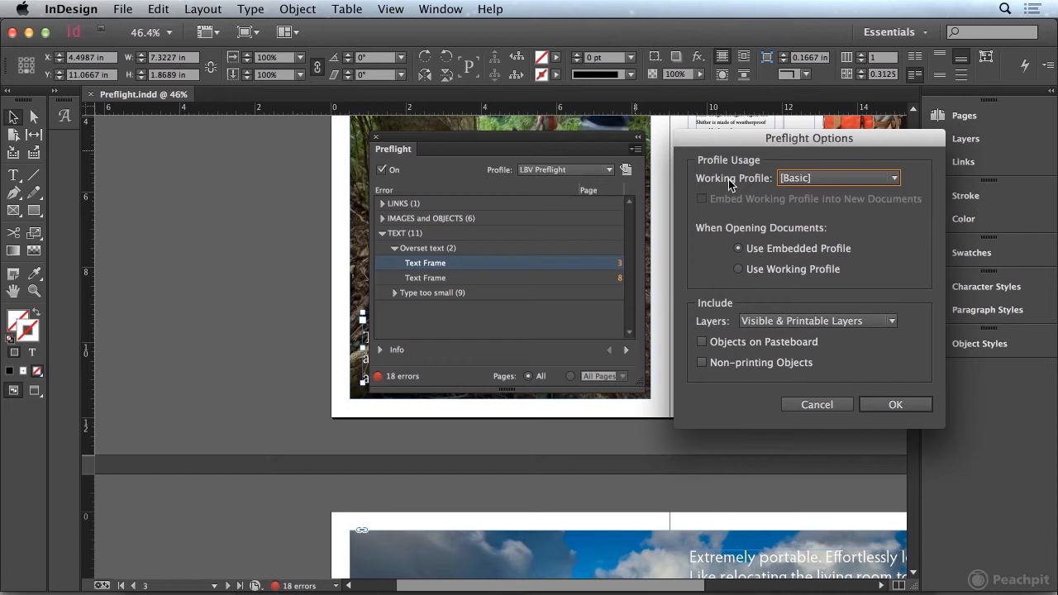
{"action": "mouse_move", "coordinate": [735, 185]}
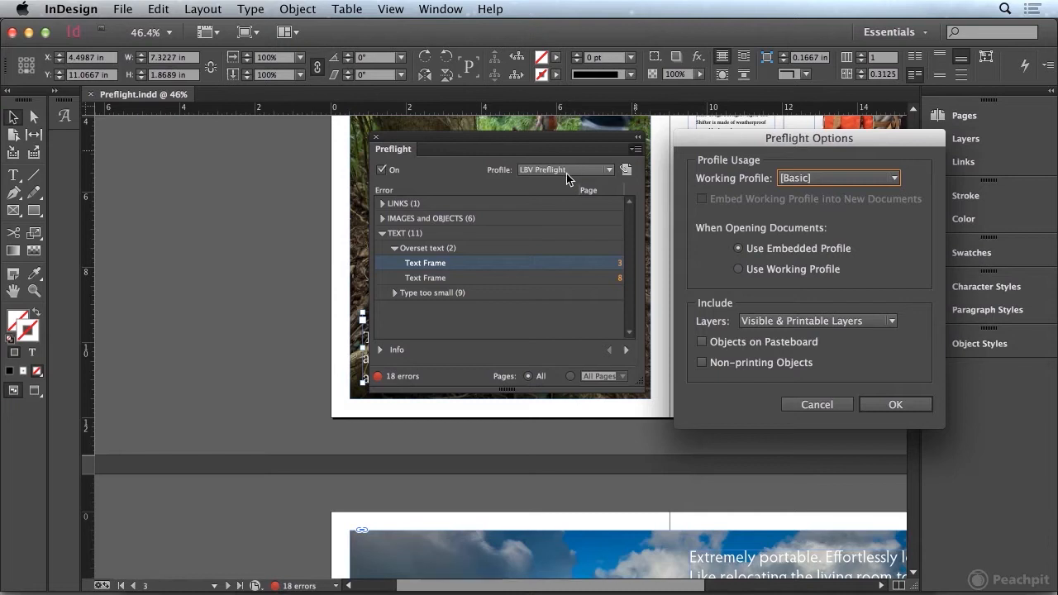
{"action": "mouse_move", "coordinate": [724, 188]}
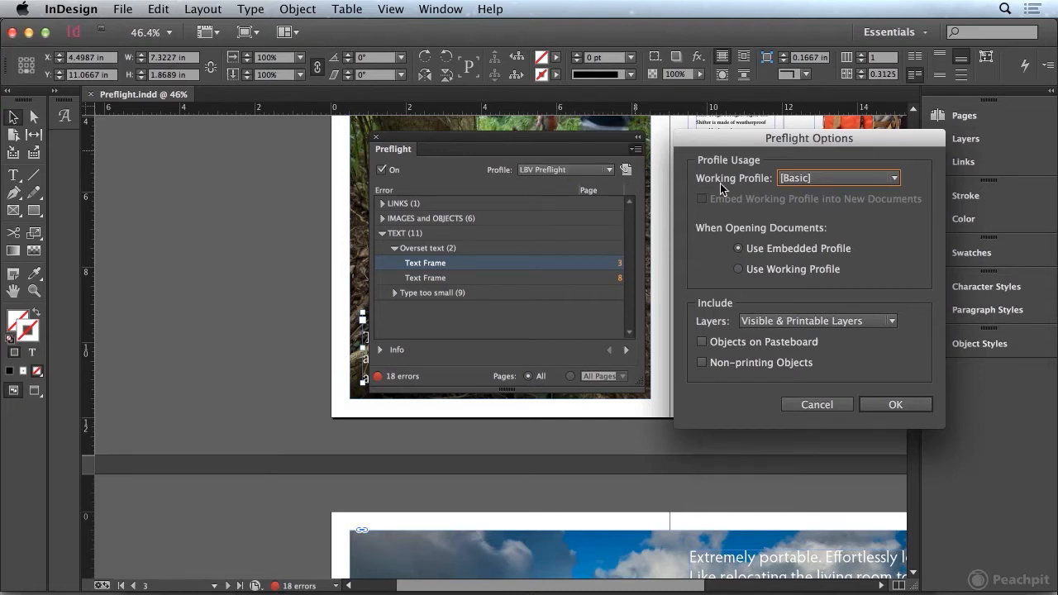
{"action": "left_click", "coordinate": [836, 178]}
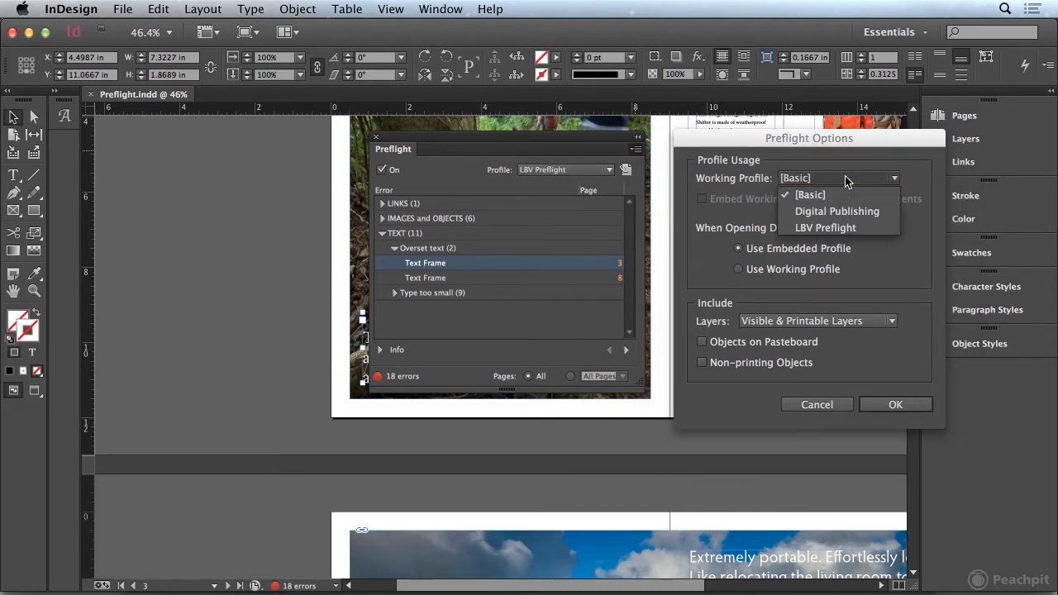
{"action": "mouse_move", "coordinate": [825, 228]}
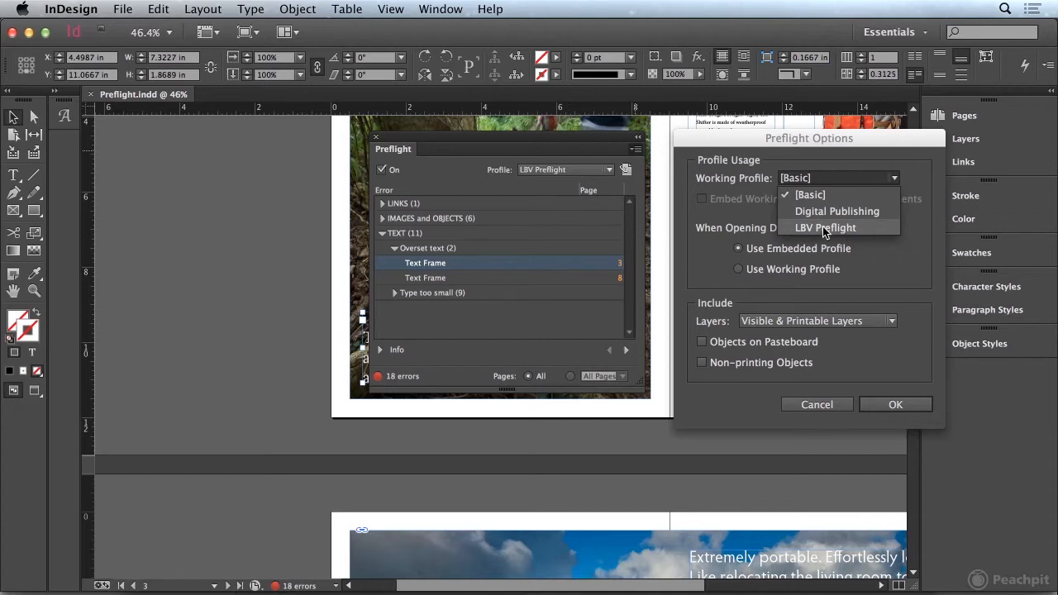
{"action": "left_click", "coordinate": [837, 179]}
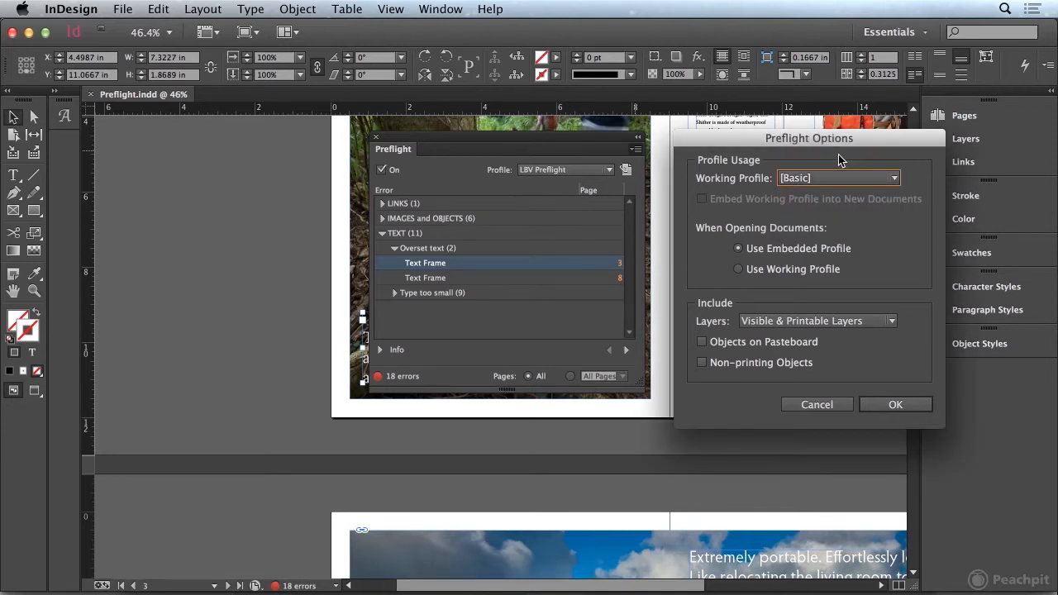
{"action": "mouse_move", "coordinate": [752, 281]}
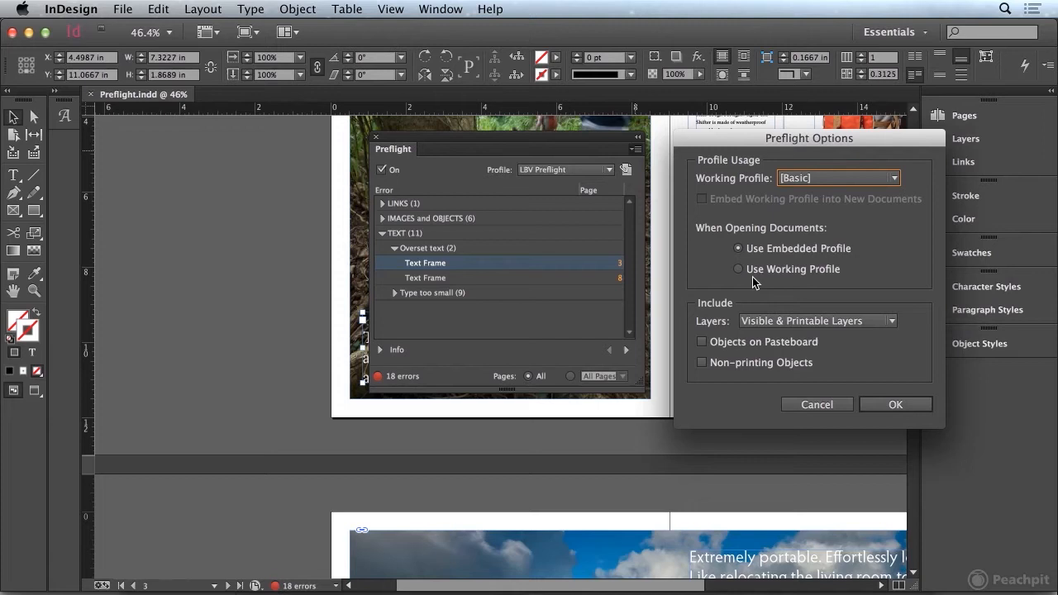
{"action": "mouse_move", "coordinate": [721, 275]}
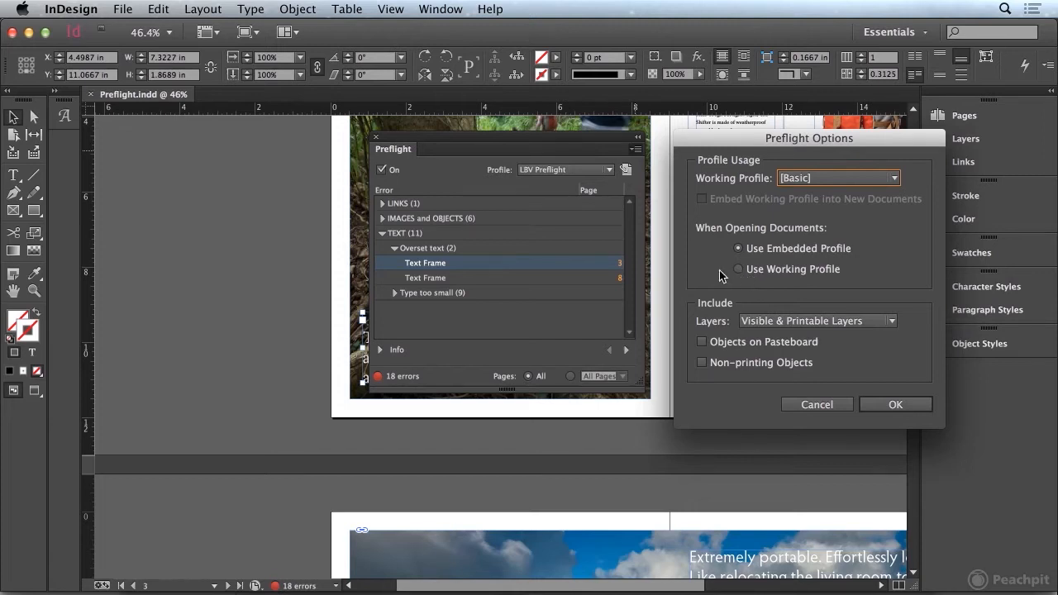
{"action": "mouse_move", "coordinate": [712, 235]}
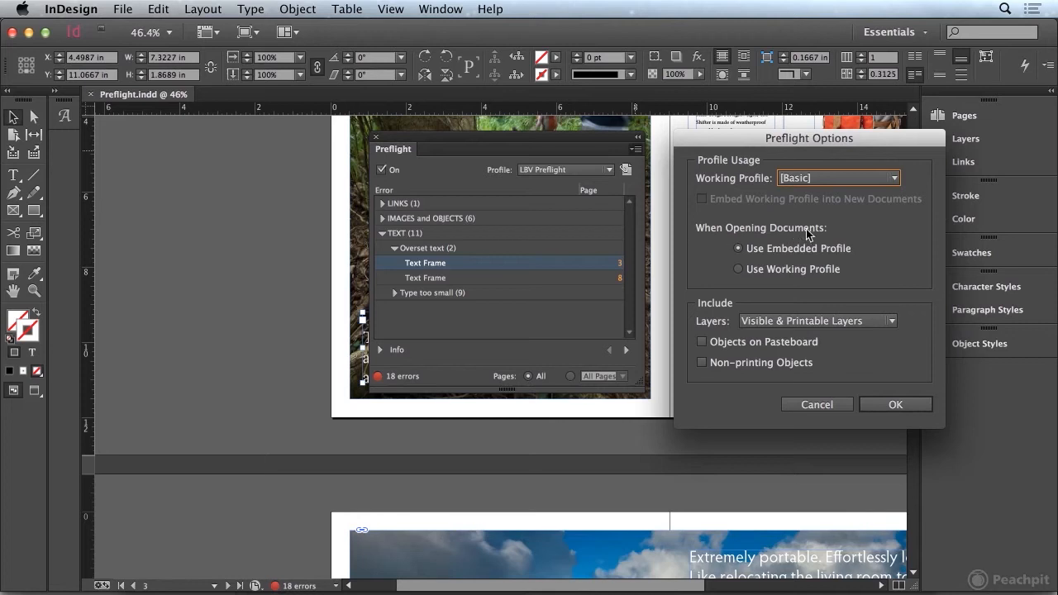
{"action": "mouse_move", "coordinate": [889, 233]}
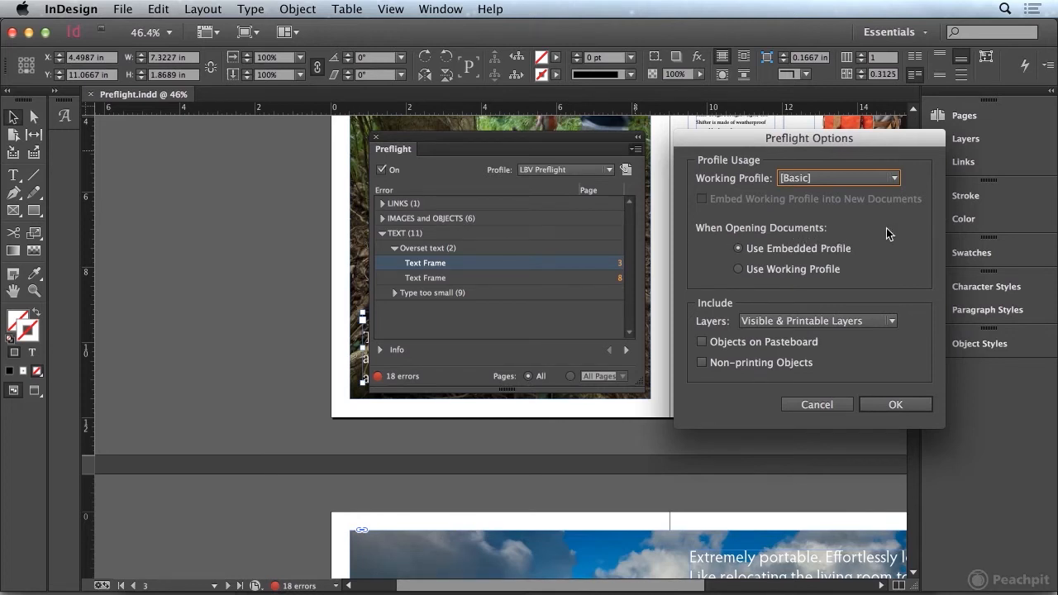
{"action": "mouse_move", "coordinate": [884, 254]}
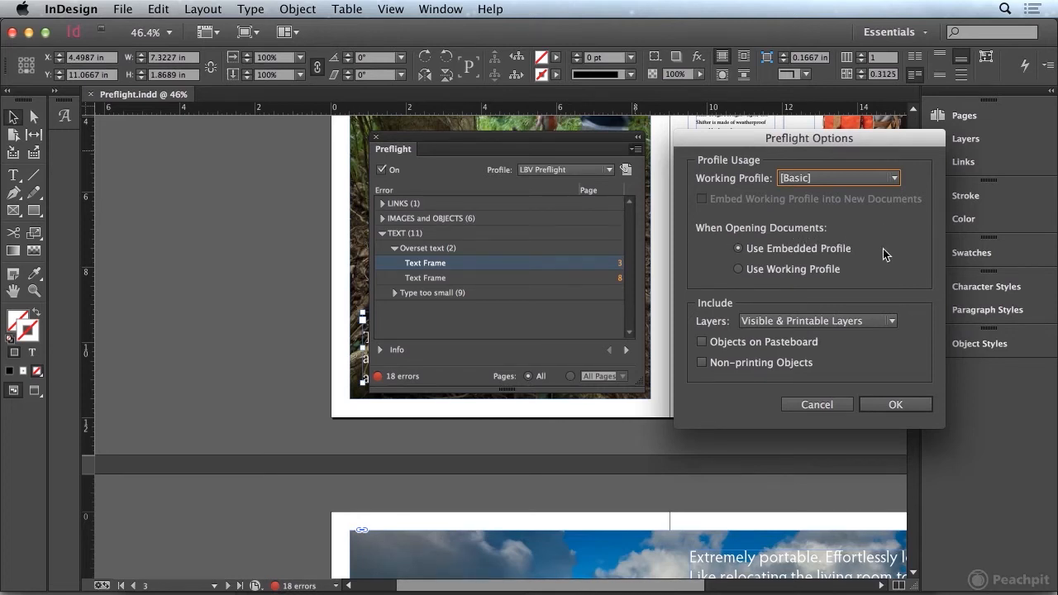
{"action": "mouse_move", "coordinate": [823, 254]}
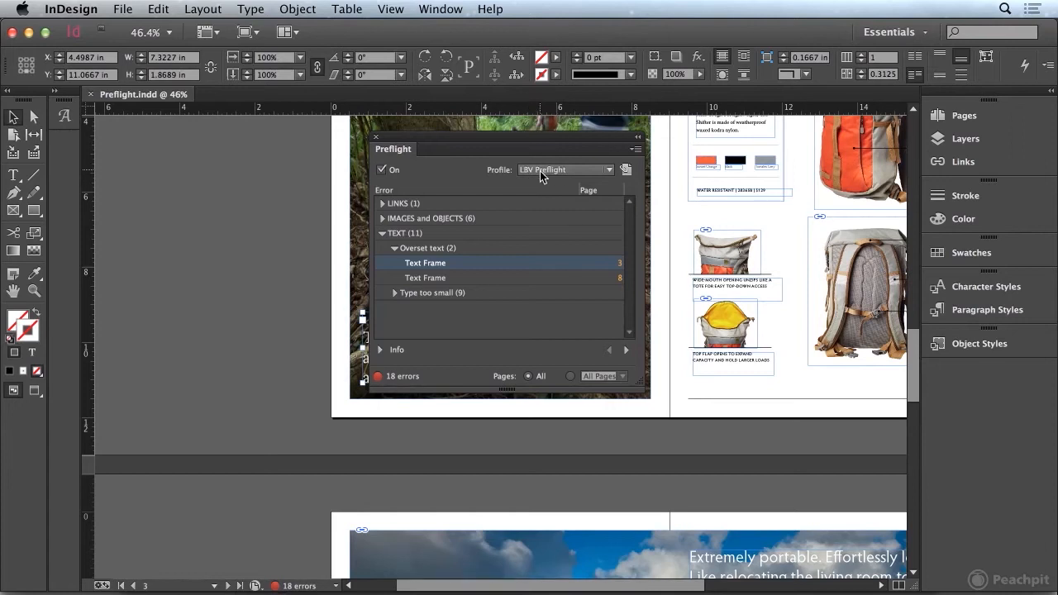
{"action": "mouse_move", "coordinate": [529, 175]}
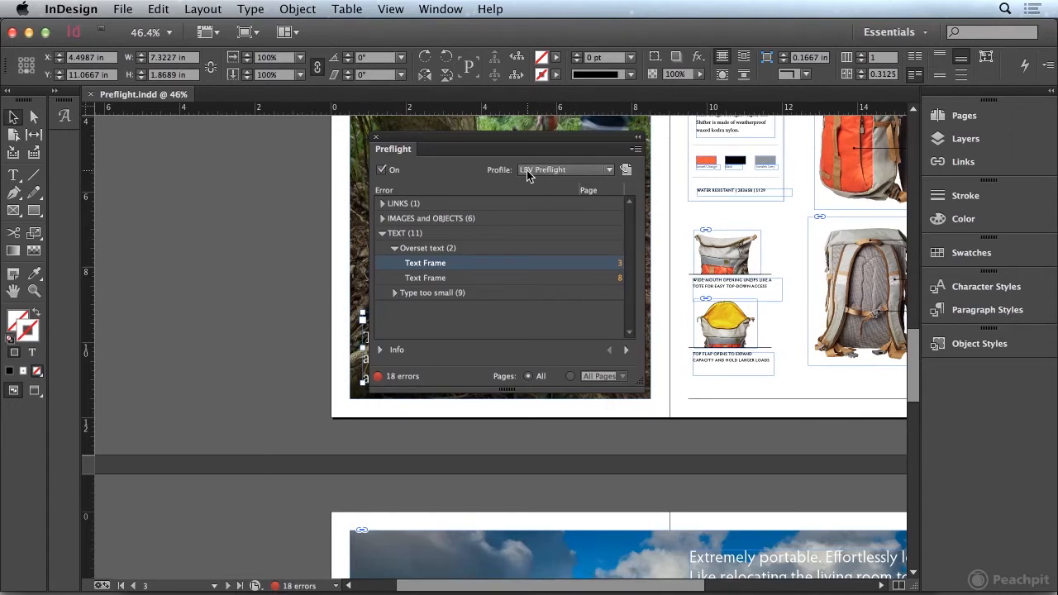
{"action": "mouse_move", "coordinate": [581, 175]}
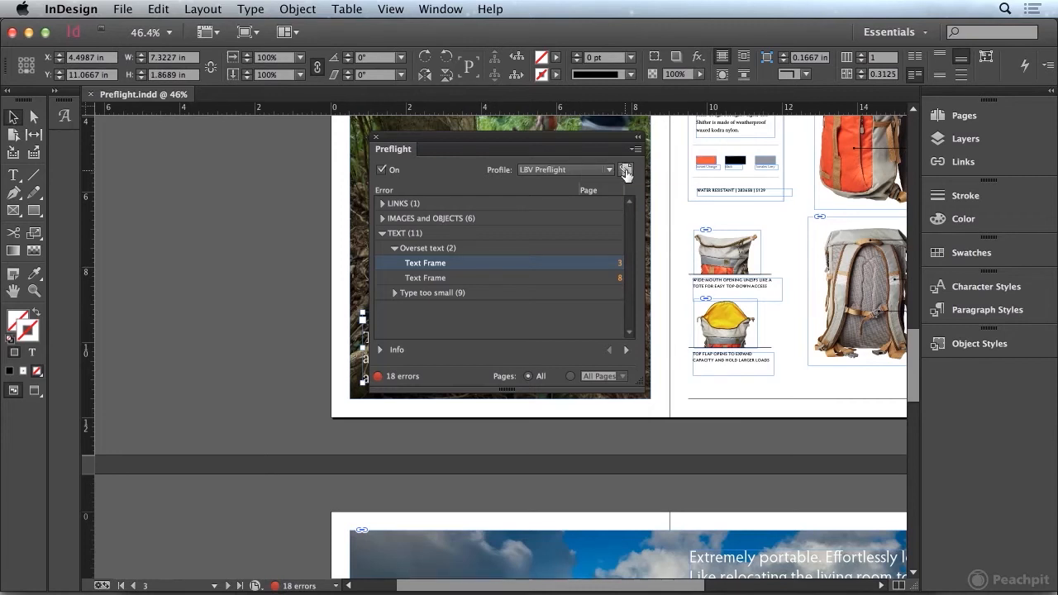
{"action": "mouse_move", "coordinate": [626, 172]}
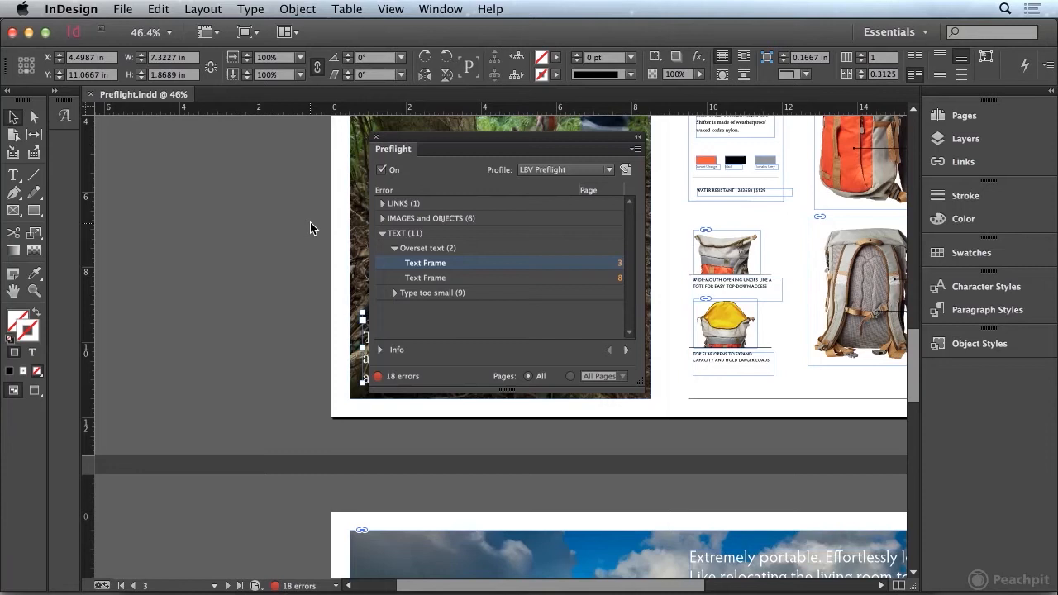
{"action": "mouse_move", "coordinate": [301, 223]}
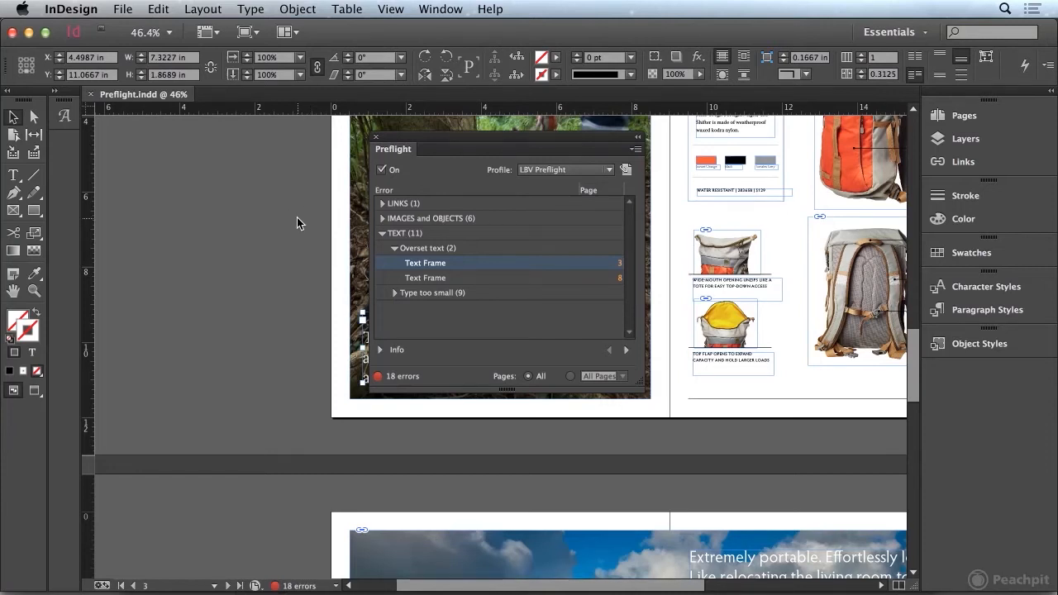
{"action": "mouse_move", "coordinate": [274, 251]}
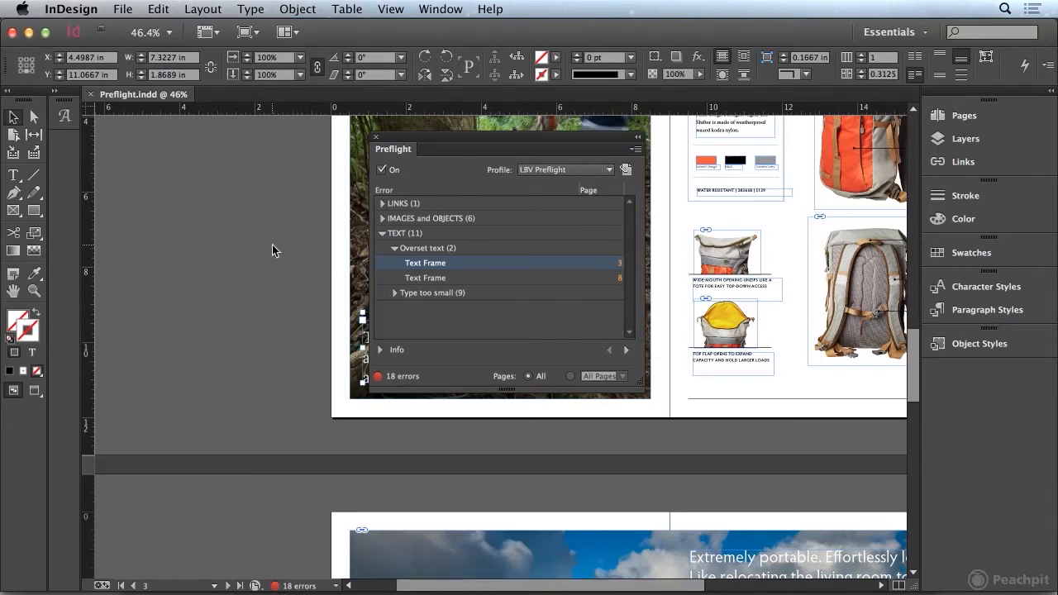
{"action": "mouse_move", "coordinate": [251, 257]}
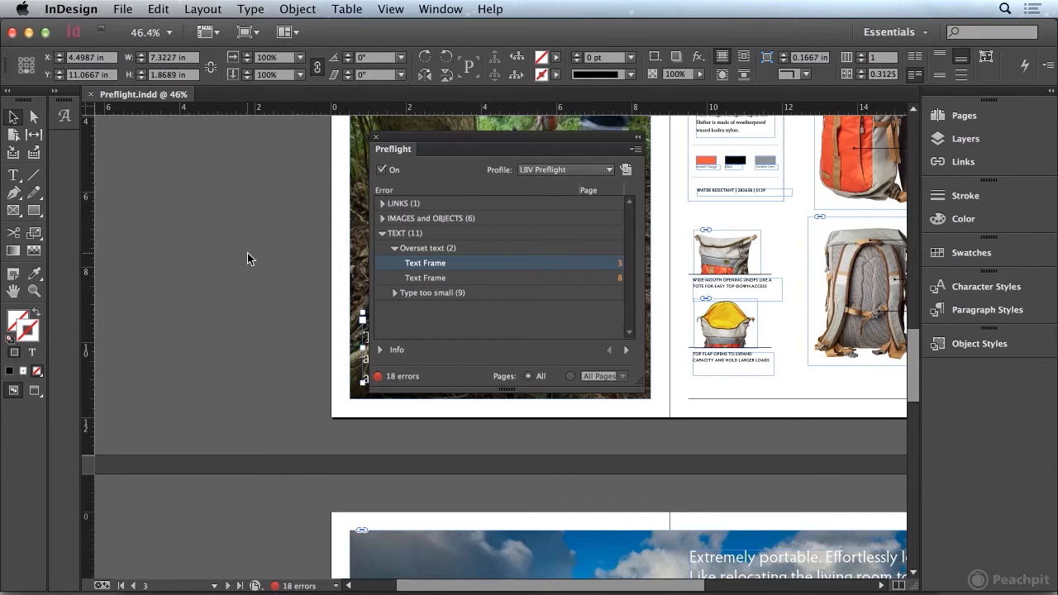
{"action": "mouse_move", "coordinate": [277, 261]}
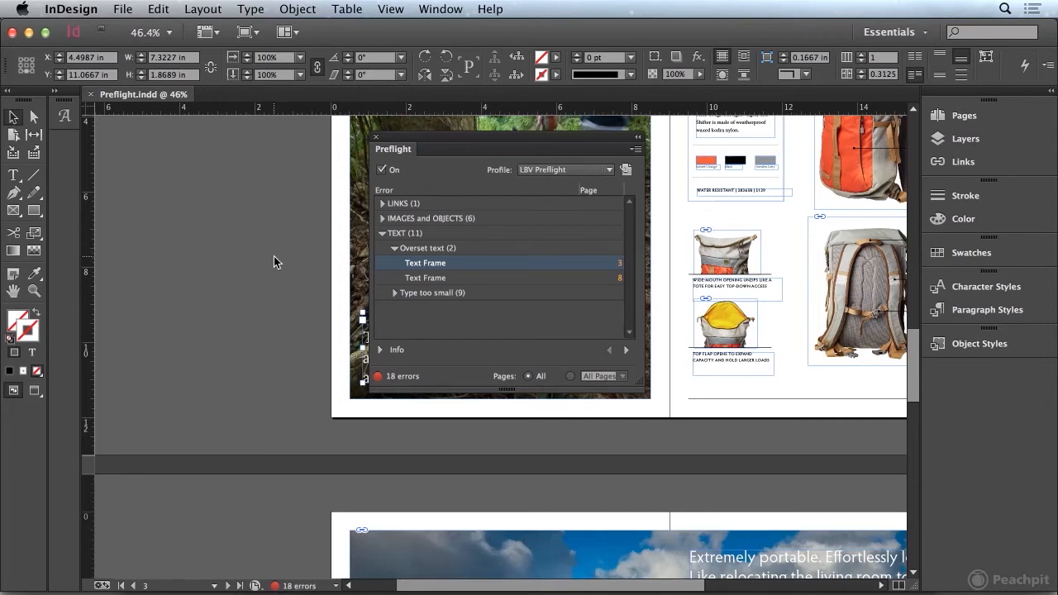
{"action": "mouse_move", "coordinate": [515, 176]}
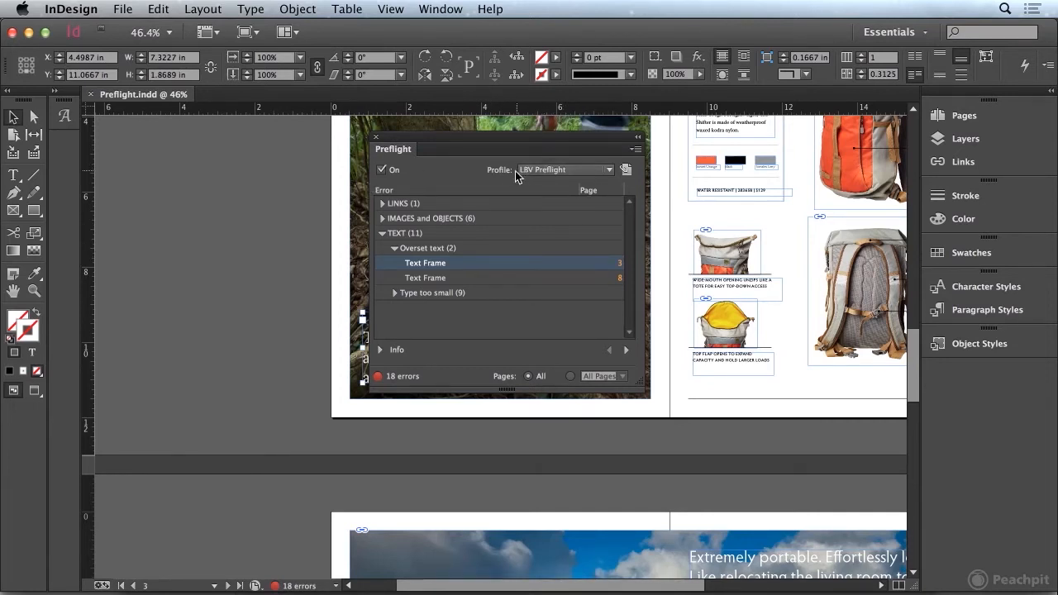
{"action": "mouse_move", "coordinate": [569, 178]}
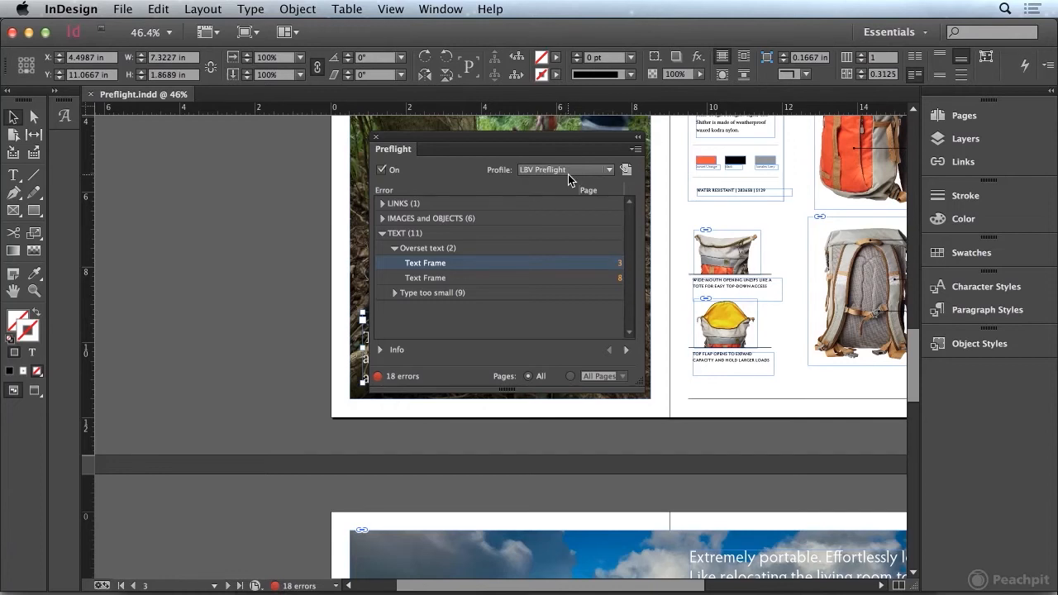
{"action": "mouse_move", "coordinate": [562, 197]}
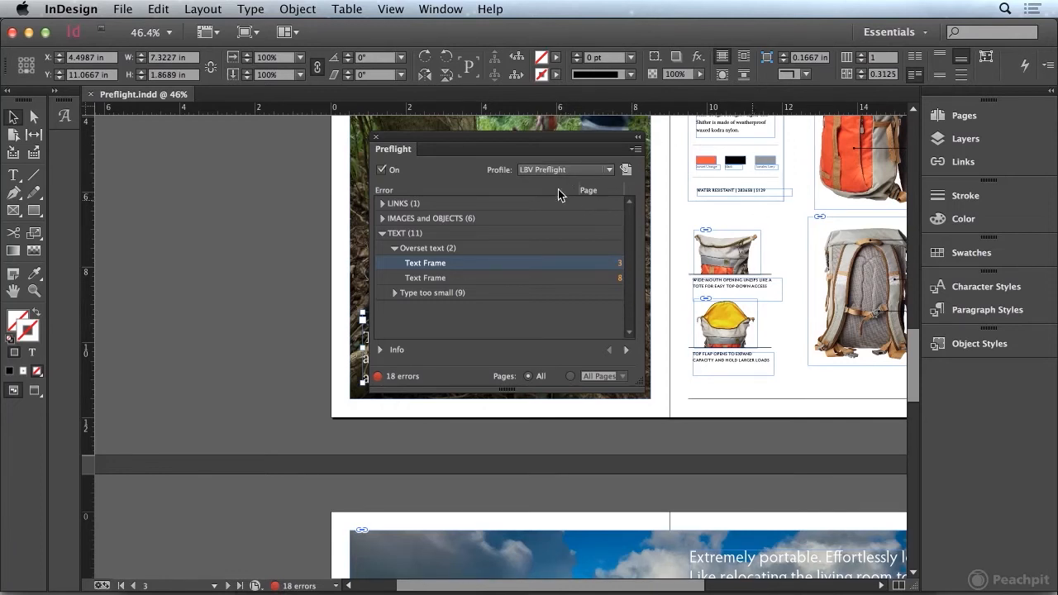
- Review the Load/Export/Embed profile menu in Define Profiles, then close the dialog
{"action": "left_click", "coordinate": [637, 150]}
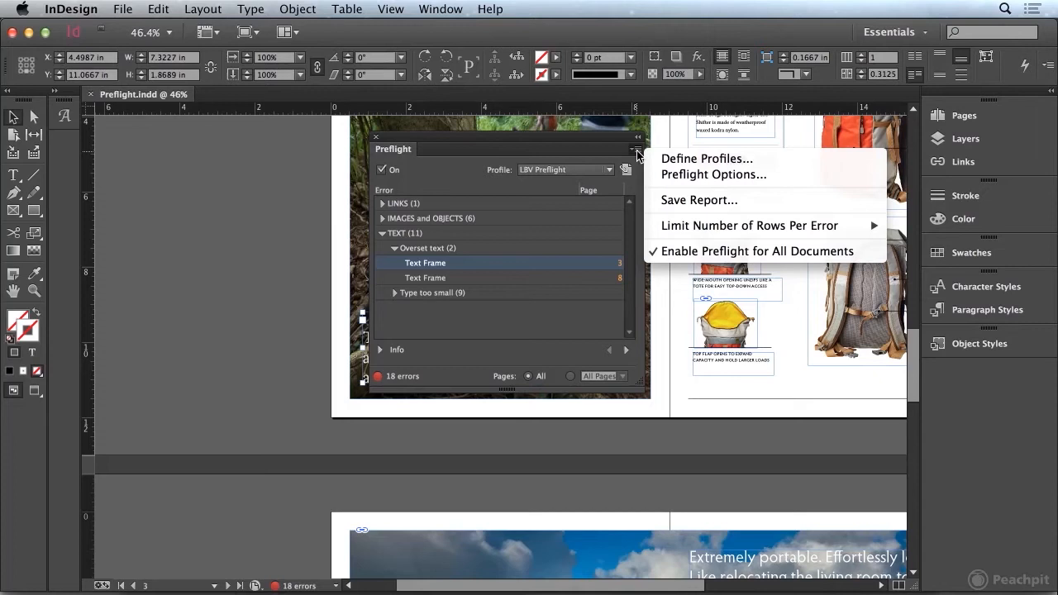
{"action": "left_click", "coordinate": [707, 159]}
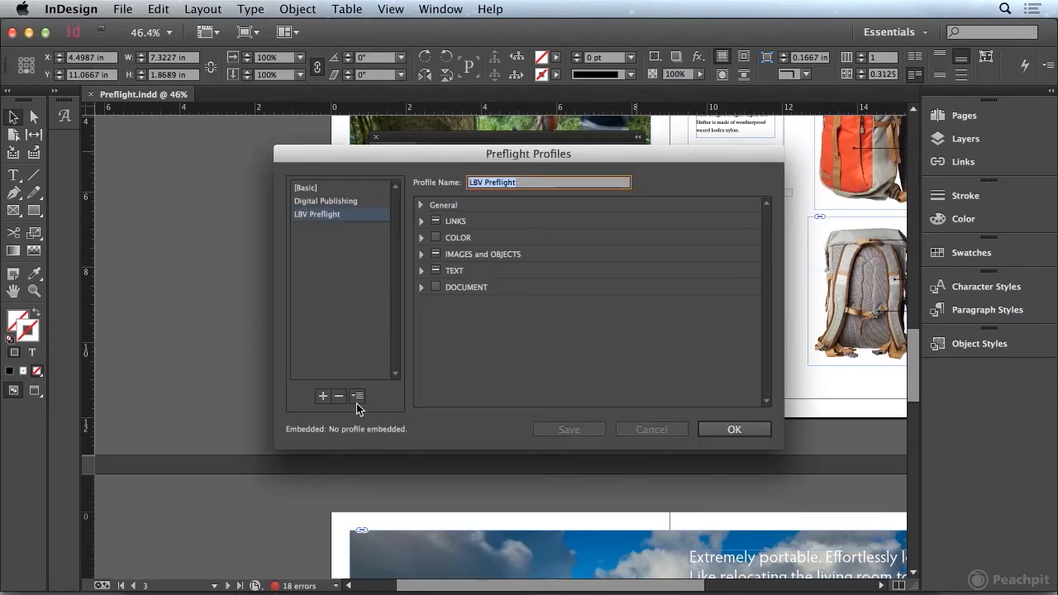
{"action": "left_click", "coordinate": [357, 397]}
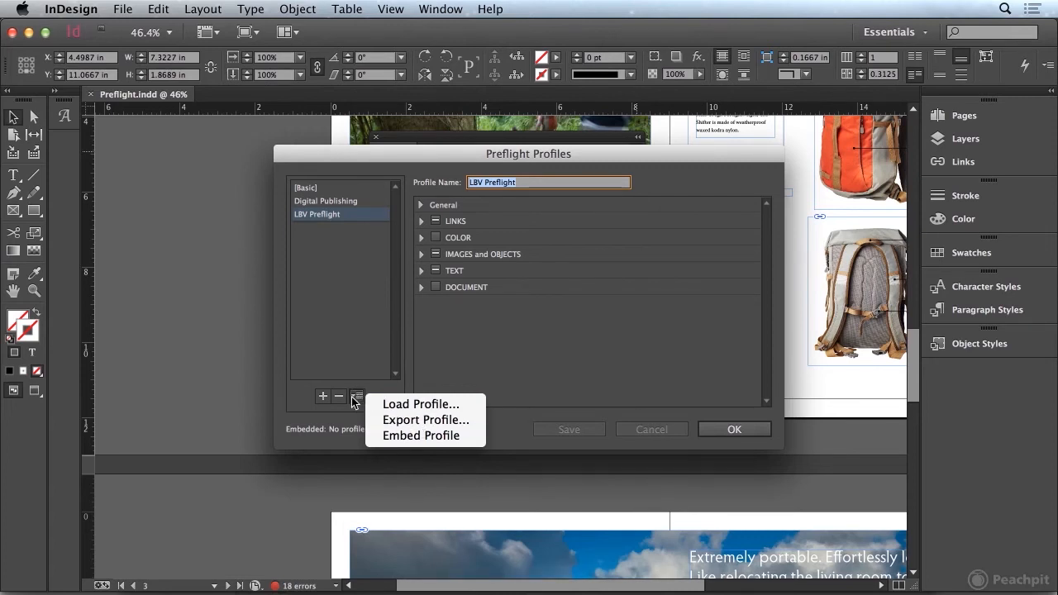
{"action": "mouse_move", "coordinate": [357, 403]}
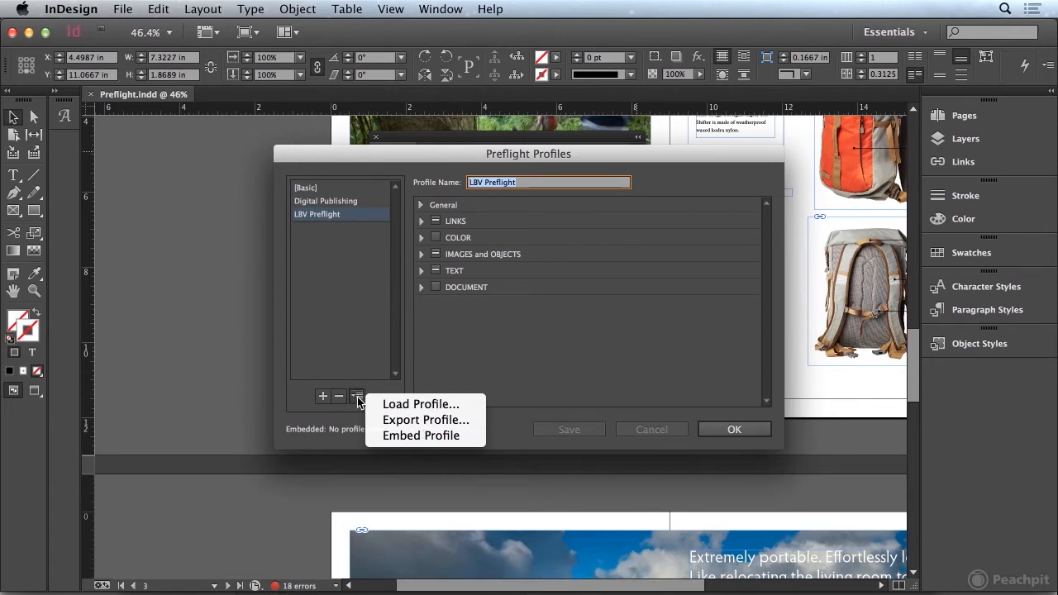
{"action": "mouse_move", "coordinate": [421, 403]}
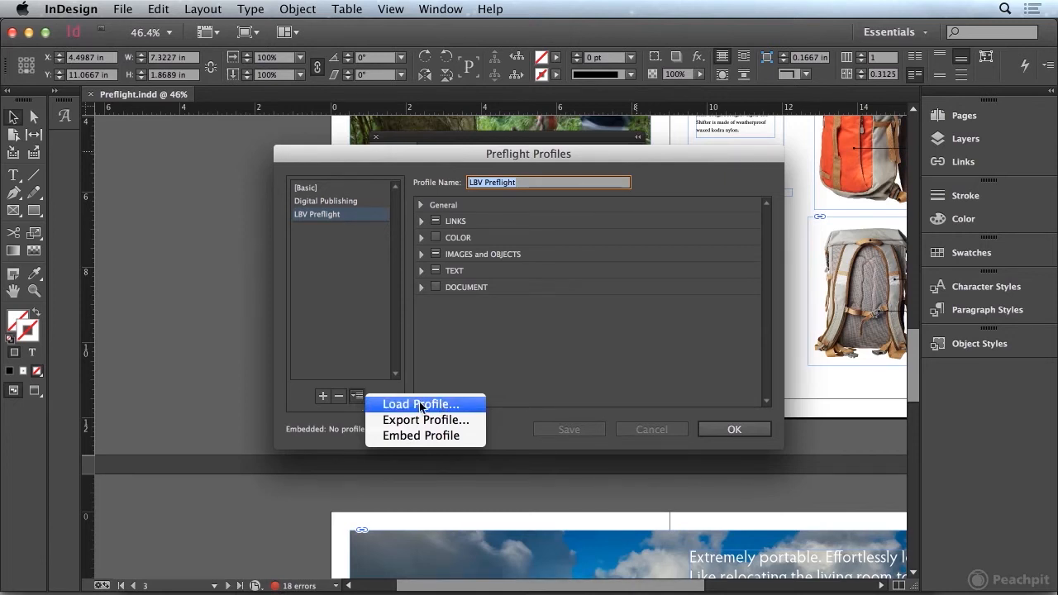
{"action": "left_click", "coordinate": [734, 429]}
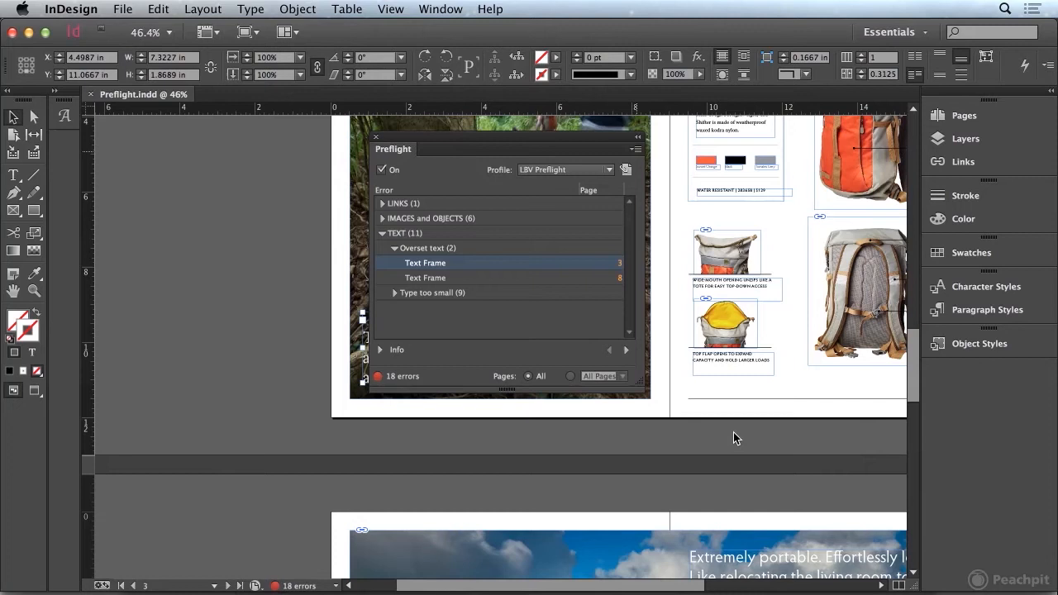
{"action": "mouse_move", "coordinate": [340, 277]}
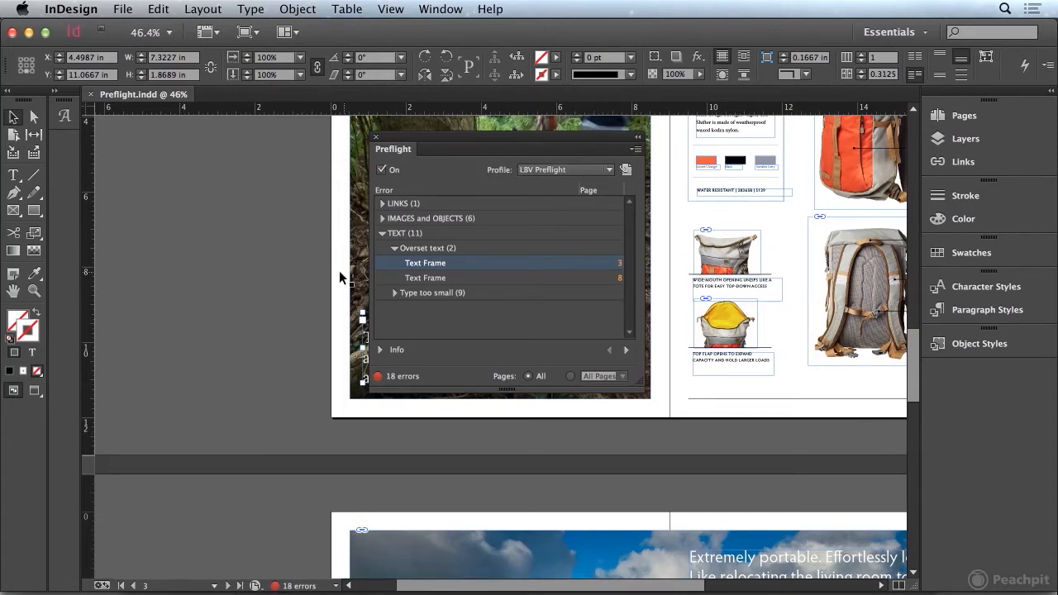
{"action": "mouse_move", "coordinate": [298, 238]}
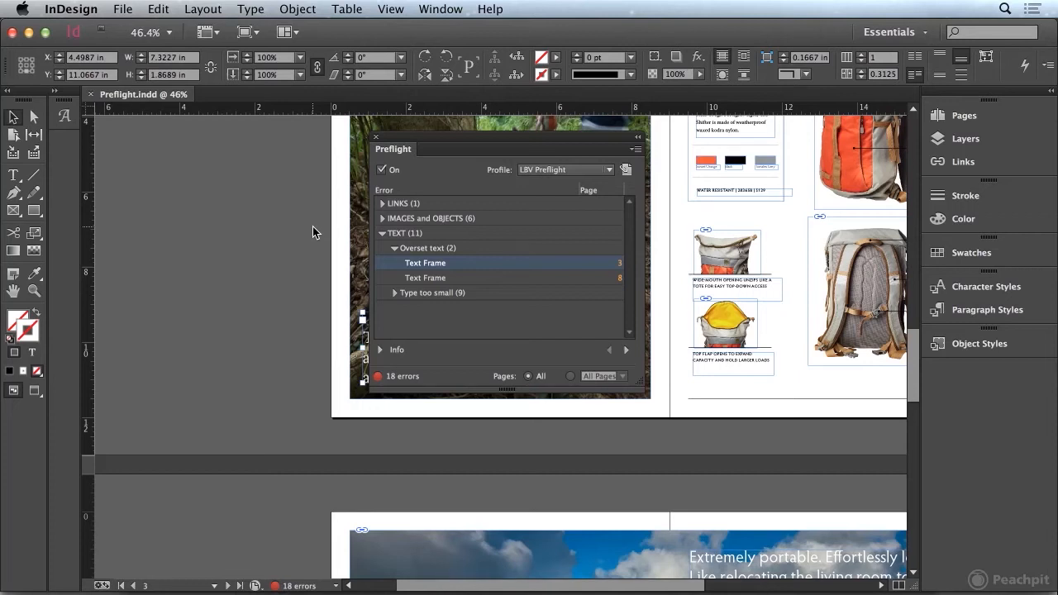
{"action": "mouse_move", "coordinate": [556, 194]}
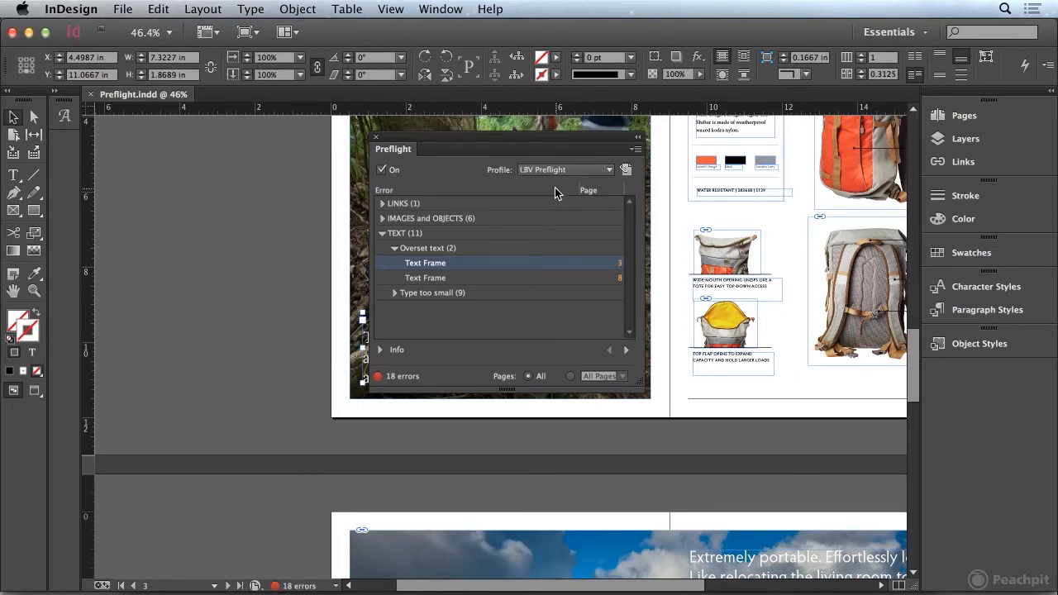
{"action": "mouse_move", "coordinate": [555, 192]}
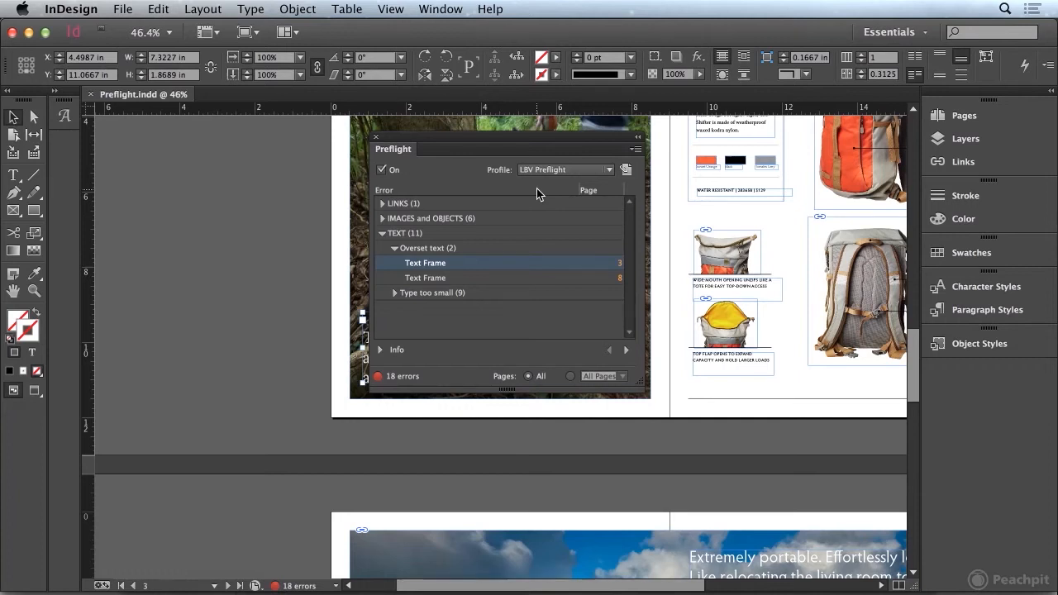
{"action": "mouse_move", "coordinate": [509, 272]}
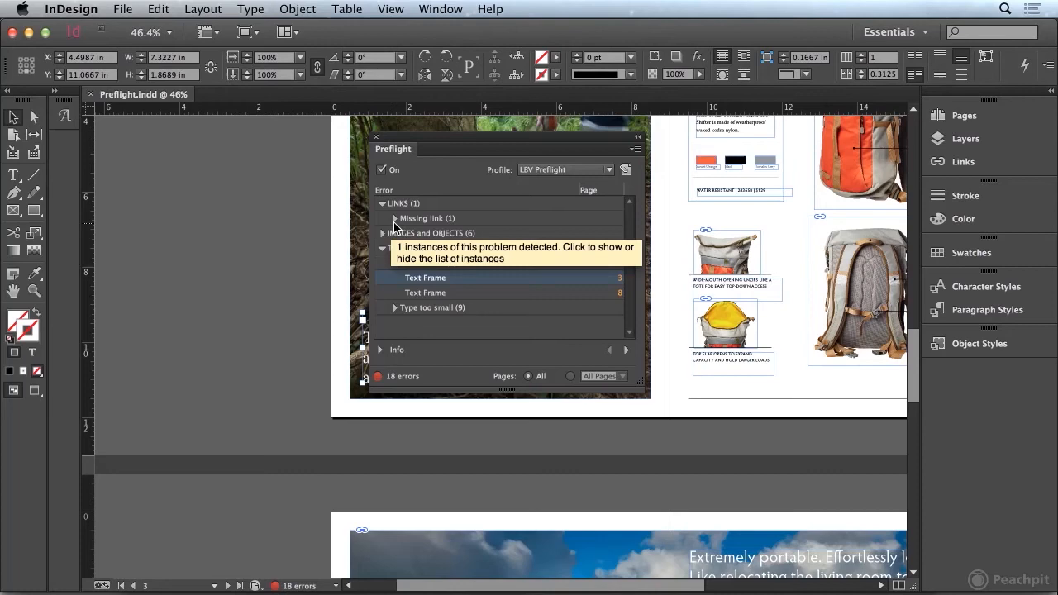
- Relink the missing sleeping bag image on page 7 to 0192_rev.psd via the Links panel
{"action": "left_click", "coordinate": [395, 218]}
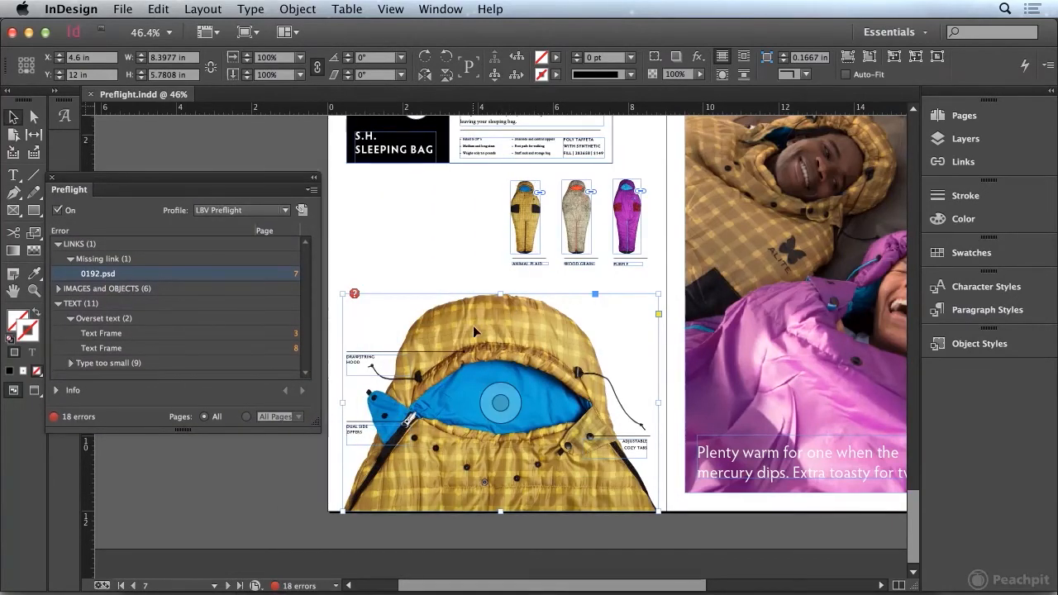
{"action": "mouse_move", "coordinate": [463, 322]}
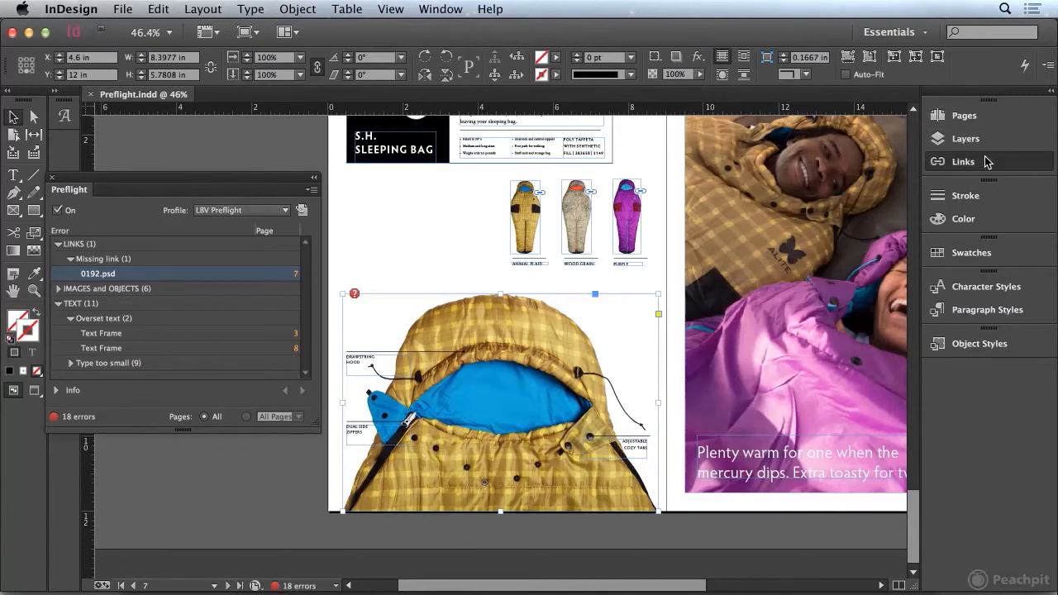
{"action": "left_click", "coordinate": [962, 162]}
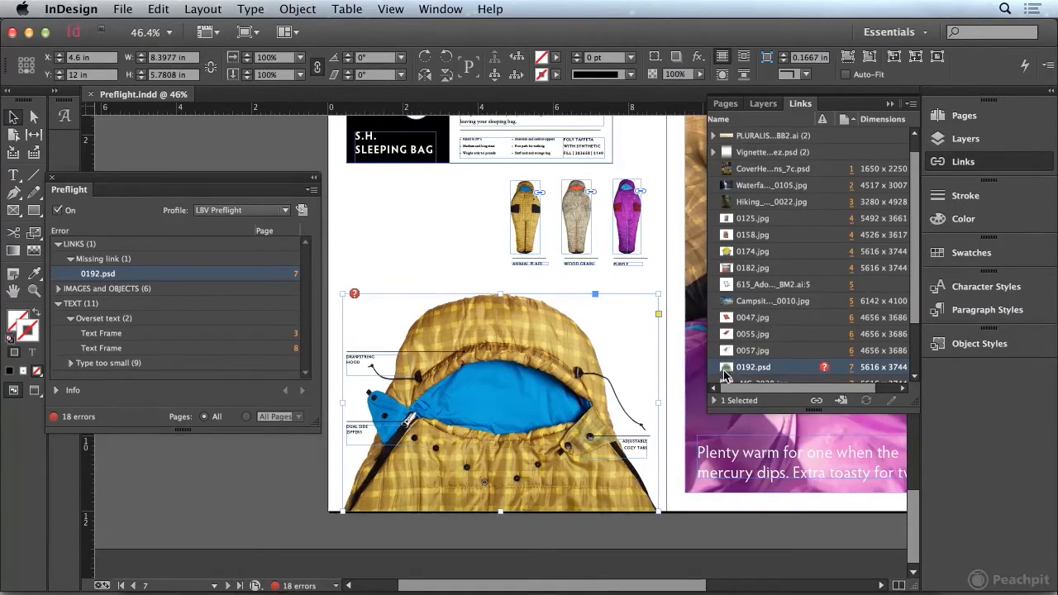
{"action": "mouse_move", "coordinate": [817, 400]}
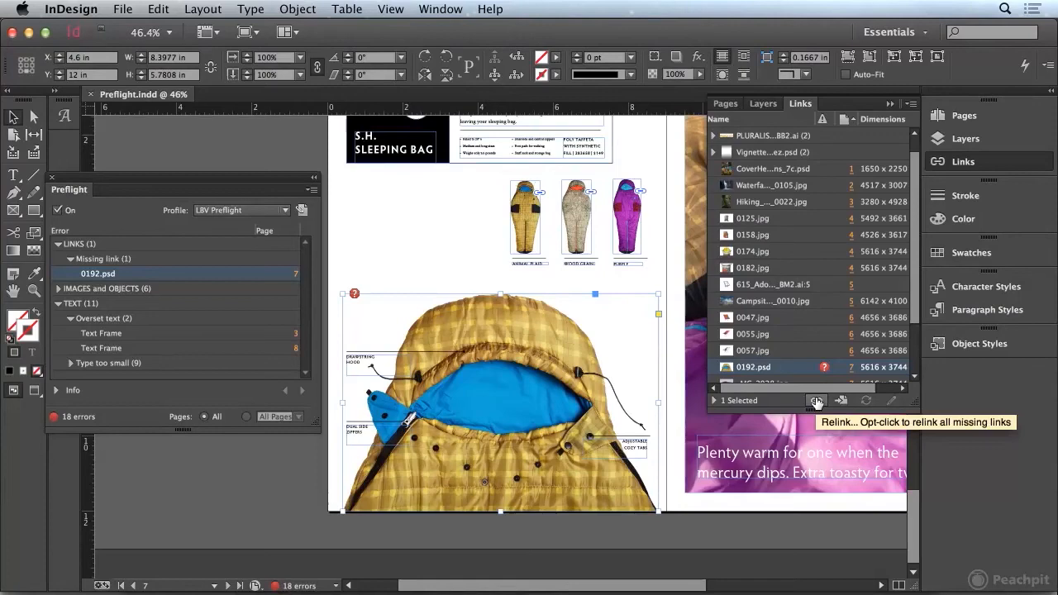
{"action": "left_click", "coordinate": [816, 400]}
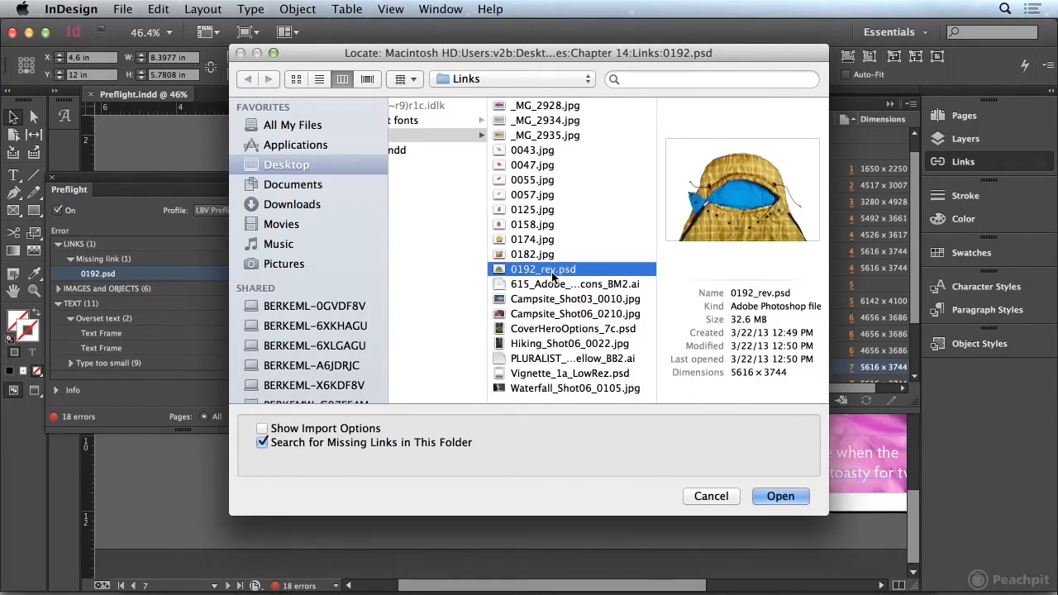
{"action": "left_click", "coordinate": [780, 496]}
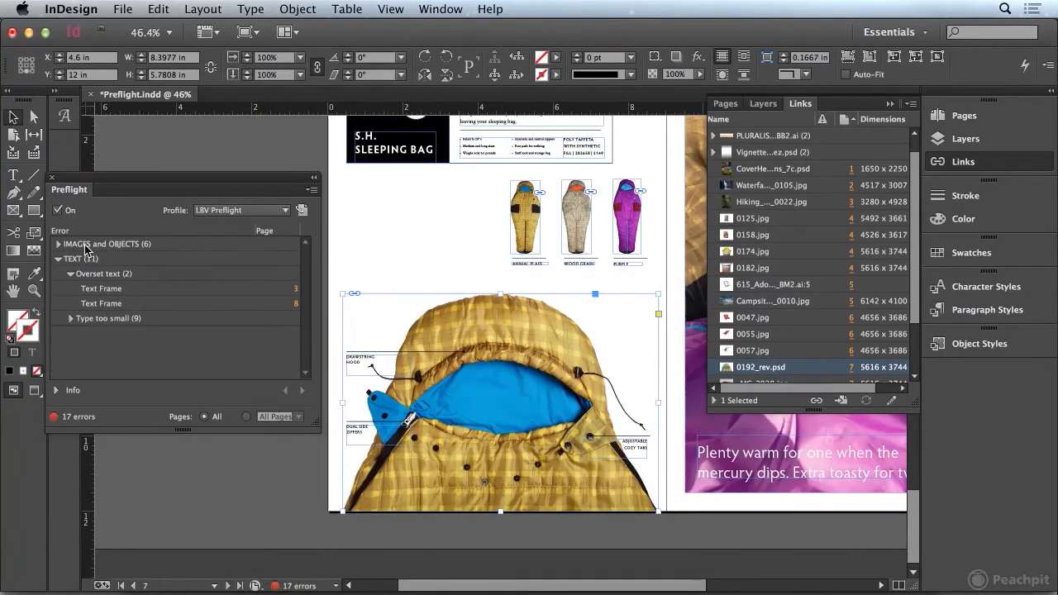
- List the four low-resolution images and show CoverHeroOptions_7c.psd link info at 172 effective ppi
{"action": "left_click_drag", "start_coordinate": [69, 188], "coordinate": [178, 155]}
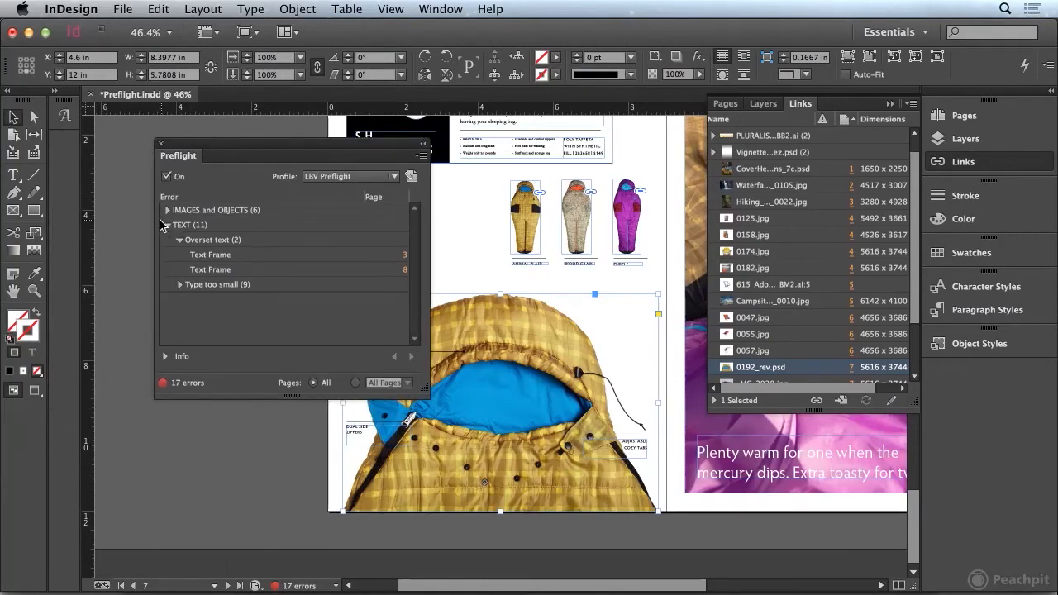
{"action": "left_click", "coordinate": [167, 210]}
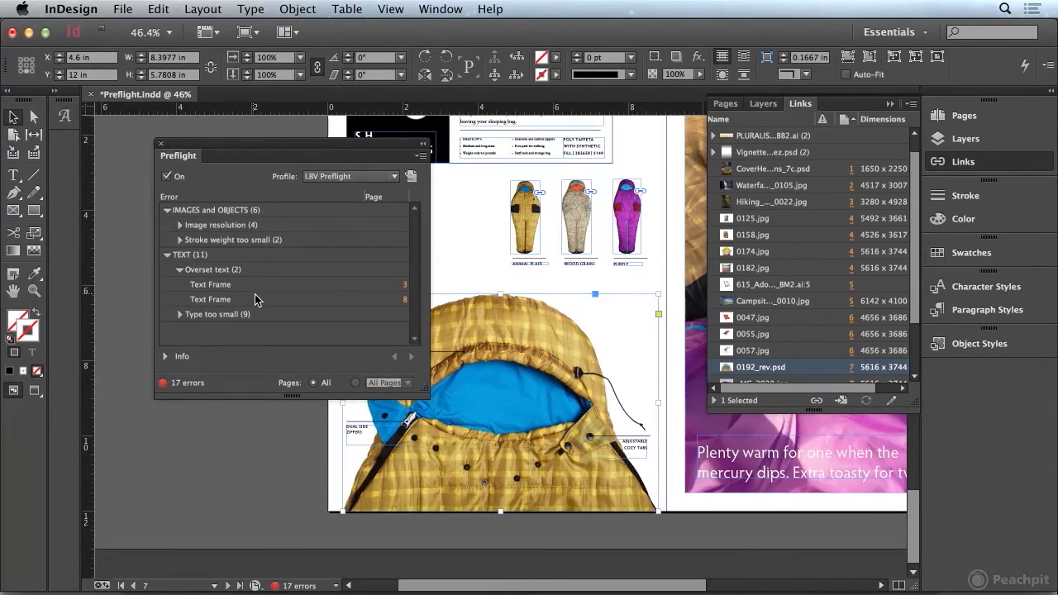
{"action": "left_click", "coordinate": [180, 225]}
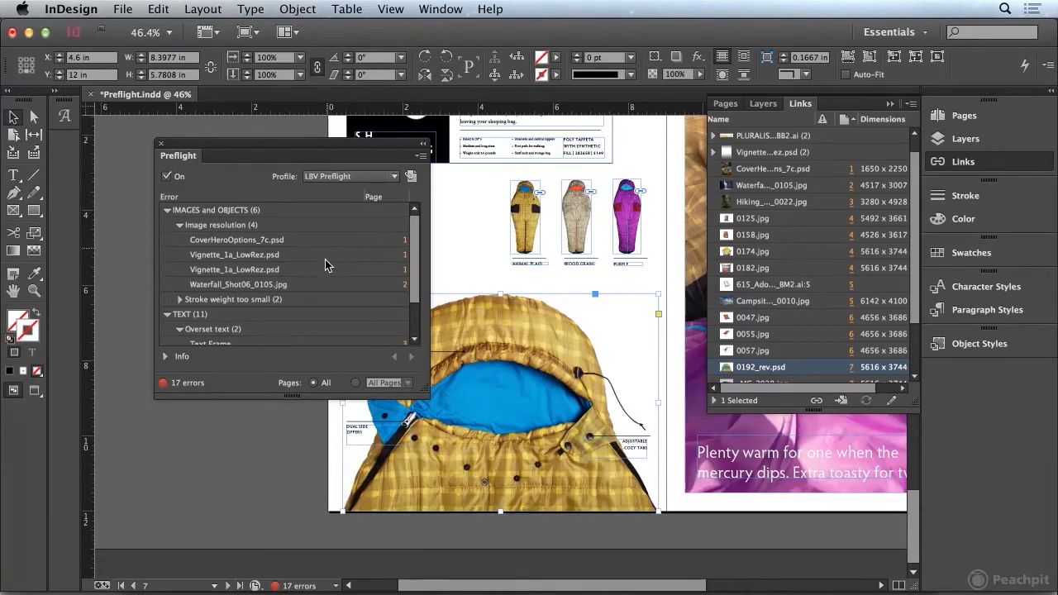
{"action": "mouse_move", "coordinate": [321, 274]}
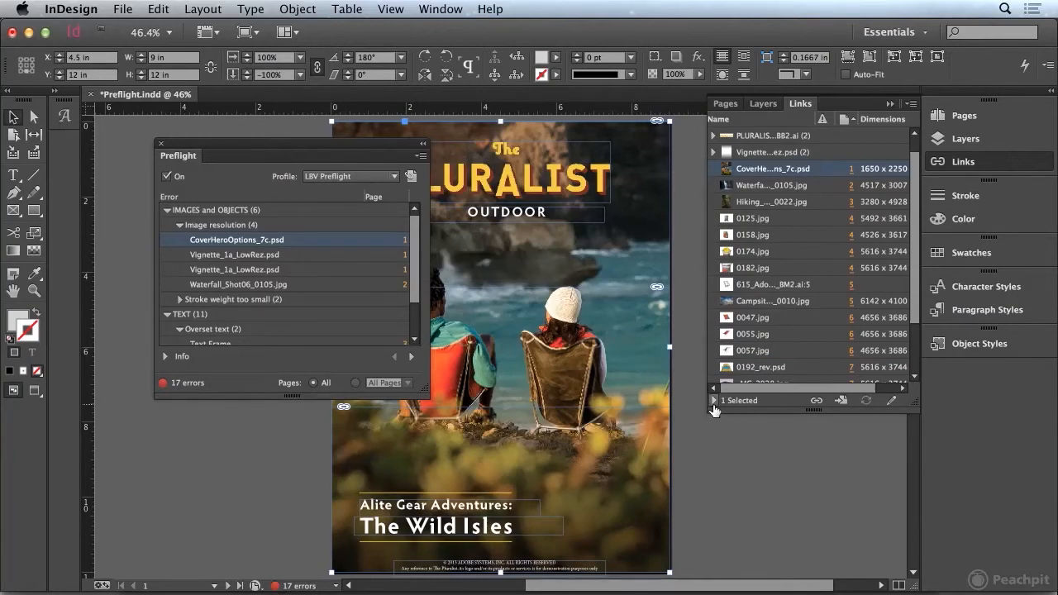
{"action": "left_click", "coordinate": [714, 409]}
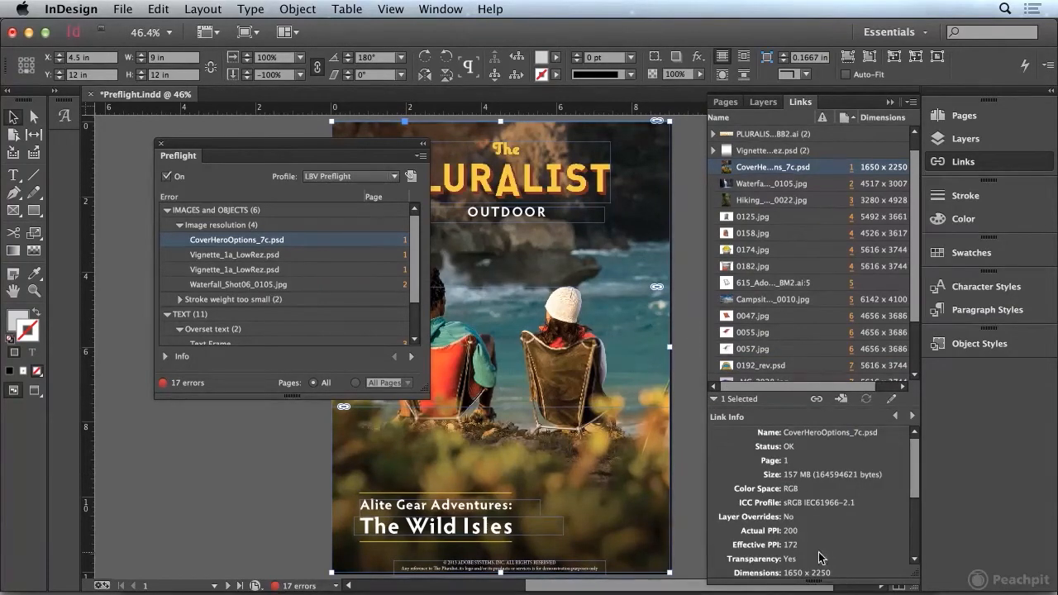
{"action": "mouse_move", "coordinate": [796, 553]}
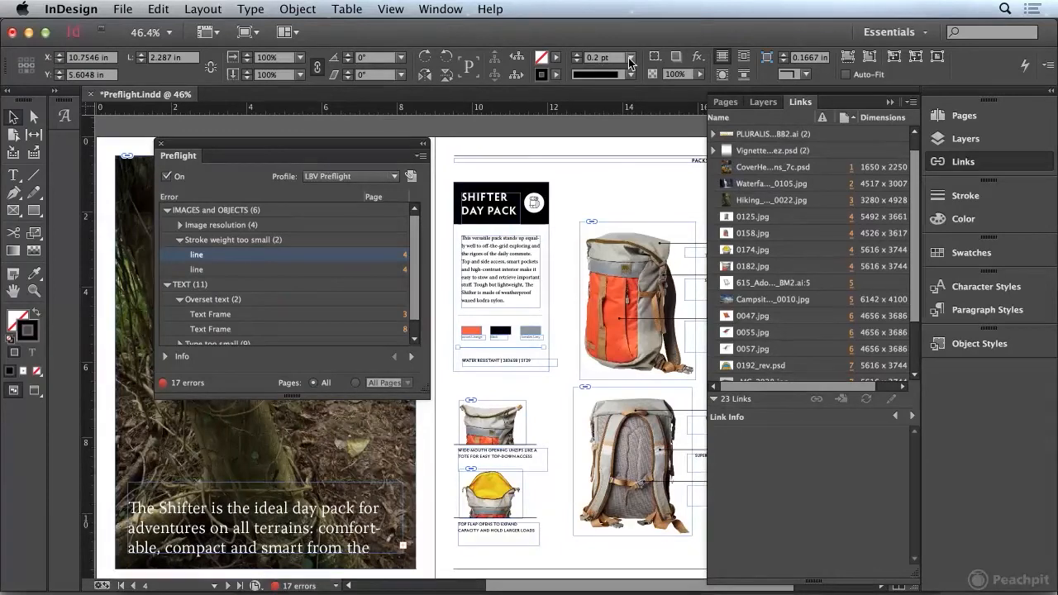
- Give both too-thin lines on the Shifter Day Pack spread a 0.75 pt stroke weight
{"action": "left_click", "coordinate": [632, 56]}
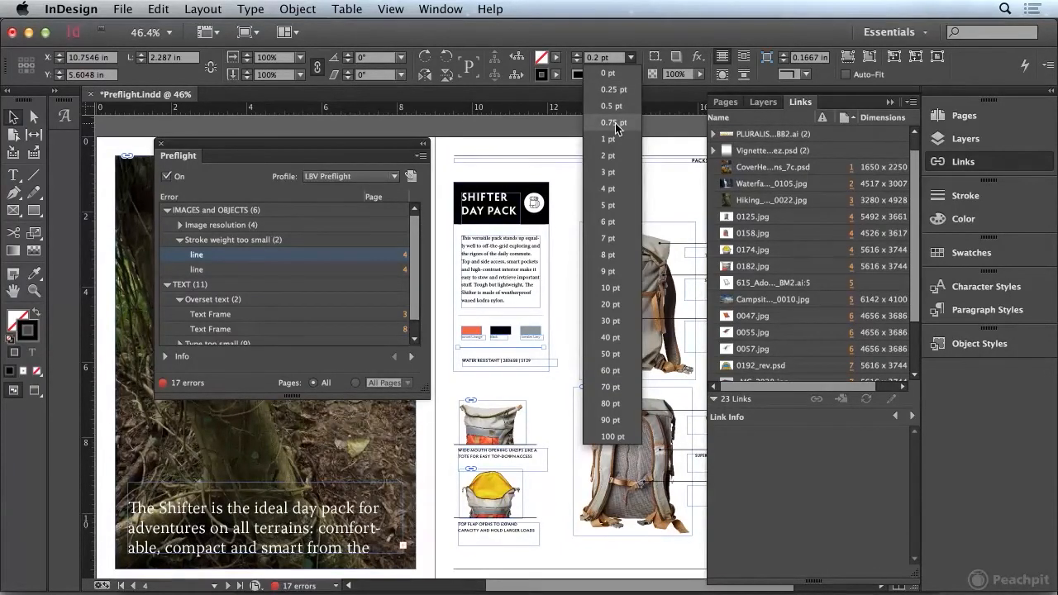
{"action": "left_click", "coordinate": [611, 122]}
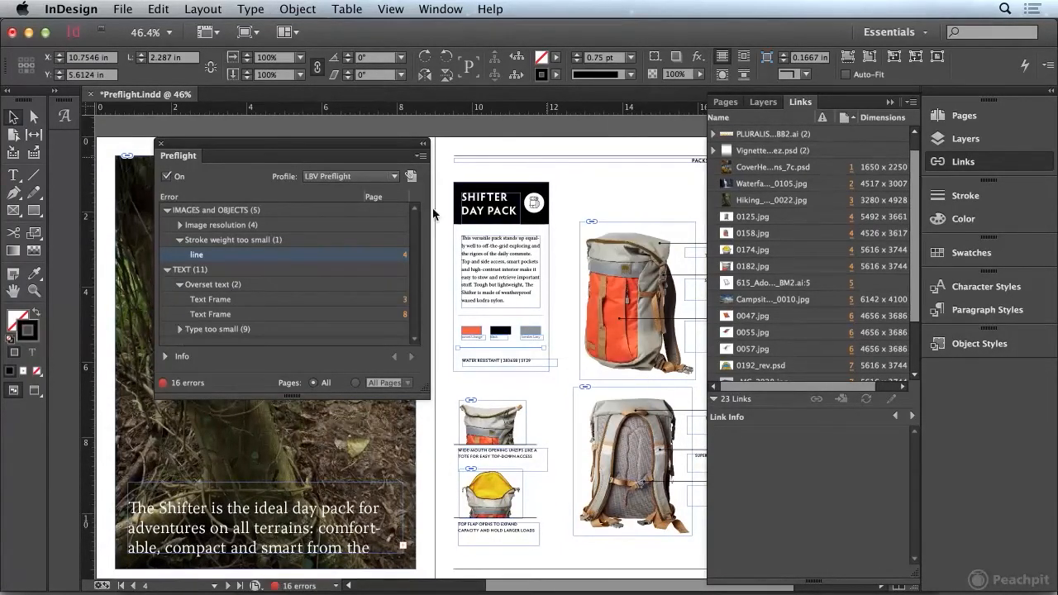
{"action": "mouse_move", "coordinate": [290, 311]}
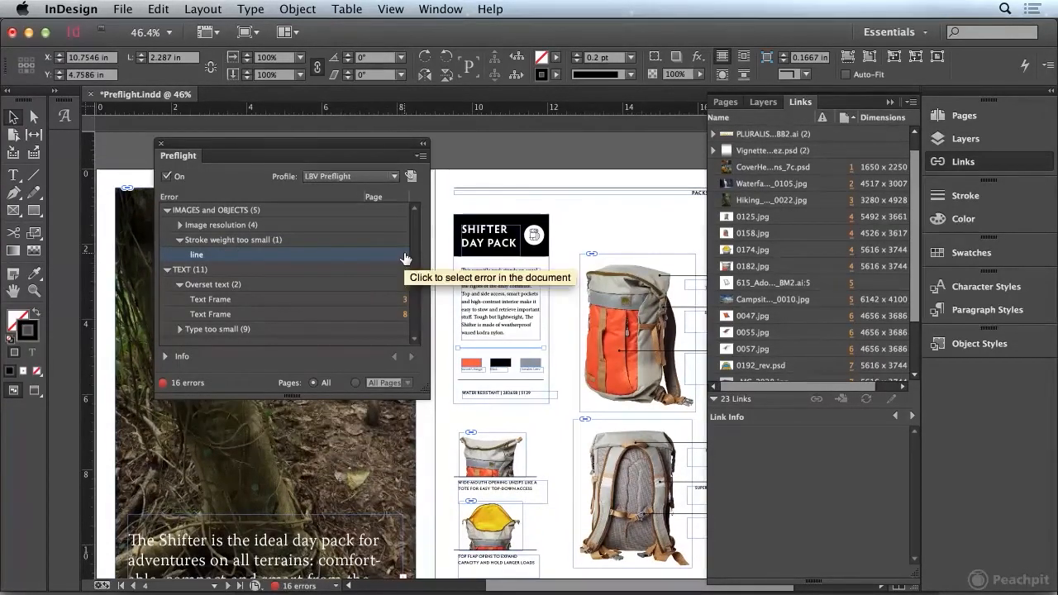
{"action": "left_click", "coordinate": [631, 58]}
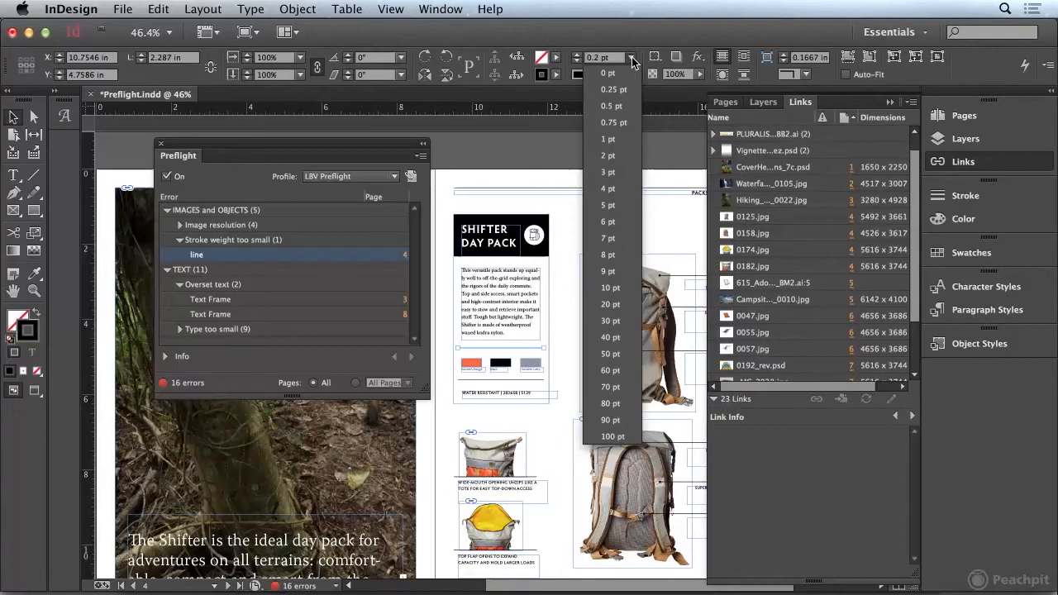
{"action": "left_click", "coordinate": [612, 122]}
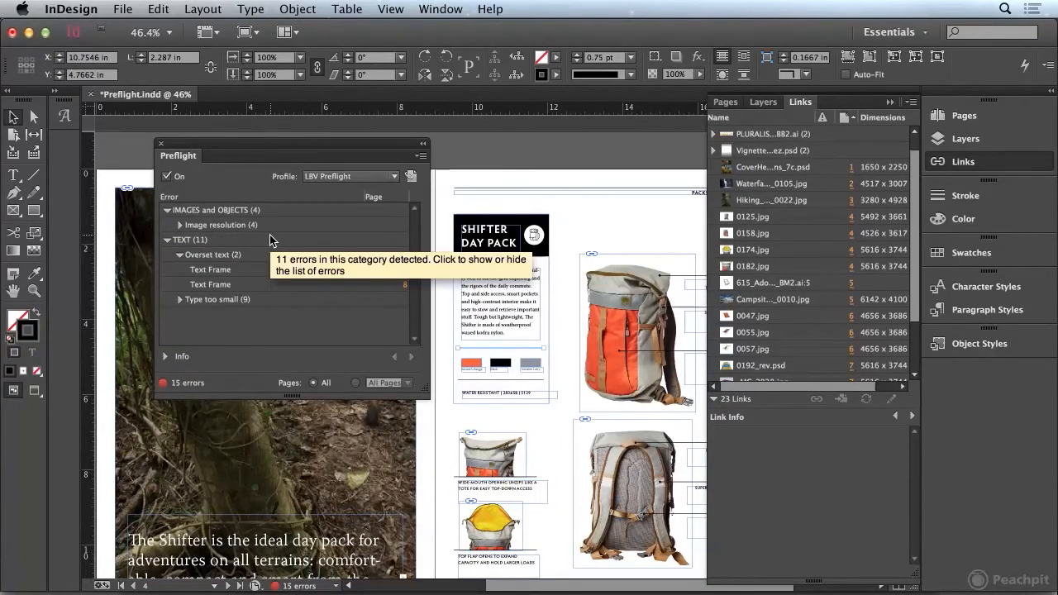
{"action": "mouse_move", "coordinate": [397, 294]}
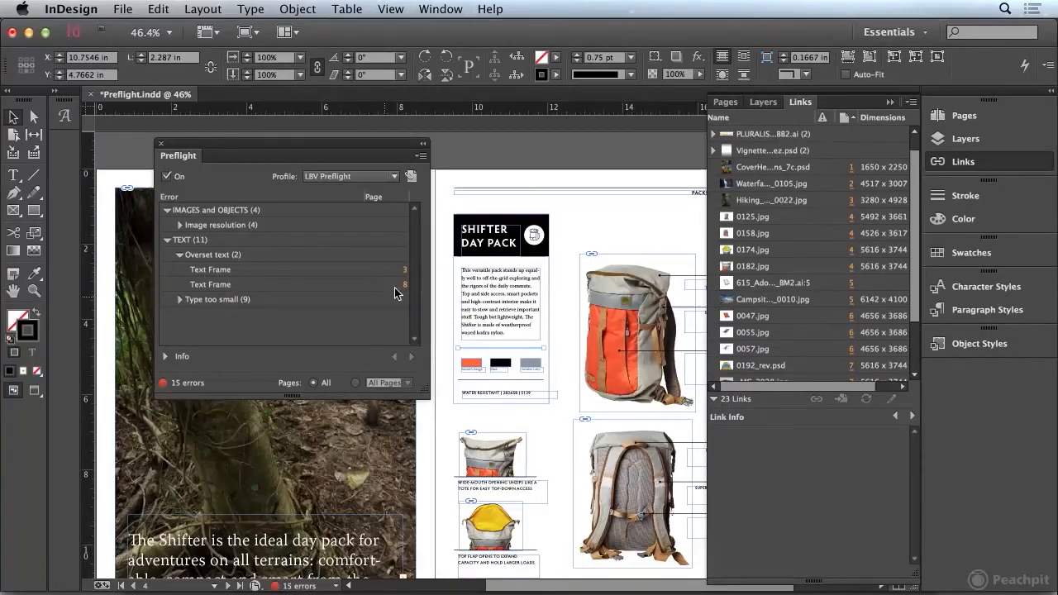
- Jump to the overset text frame and enlarge it so the sleeping bag caption shows in full
{"action": "left_click", "coordinate": [210, 268]}
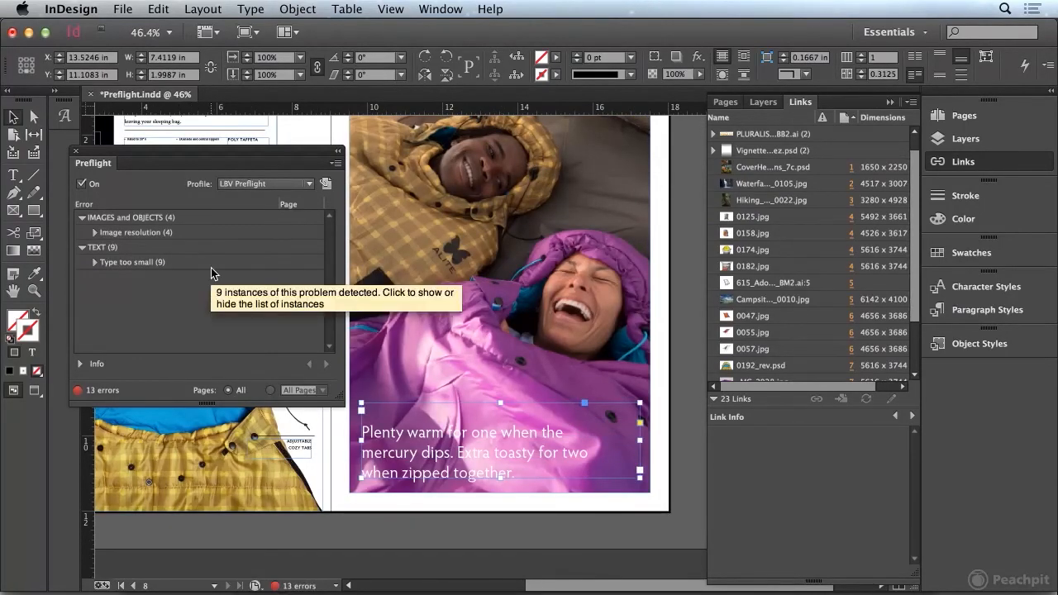
{"action": "mouse_move", "coordinate": [86, 271]}
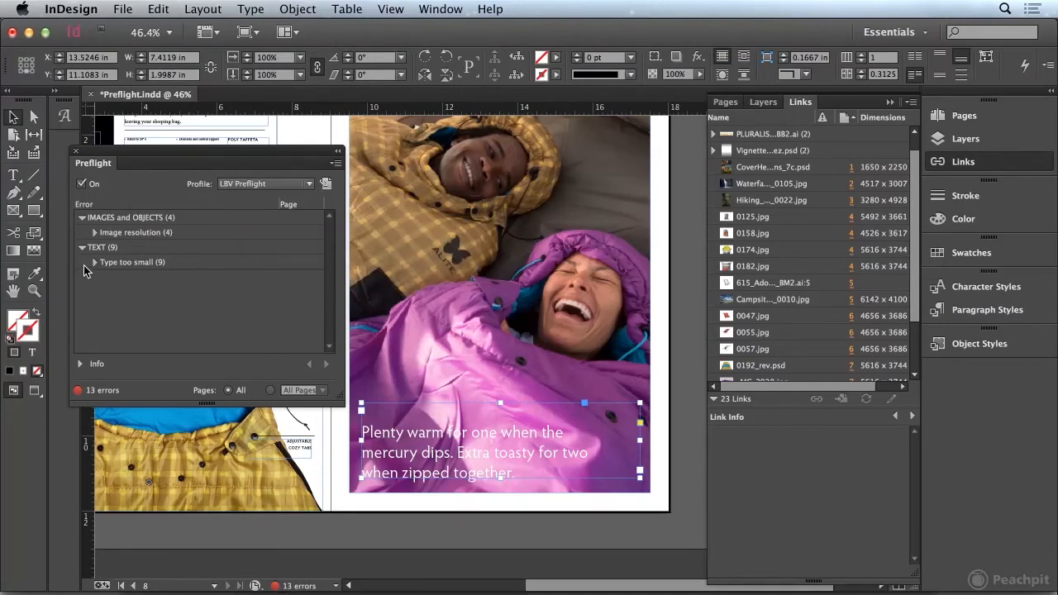
- Enlarge the Ocean Azure swatch label and other small type, leaving four errors such as '8 inches'
{"action": "left_click", "coordinate": [96, 261]}
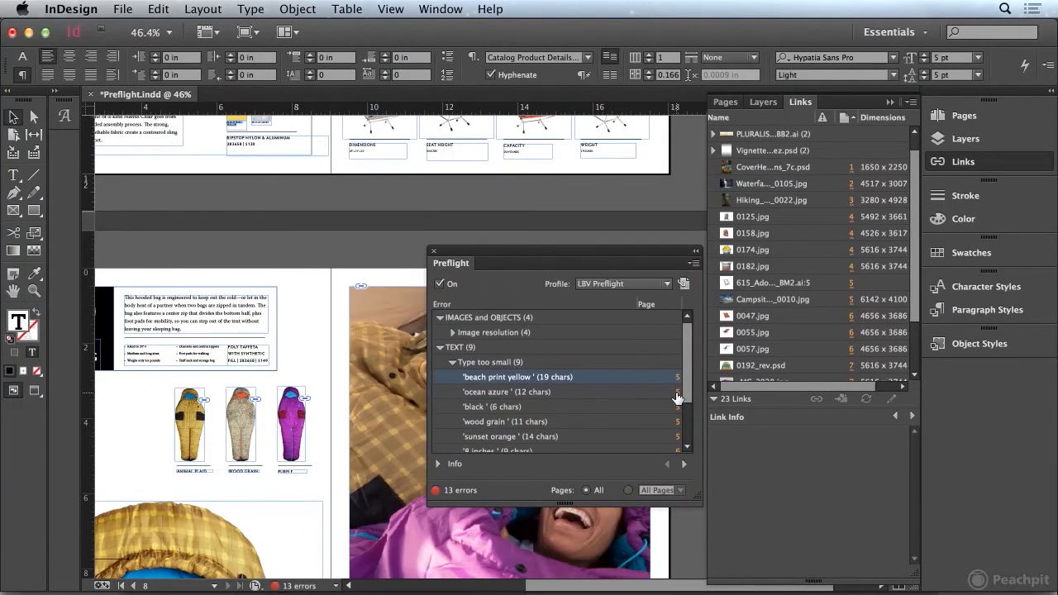
{"action": "left_click", "coordinate": [505, 392]}
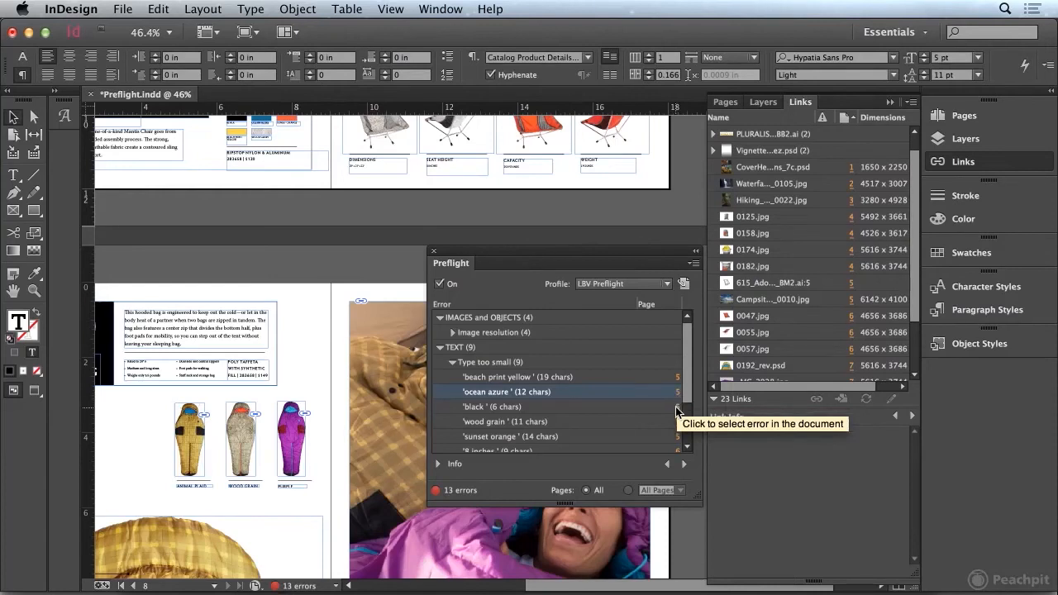
{"action": "left_click", "coordinate": [492, 407]}
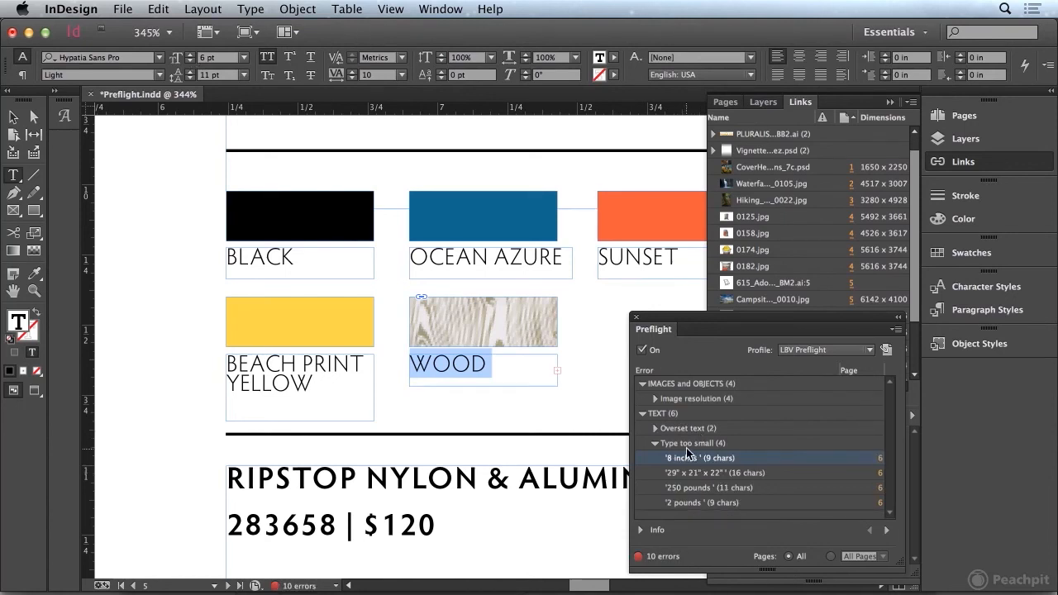
{"action": "mouse_move", "coordinate": [880, 462]}
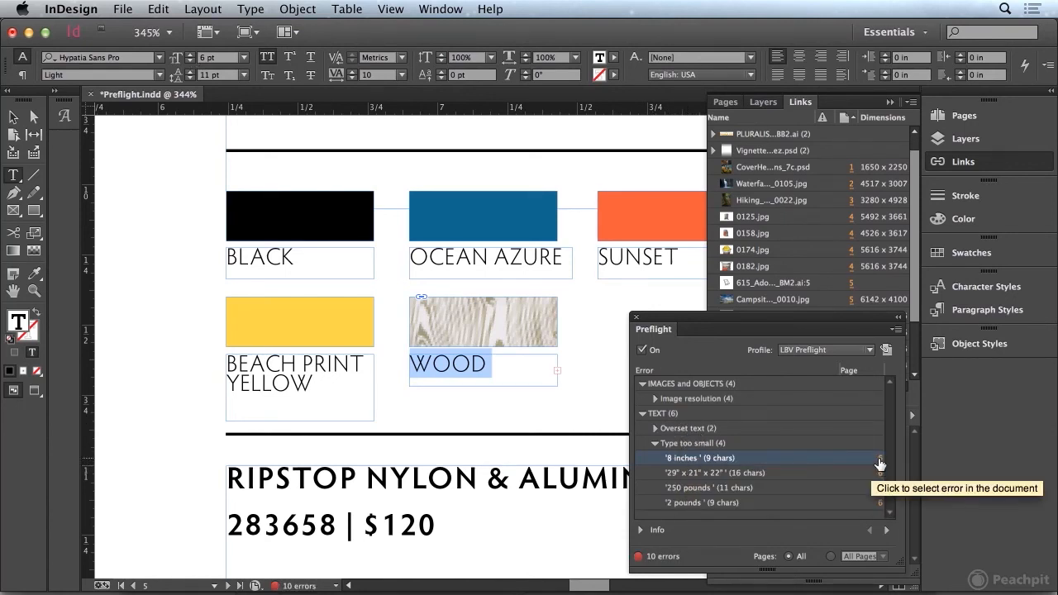
{"action": "left_click", "coordinate": [699, 458]}
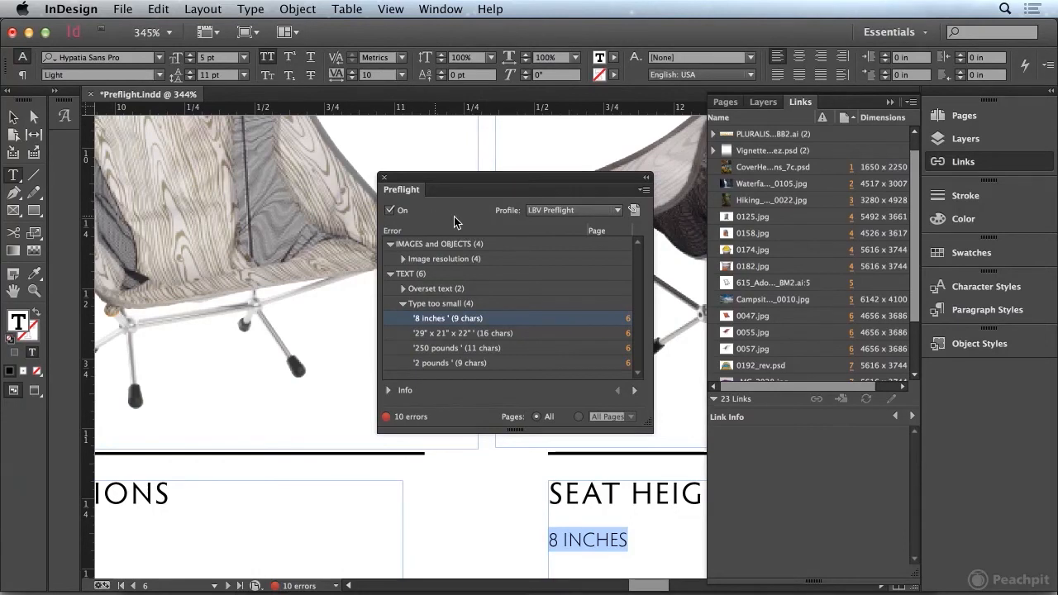
{"action": "mouse_move", "coordinate": [459, 215]}
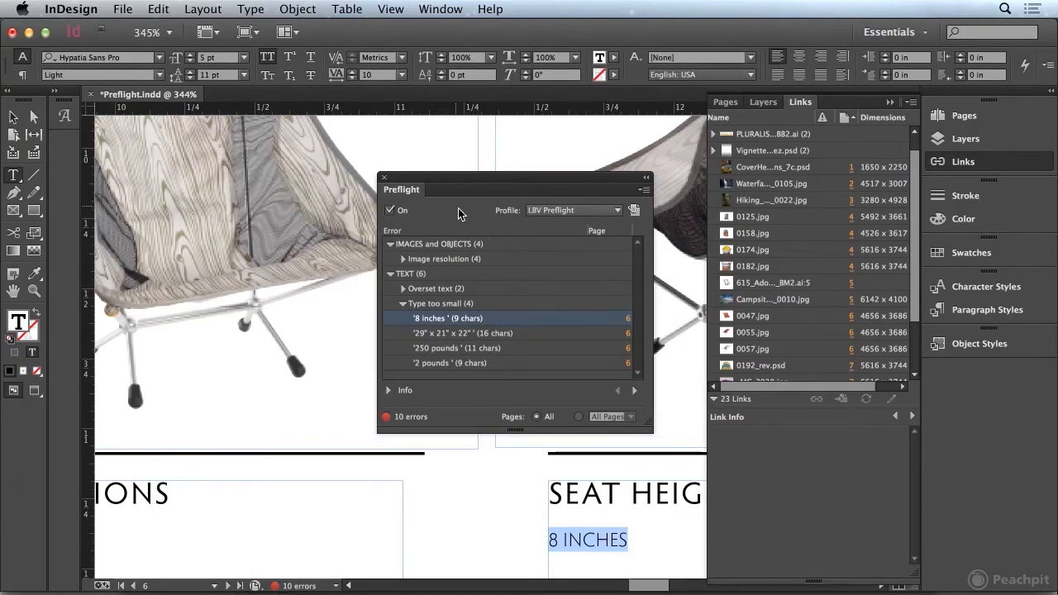
{"action": "mouse_move", "coordinate": [486, 202]}
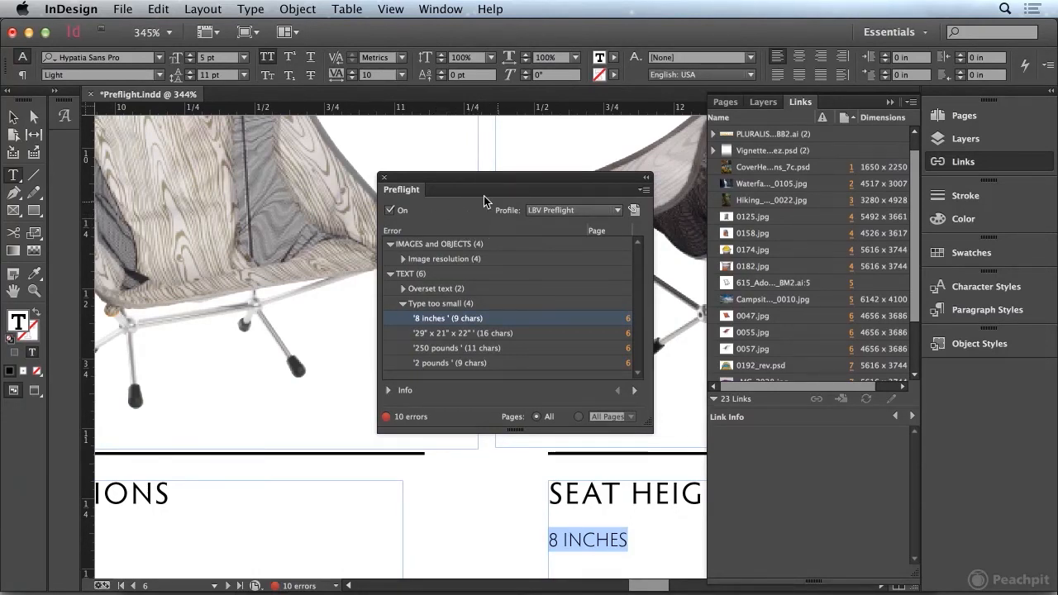